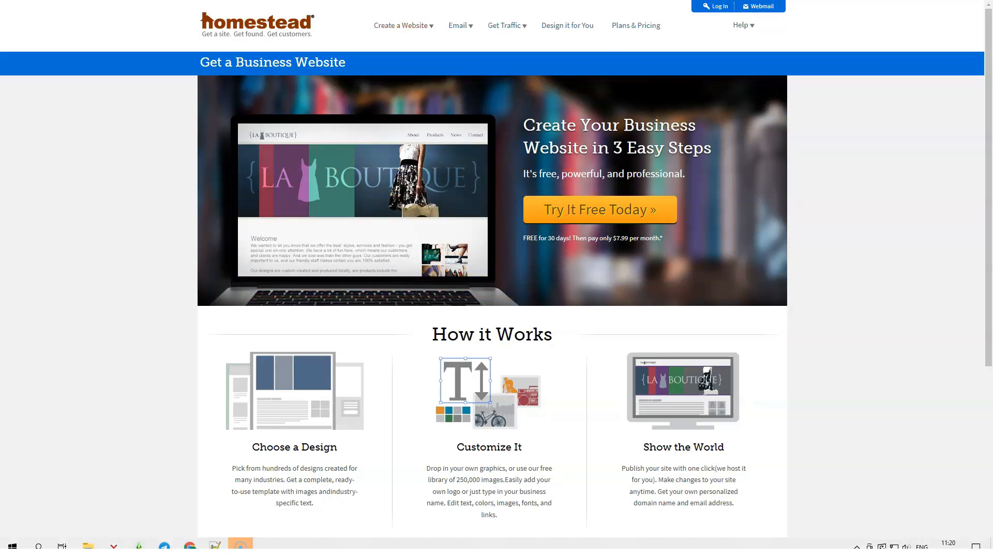
Review the Homestead home page, then go to the website builder's Features page
scroll(down, 3)
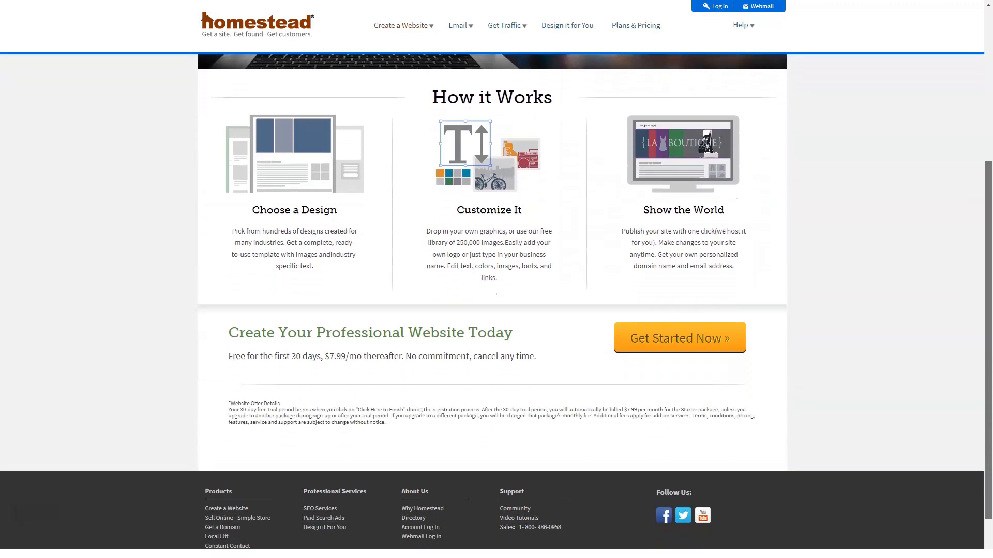
scroll(down, 3)
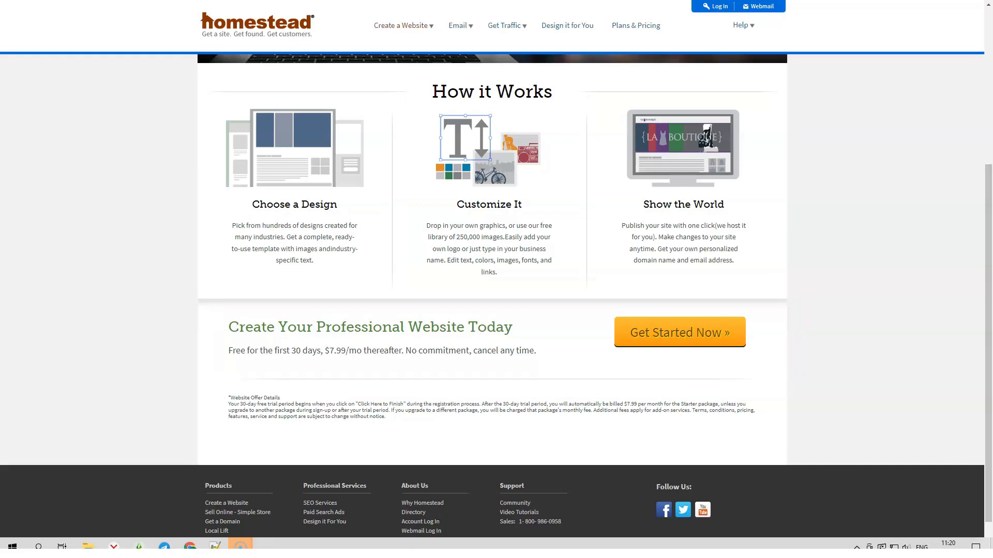
click(402, 25)
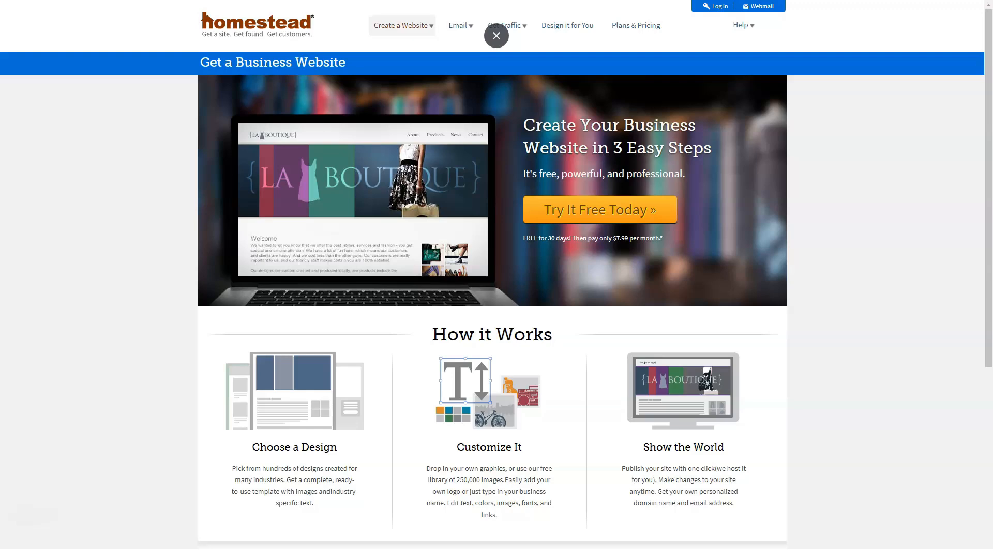
click(495, 36)
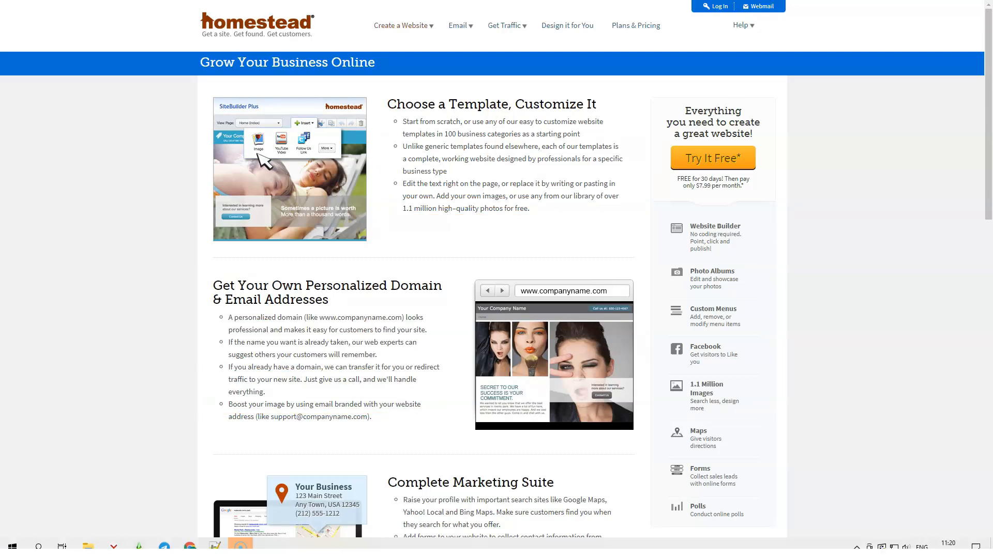
Read through the Features list to its bottom and reopen the Create a Website menu
scroll(down, 3)
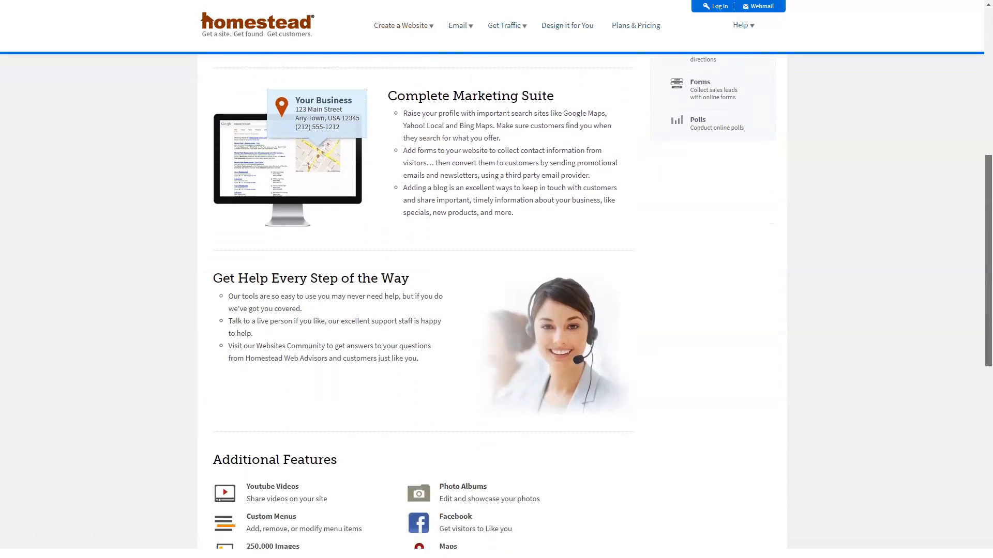
scroll(up, 3)
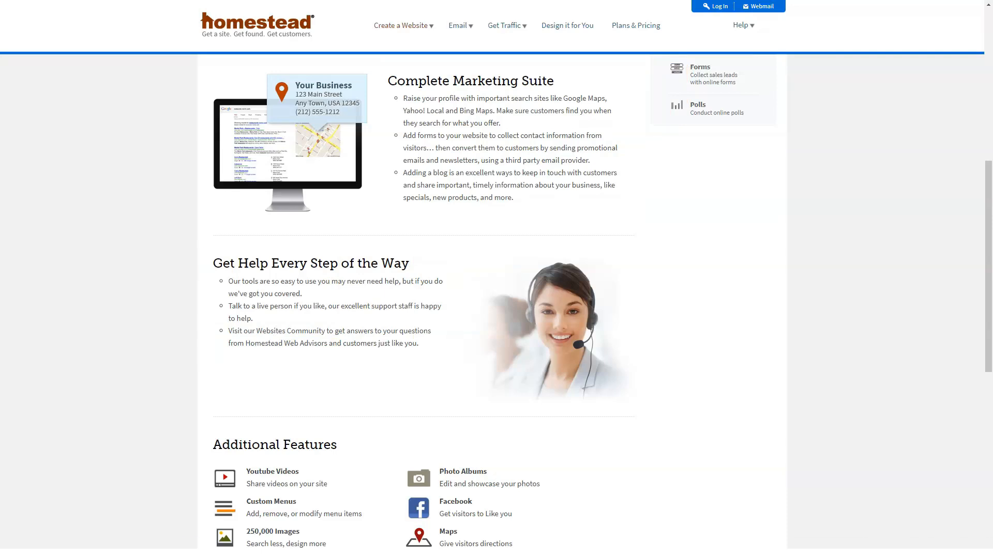
scroll(down, 3)
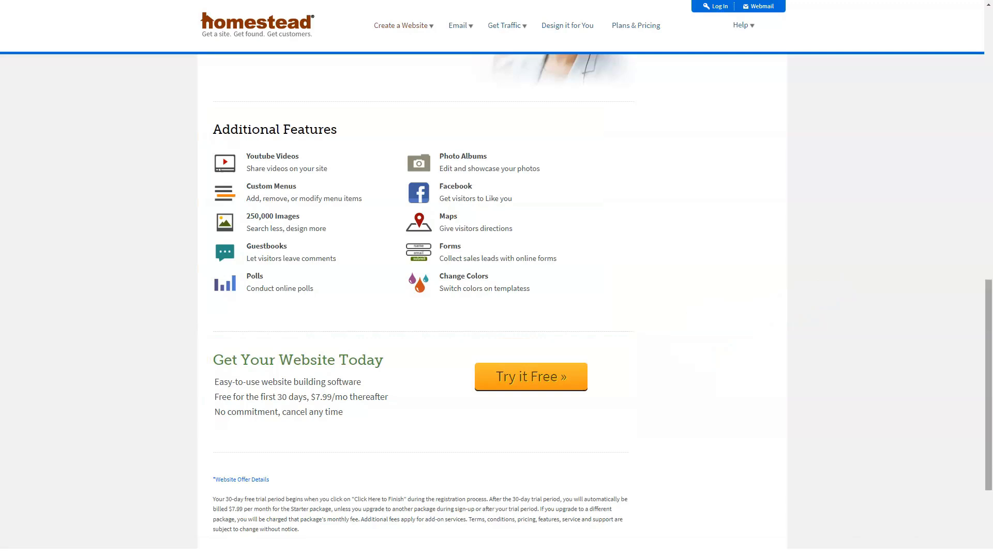
click(402, 24)
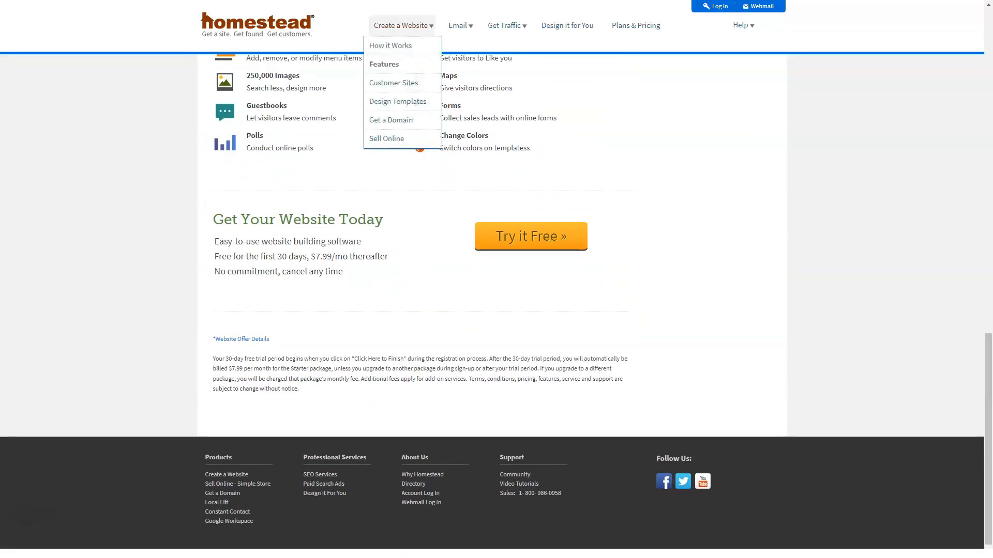
Browse the Customer Sites page of example Homestead websites
click(393, 83)
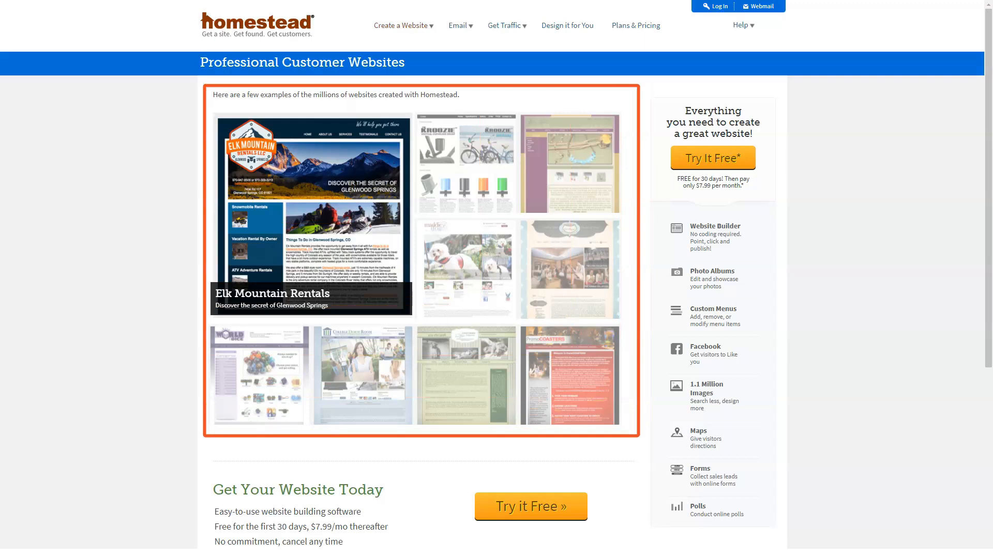
mouse_move(711, 157)
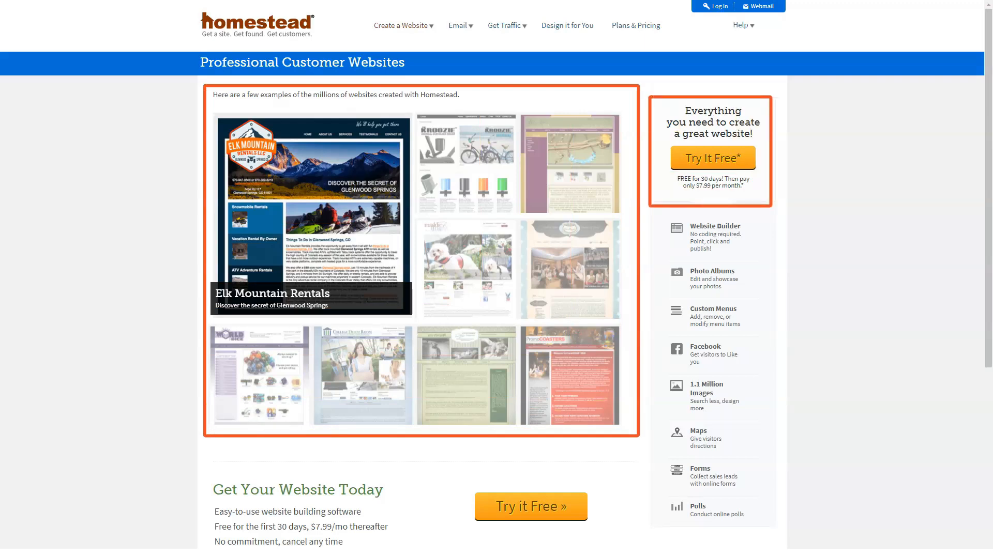
scroll(down, 3)
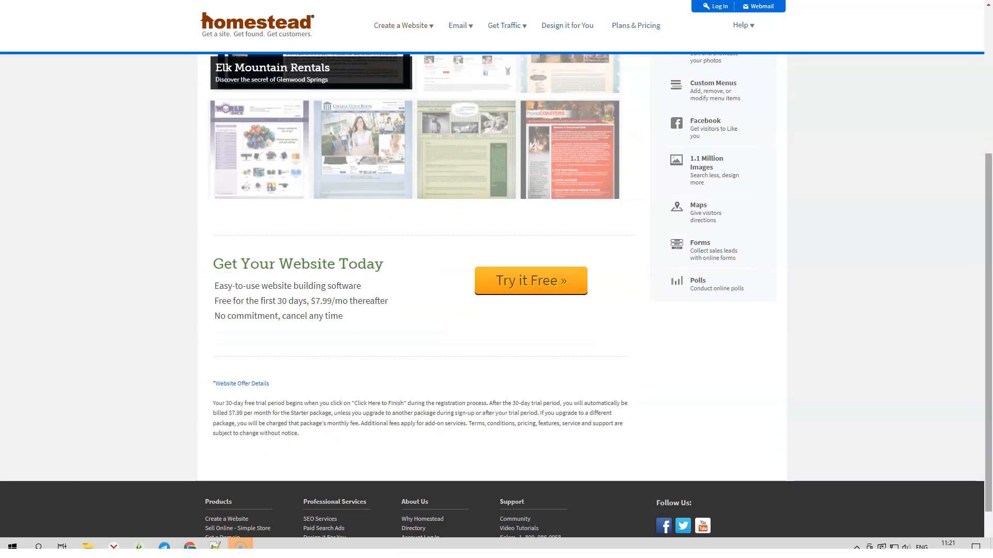
scroll(up, 3)
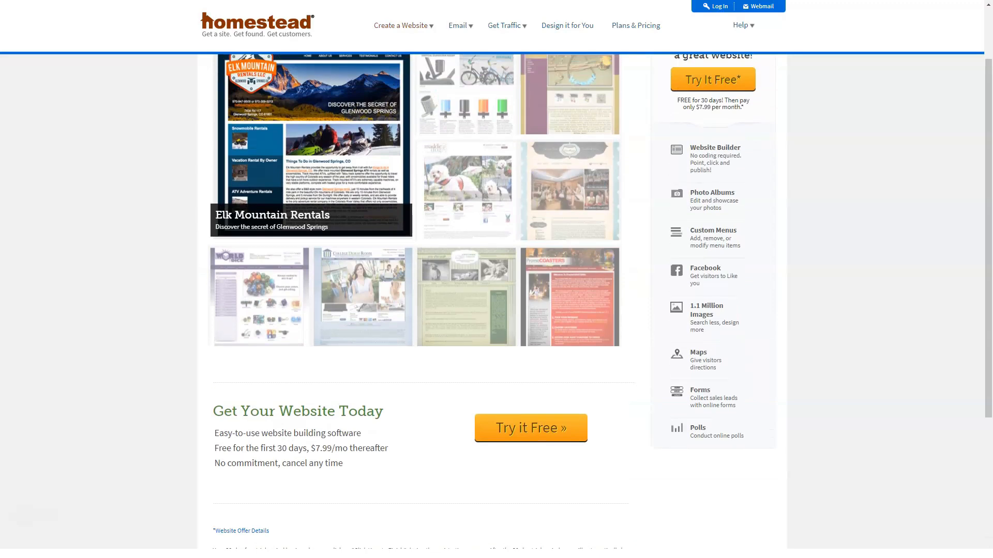
View the Design Templates gallery of sample templates via the Create a Website menu
click(402, 25)
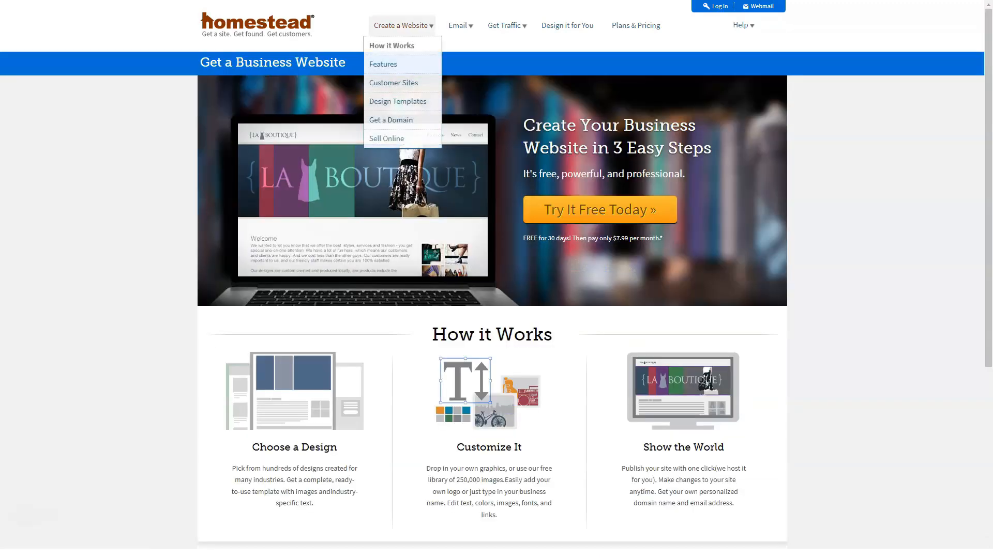
click(397, 102)
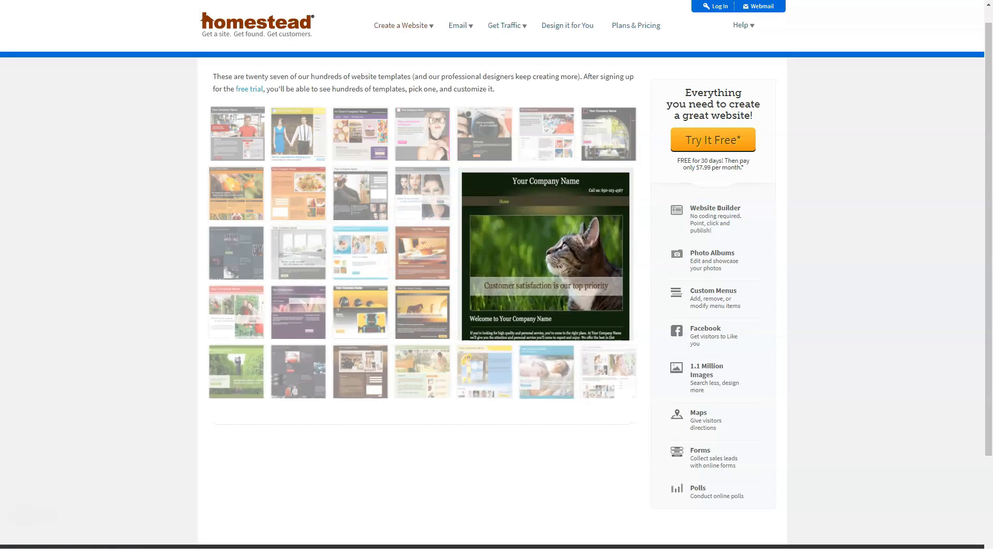
click(400, 25)
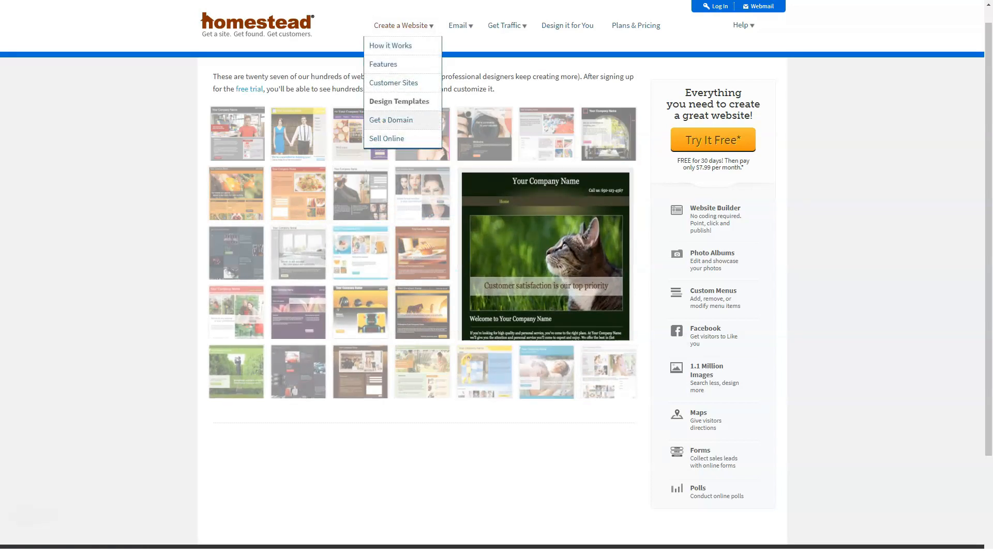
Review Homestead's Get a Domain page through to its bottom
click(391, 122)
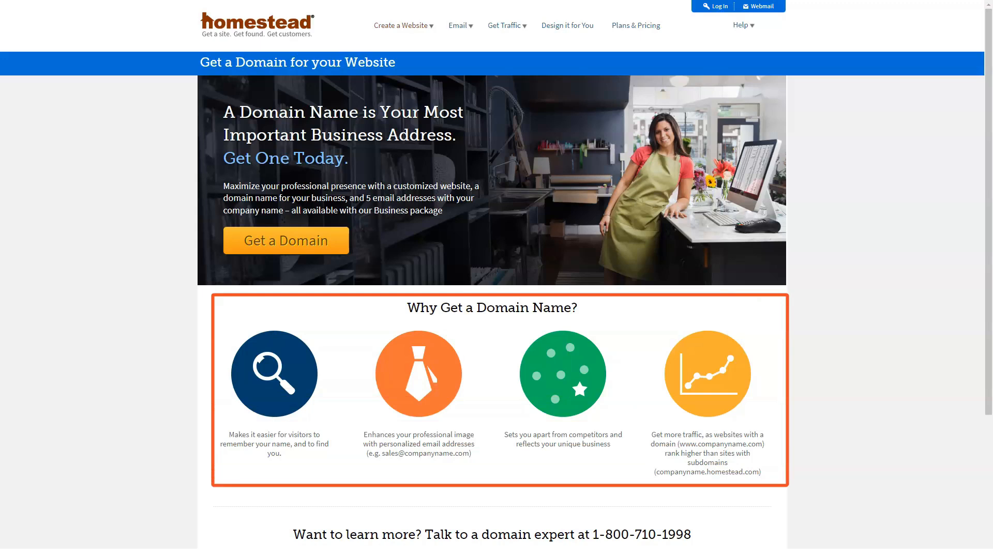
scroll(down, 3)
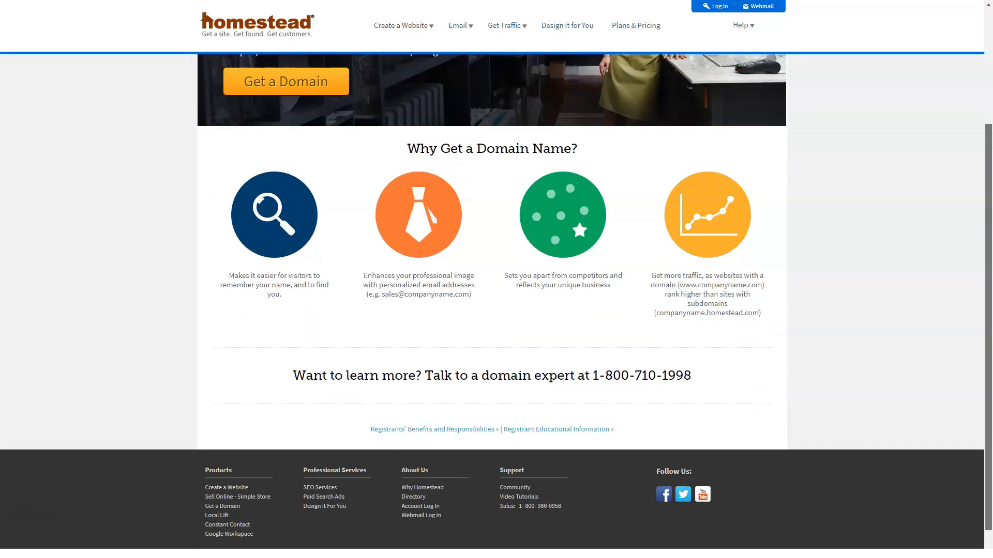
scroll(down, 3)
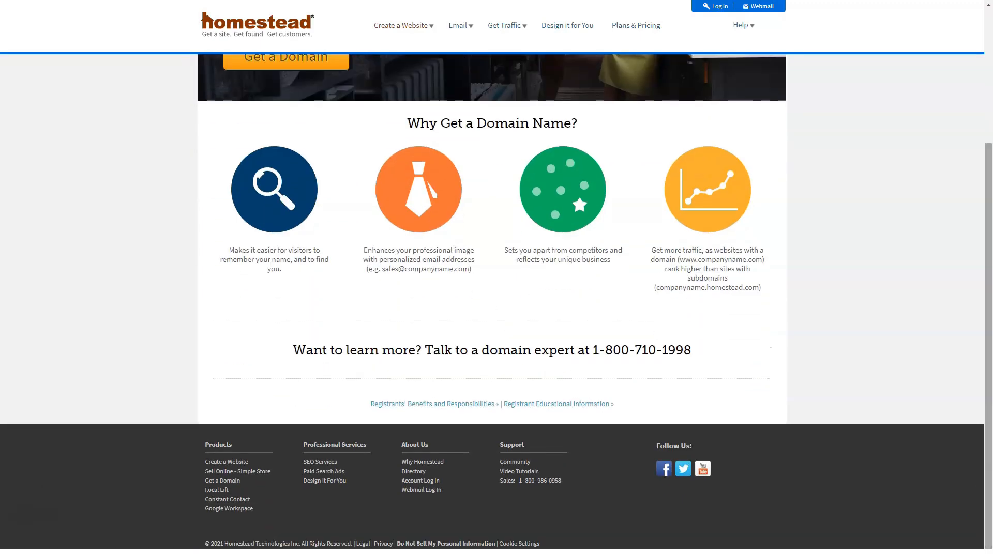
scroll(up, 3)
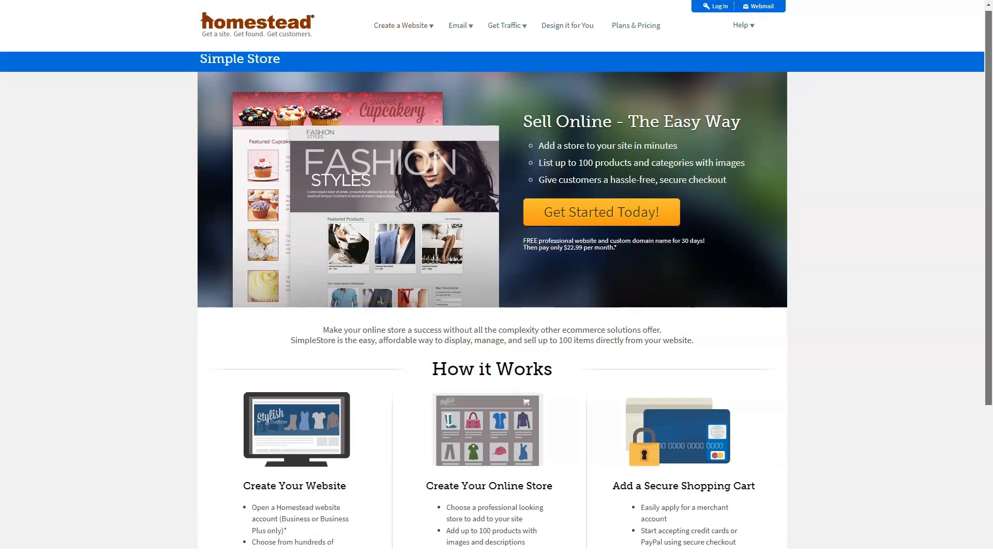
Finish the Simple Store selling-online page and bring up the Email menu
scroll(down, 3)
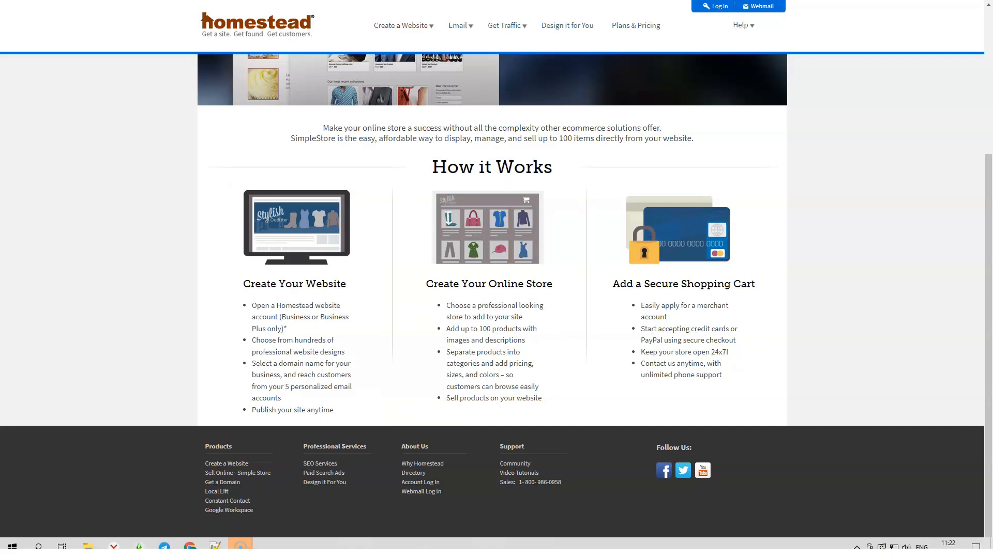
click(458, 25)
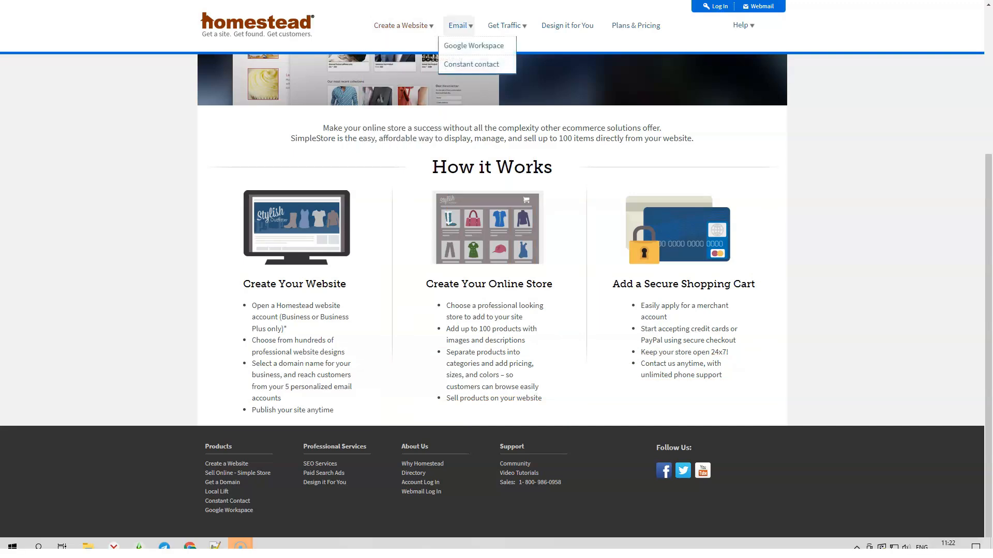
Review the Google Workspace email offer, then go to the Constant Contact email marketing page
click(474, 44)
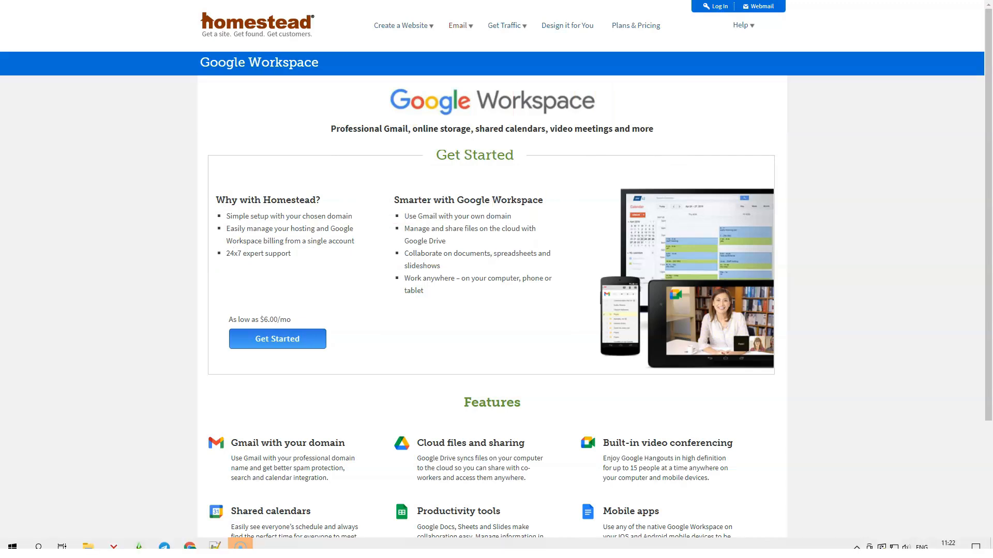
scroll(down, 3)
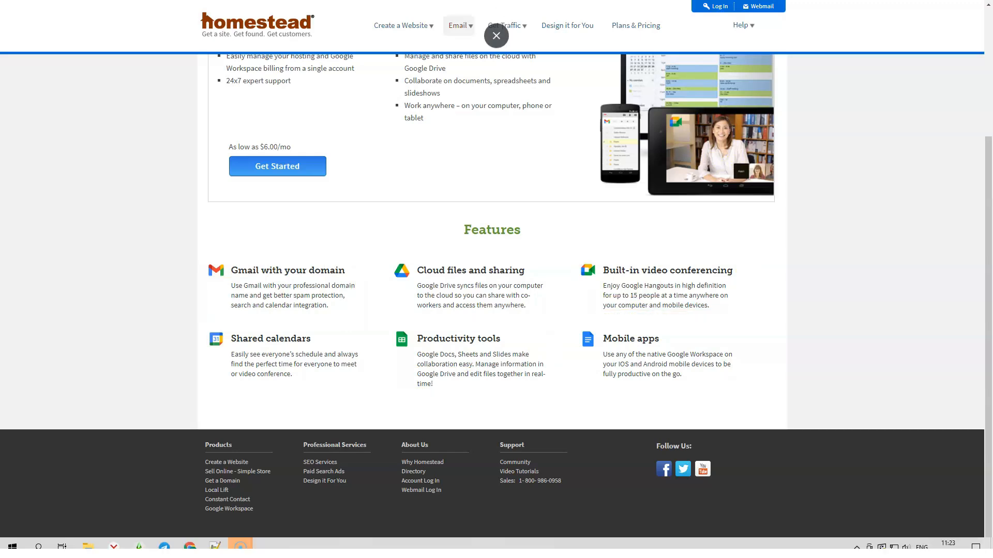
click(227, 499)
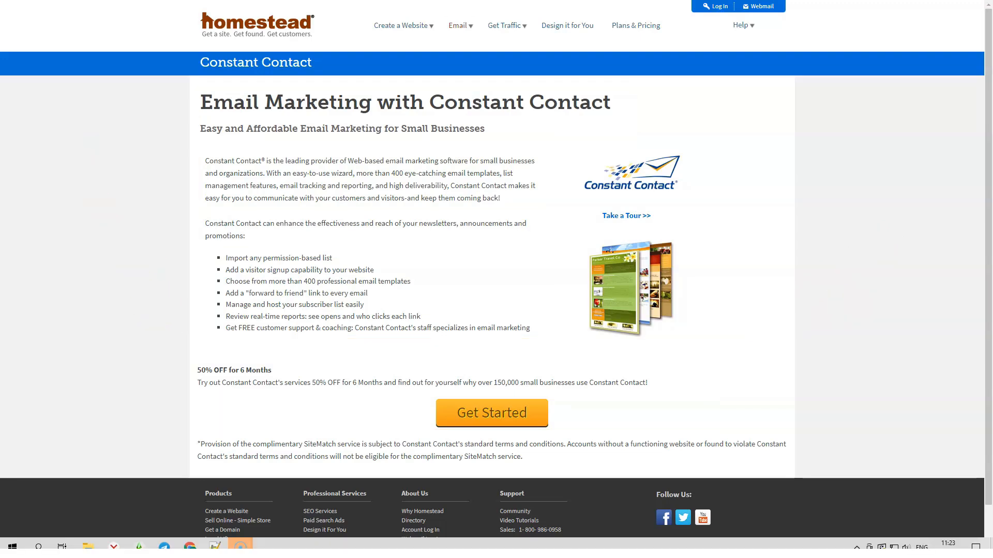
View the Get Traffic overview and its Search Engine Optimization Learn More page
click(505, 24)
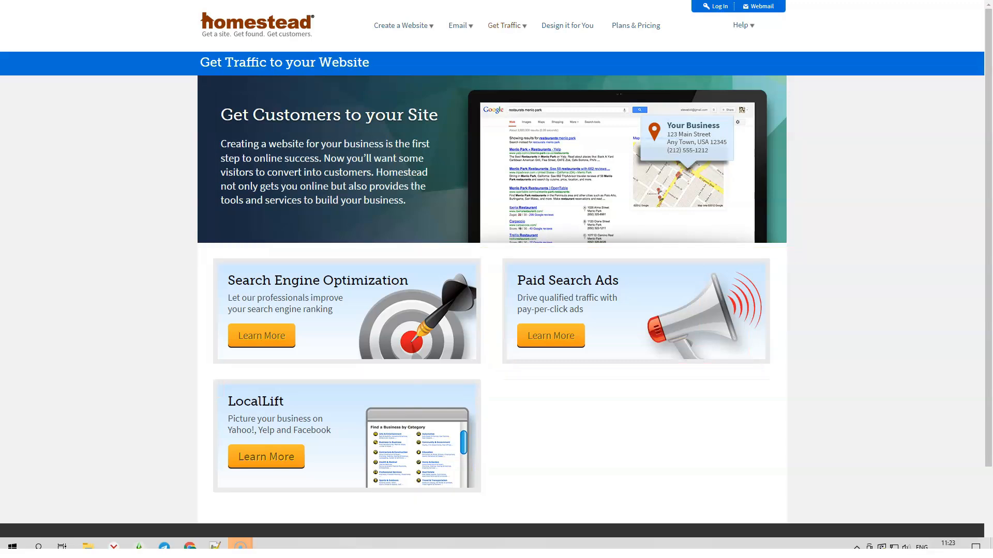
click(260, 335)
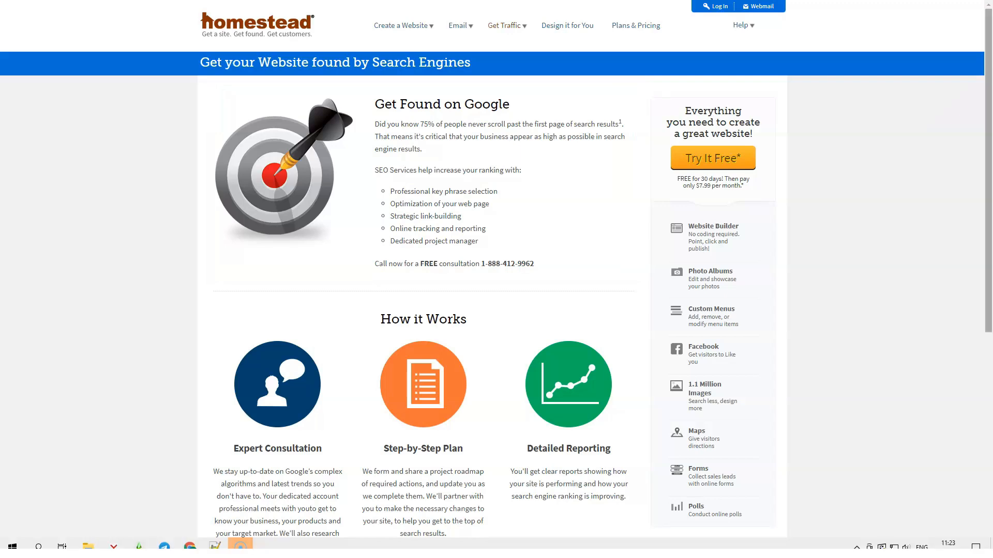
scroll(down, 3)
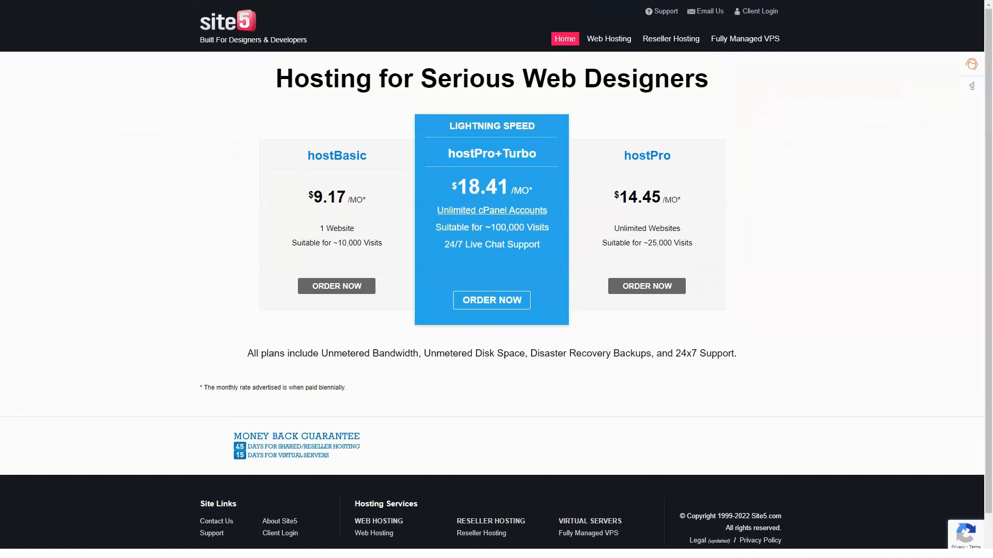
mouse_move(608, 38)
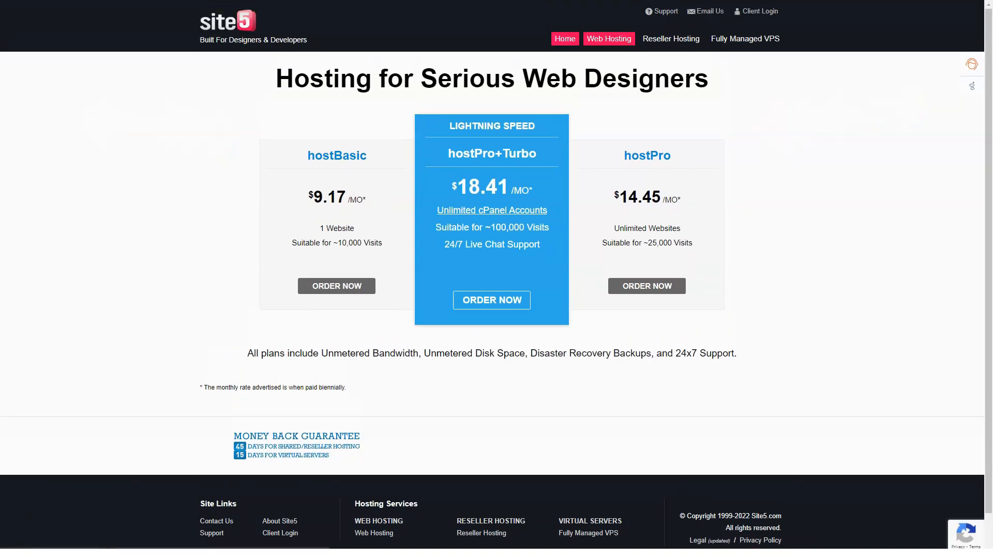
Go to Site5's Web Hosting plans page and view the Guarantees and Customer Support features
click(608, 38)
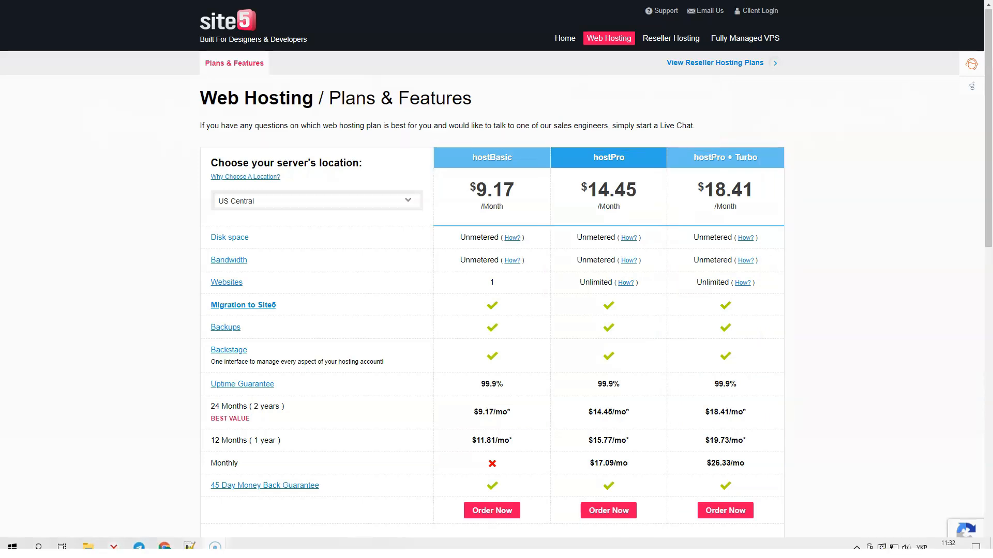
scroll(down, 3)
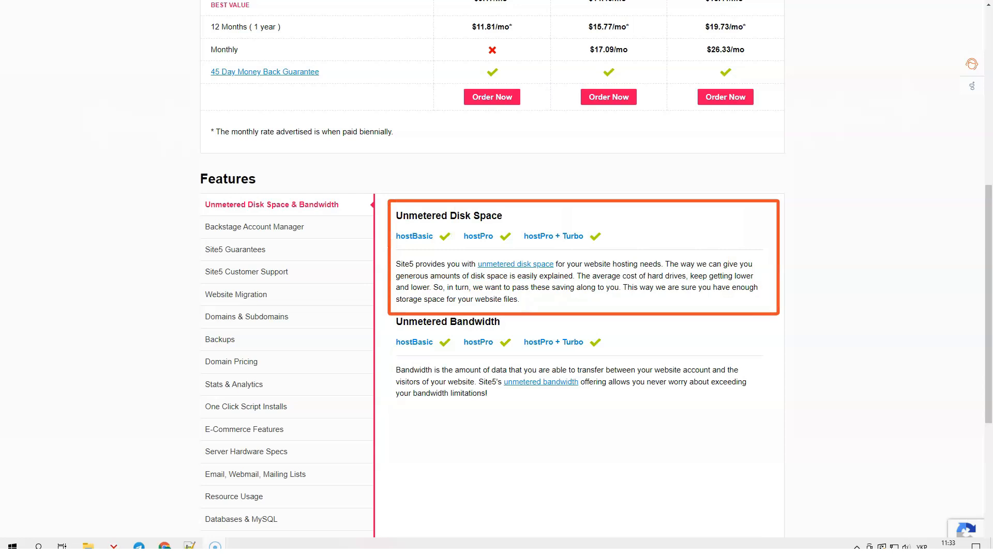
click(254, 226)
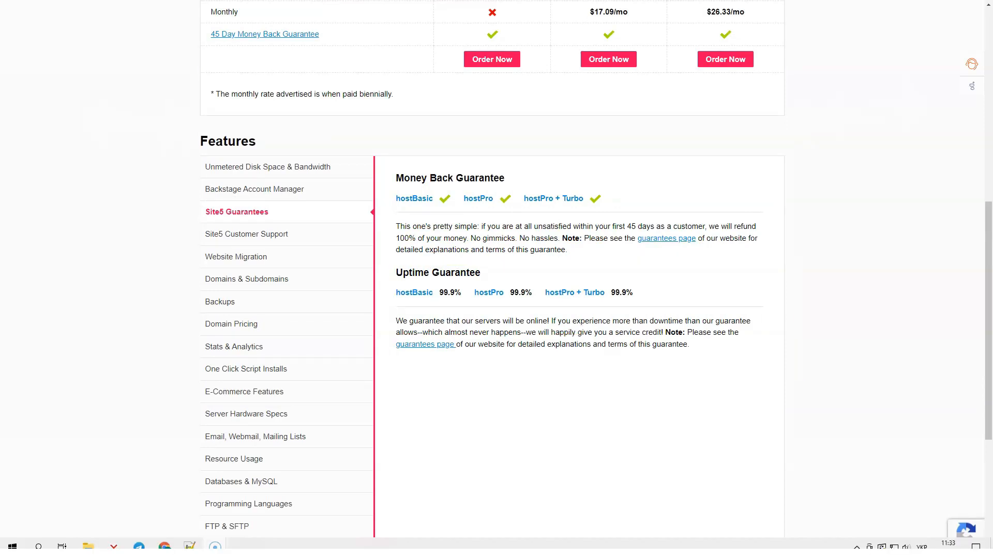
click(246, 234)
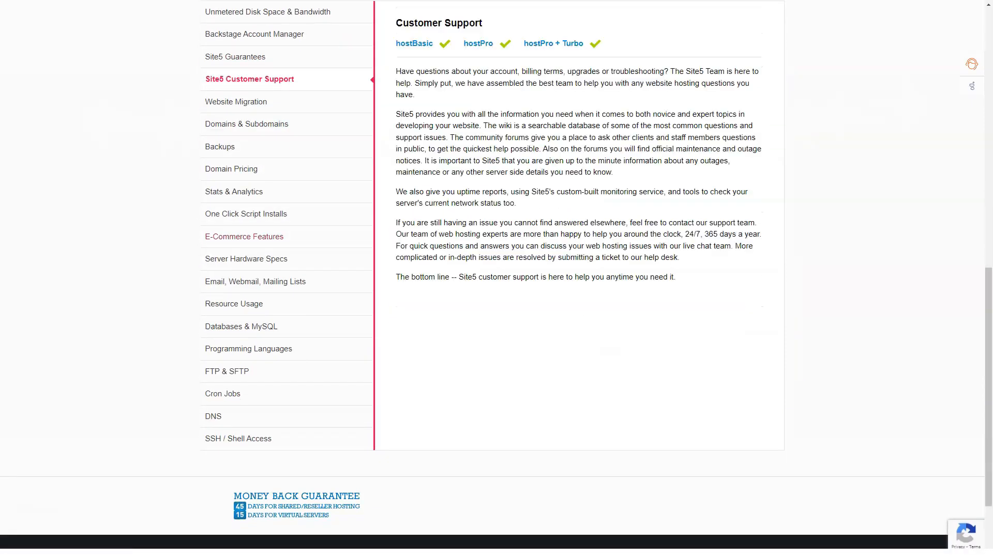
scroll(up, 3)
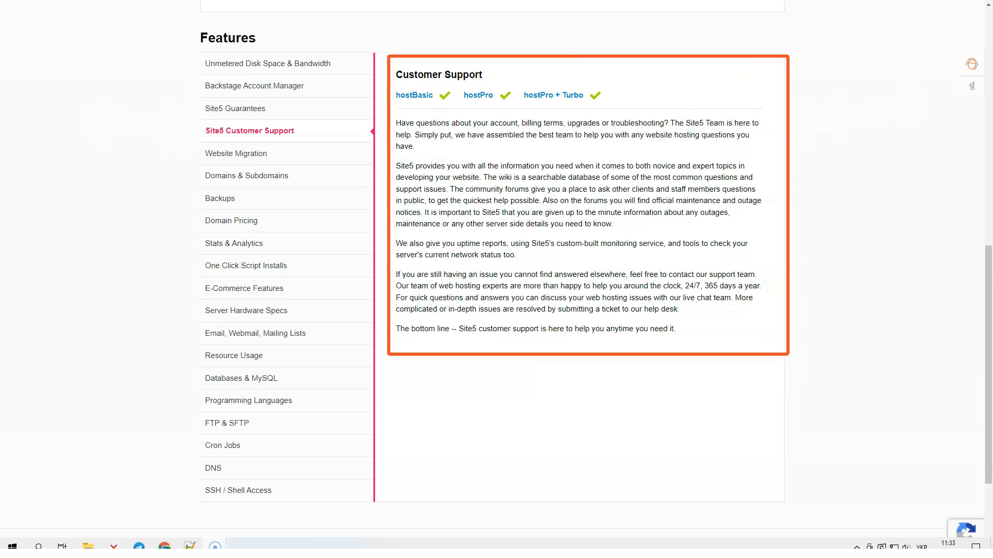
View the Website Migration and Backups feature descriptions
click(236, 153)
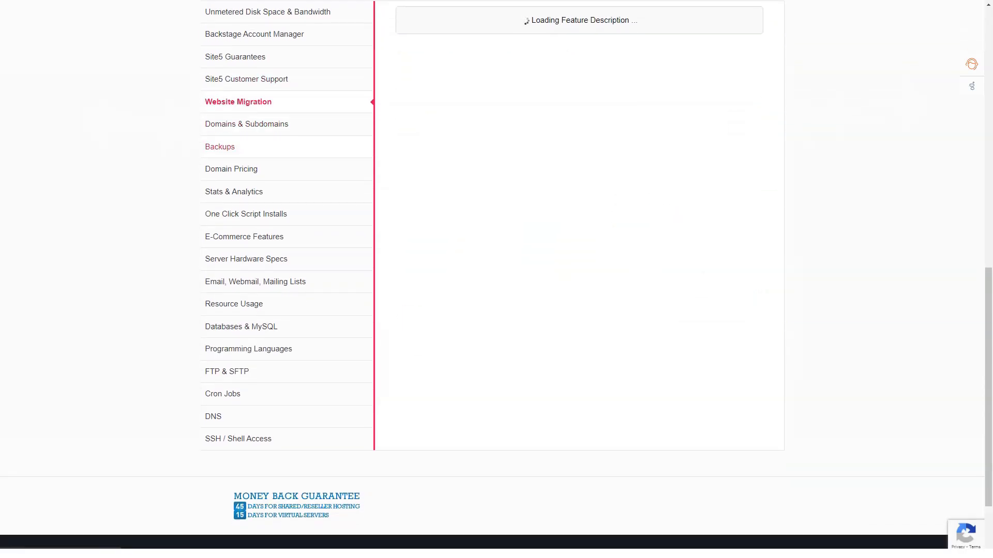
click(238, 101)
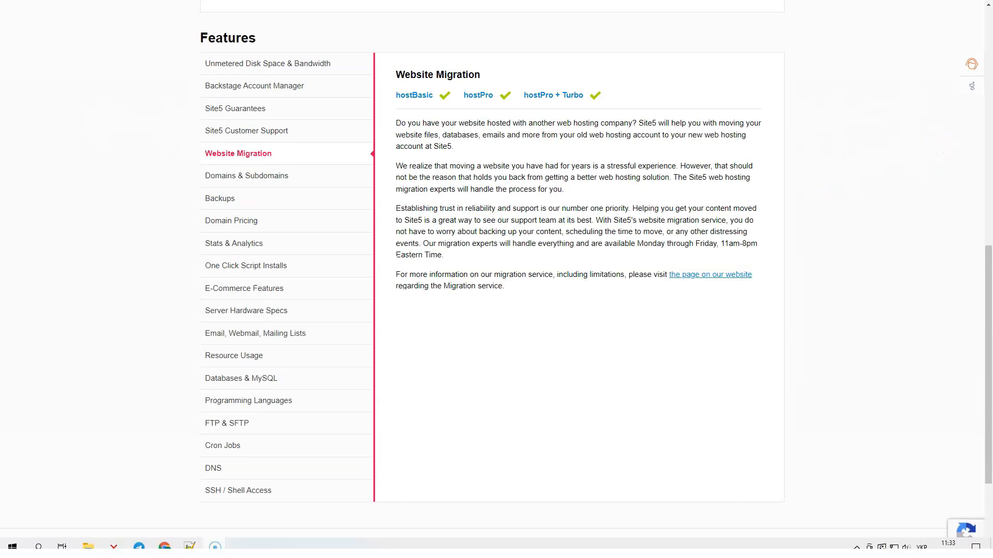
click(246, 175)
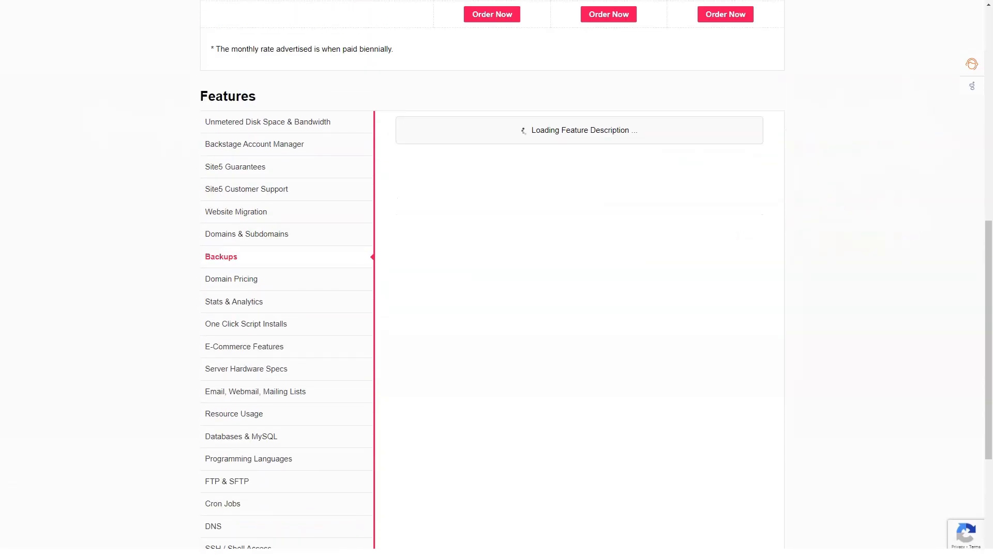
click(221, 257)
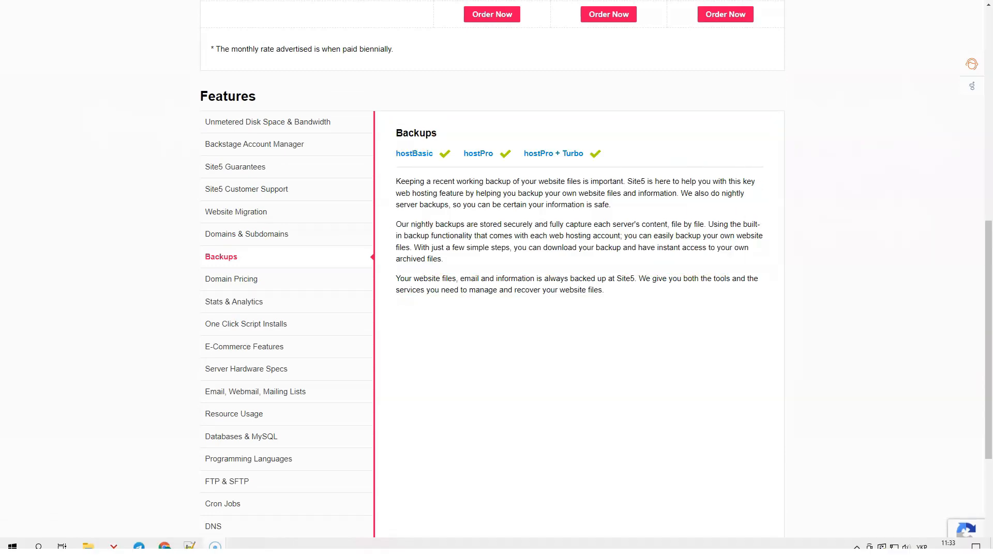
View the Domain Pricing, Stats & Analytics and One Click Script Installs features
click(230, 280)
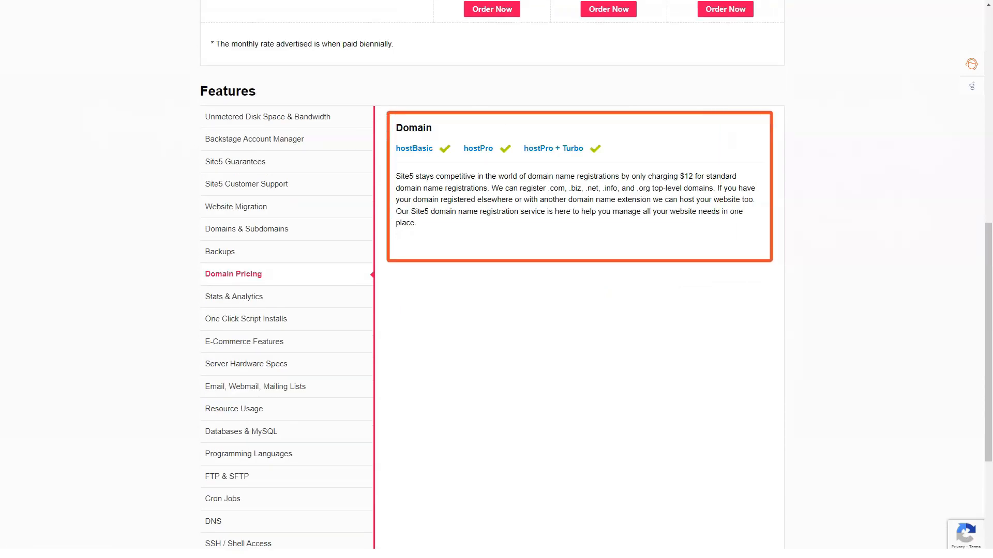
click(232, 296)
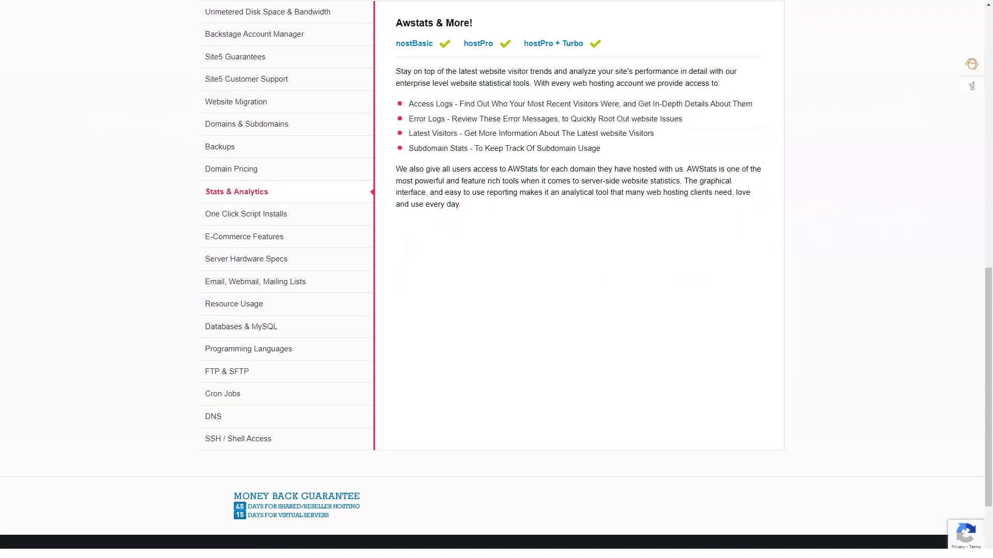
scroll(up, 3)
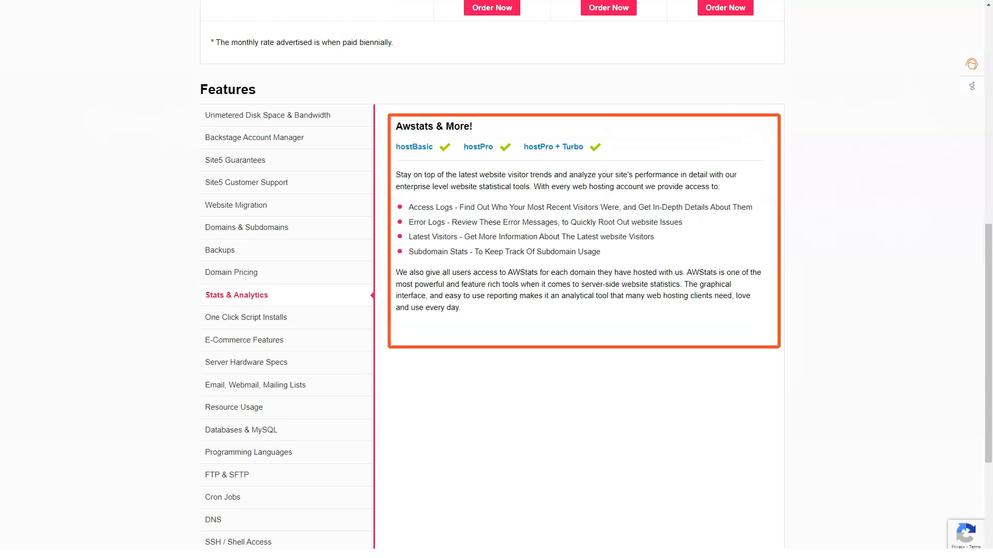
click(247, 317)
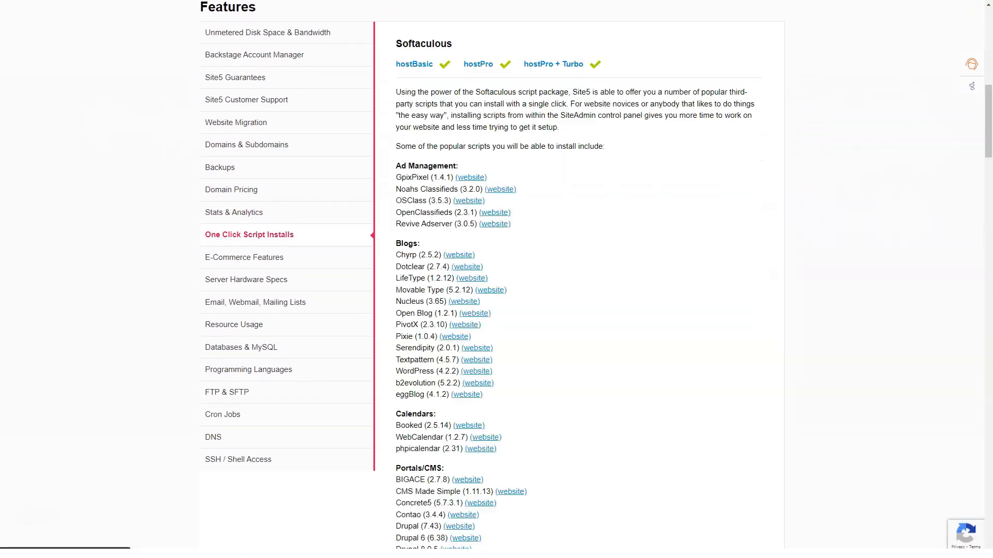
Read through the Softaculous script list, then show the E-Commerce Features description
scroll(up, 3)
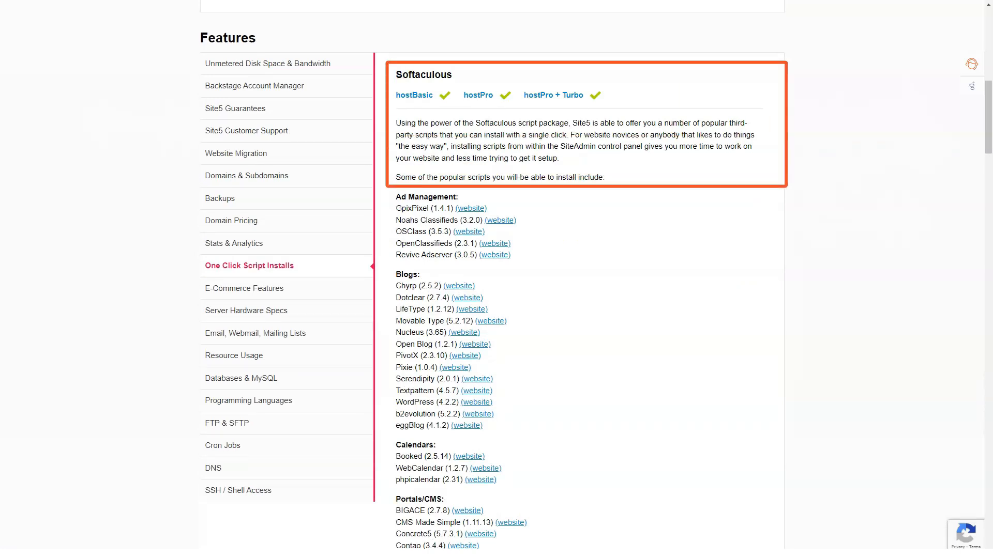
scroll(down, 3)
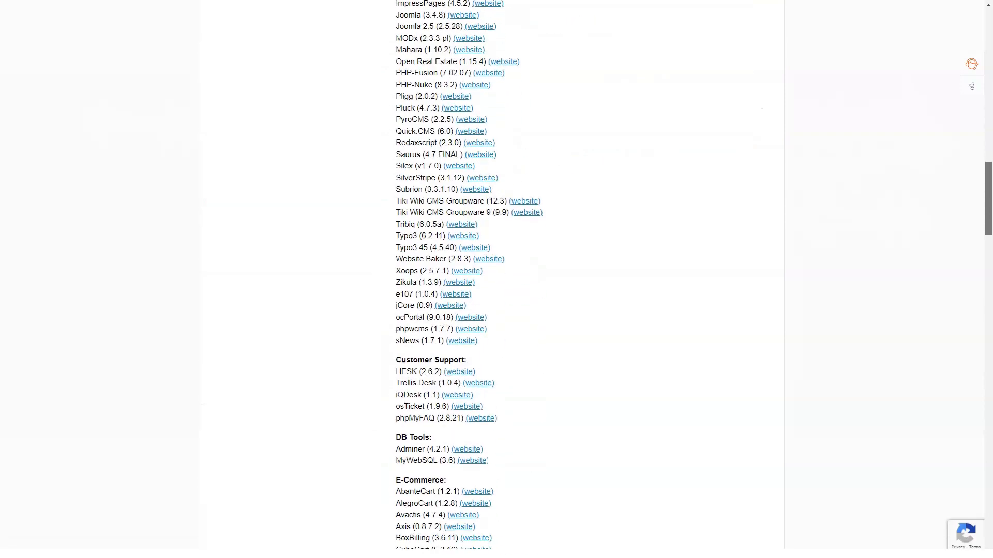
scroll(down, 3)
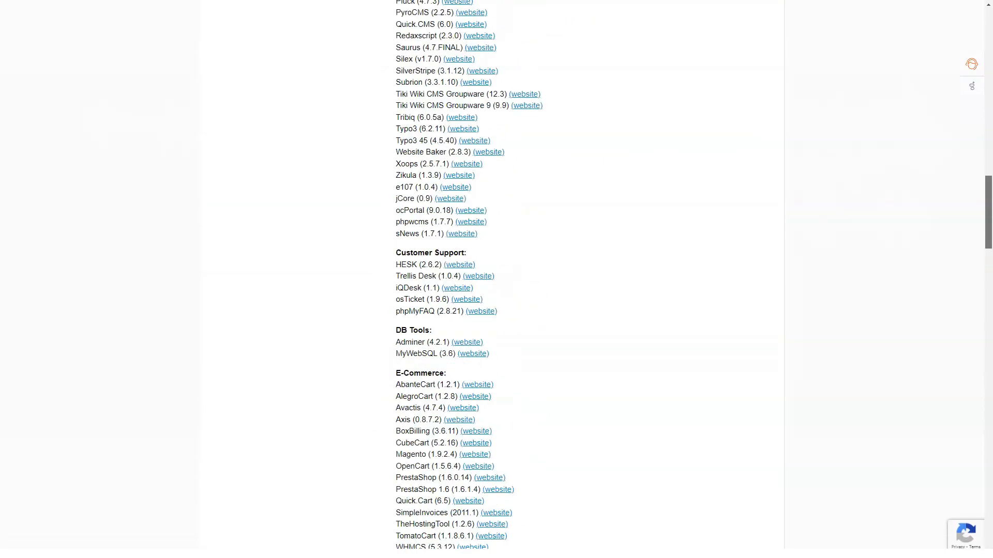
scroll(up, 3)
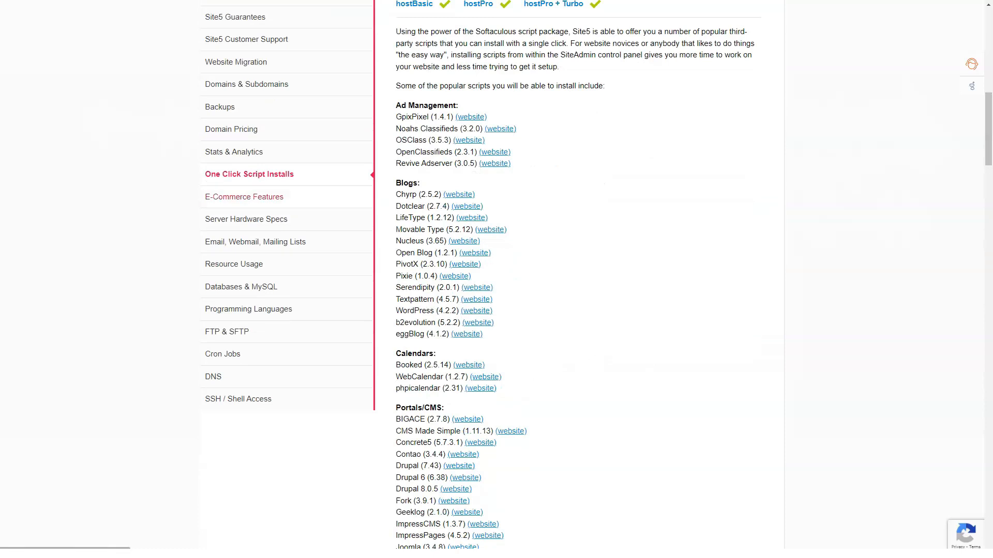
click(244, 197)
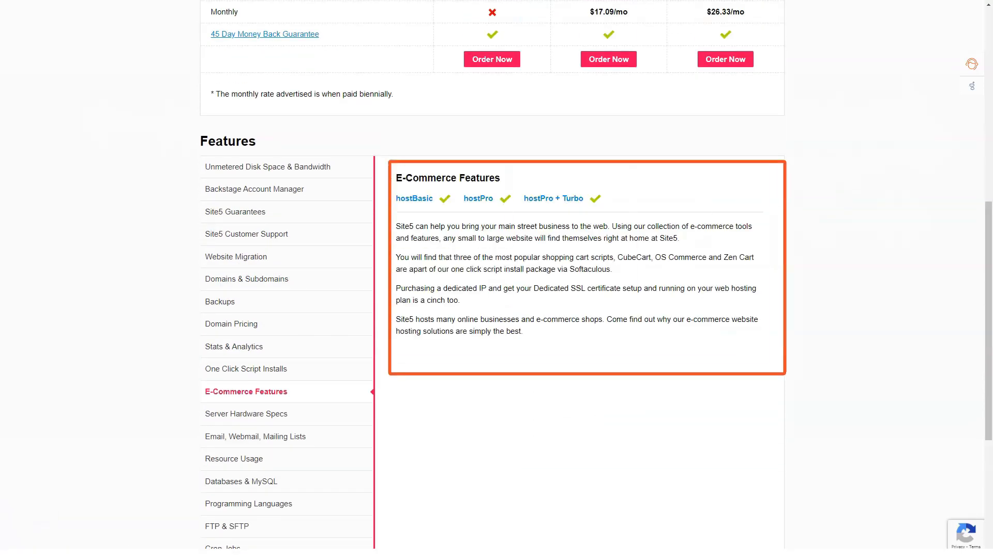
View Server Hardware Specs, Email/Webmail, Resource Usage and Databases & MySQL features
click(247, 414)
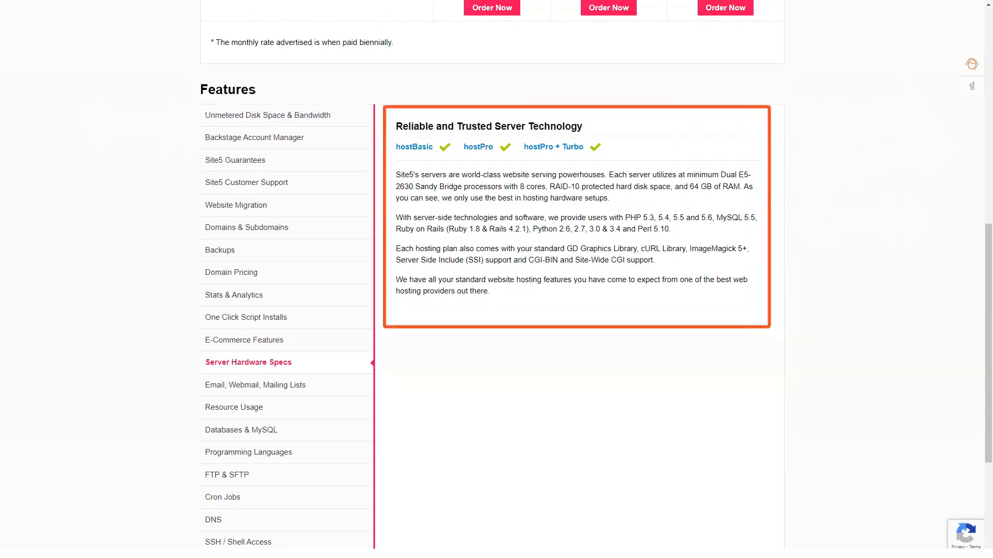
click(256, 385)
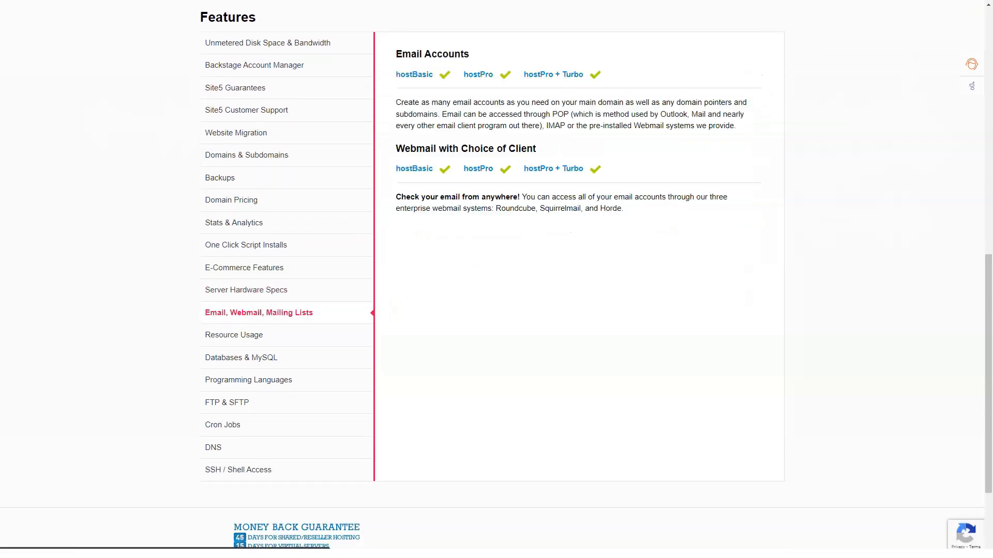
scroll(up, 3)
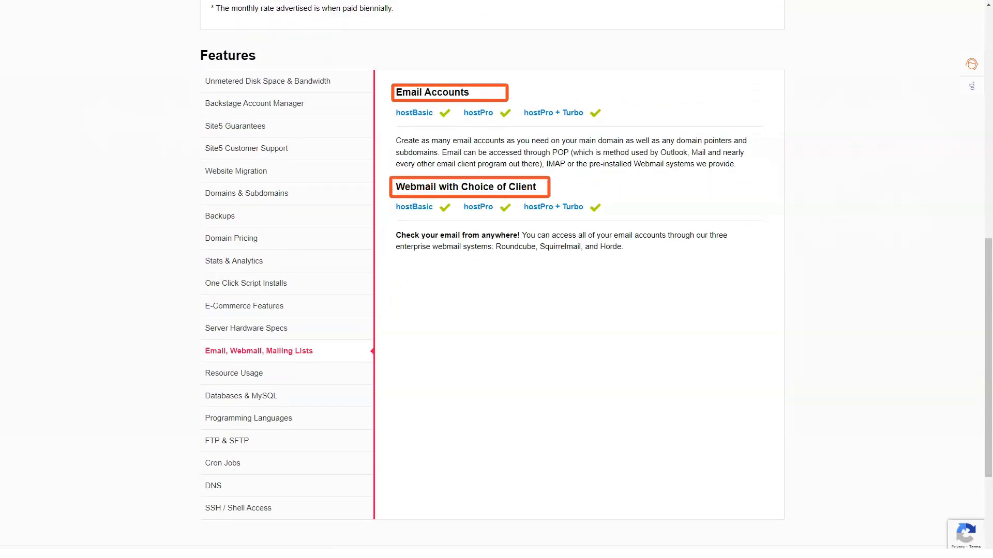
click(234, 374)
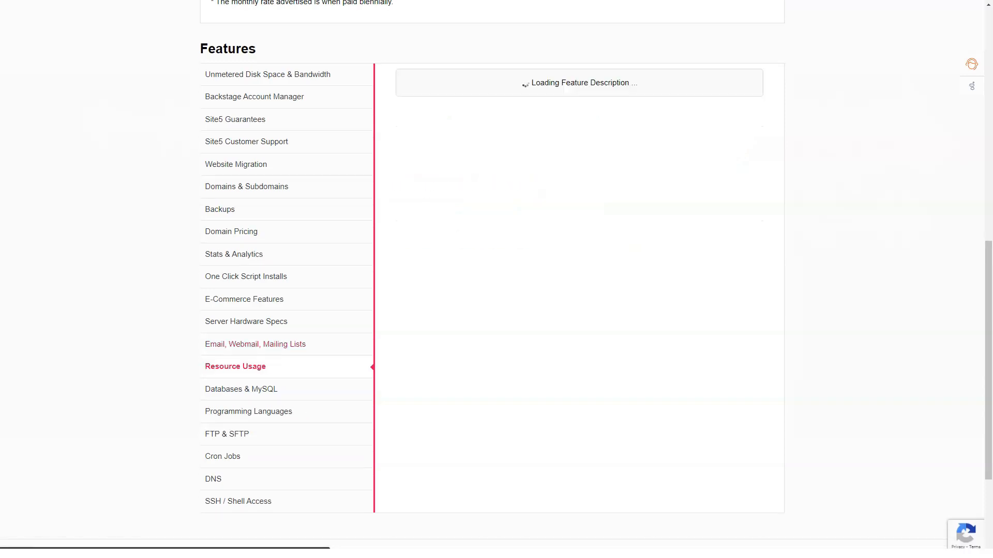
click(235, 366)
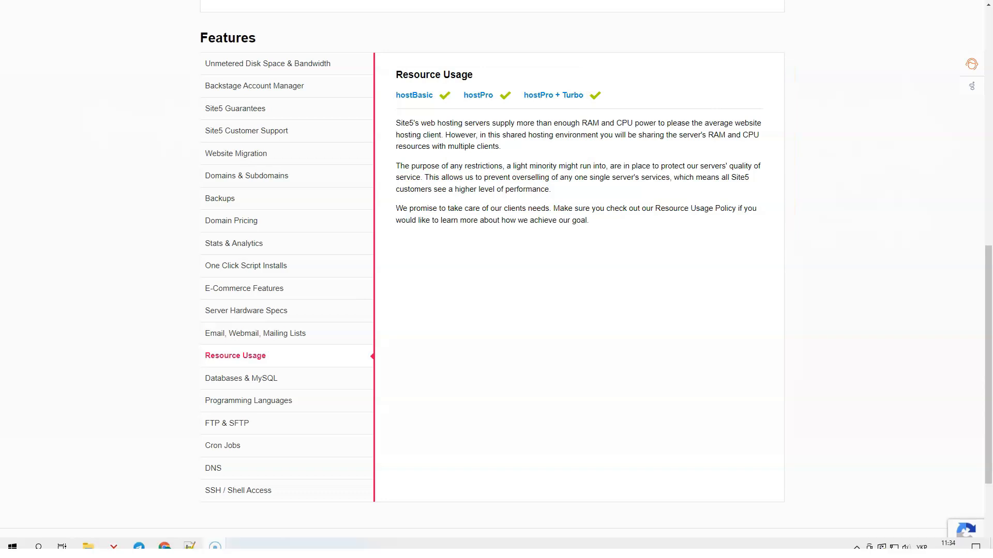
click(241, 378)
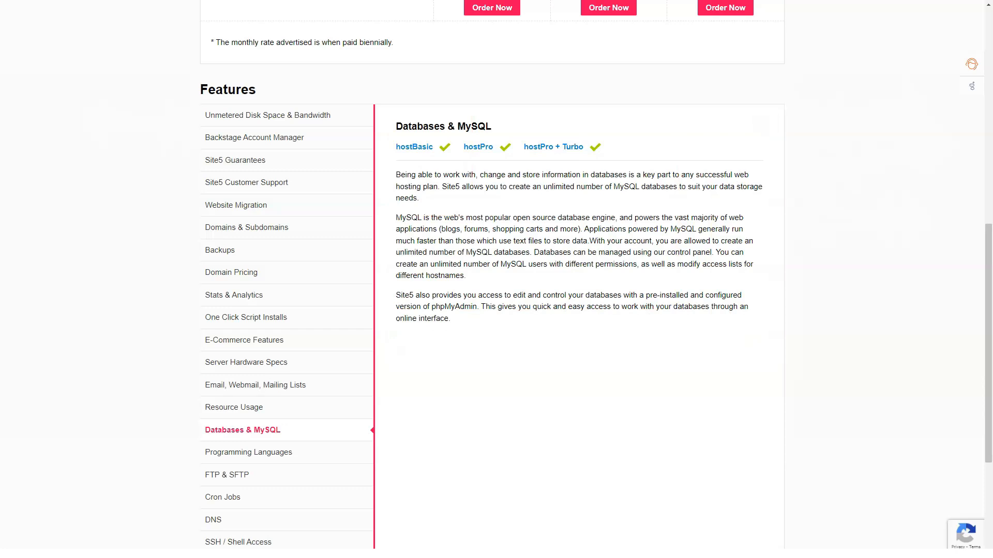
View Programming Languages, FTP & SFTP, Cron Jobs, DNS and SSH / Shell Access features
click(248, 452)
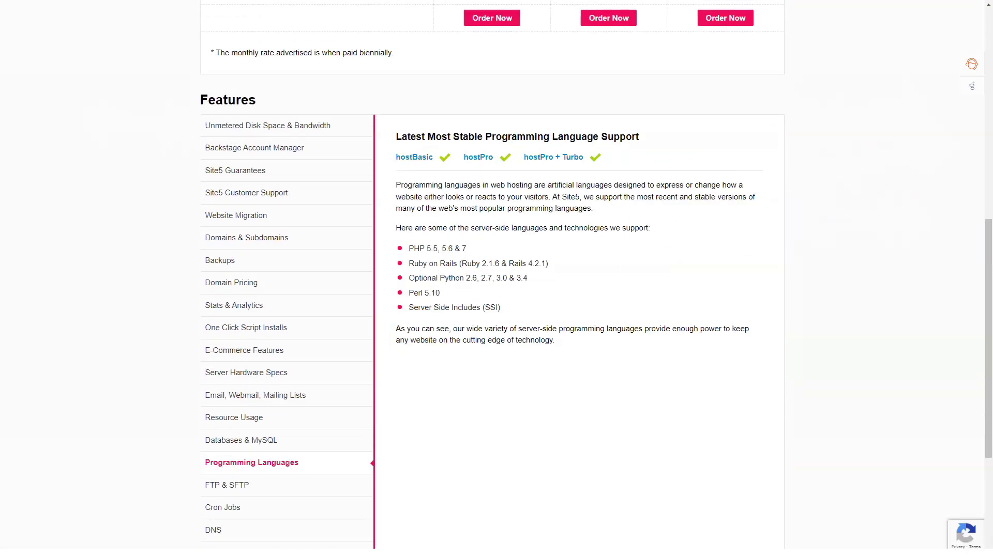
click(226, 485)
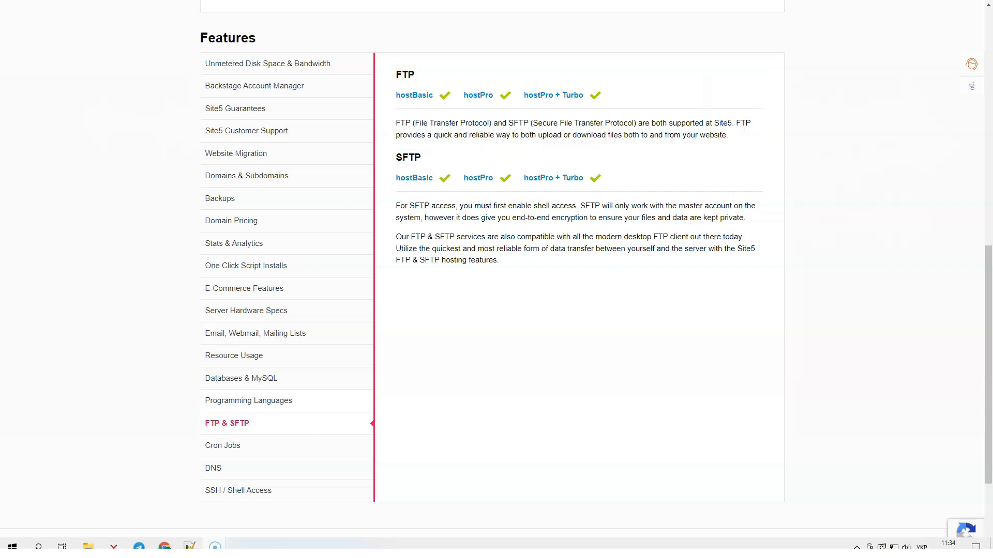
click(224, 444)
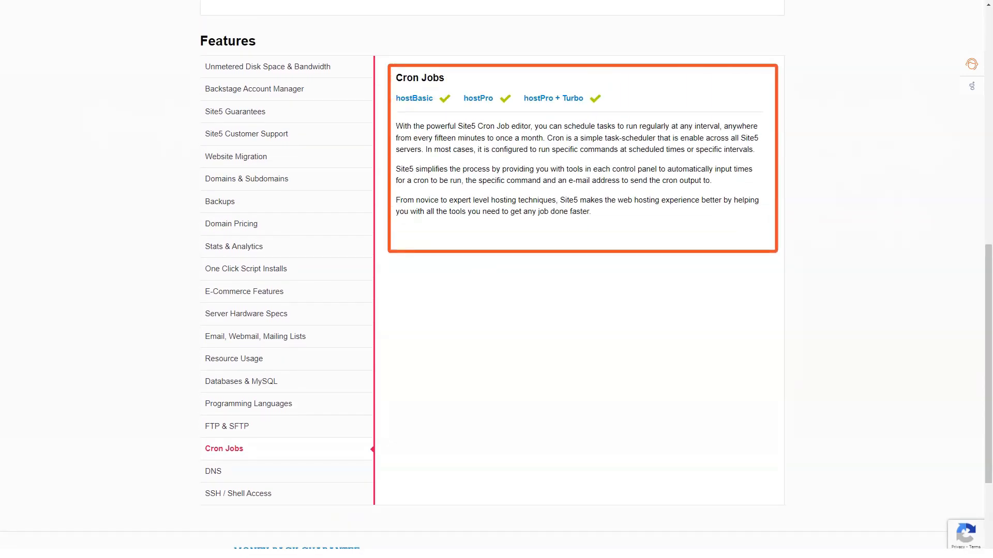
click(213, 471)
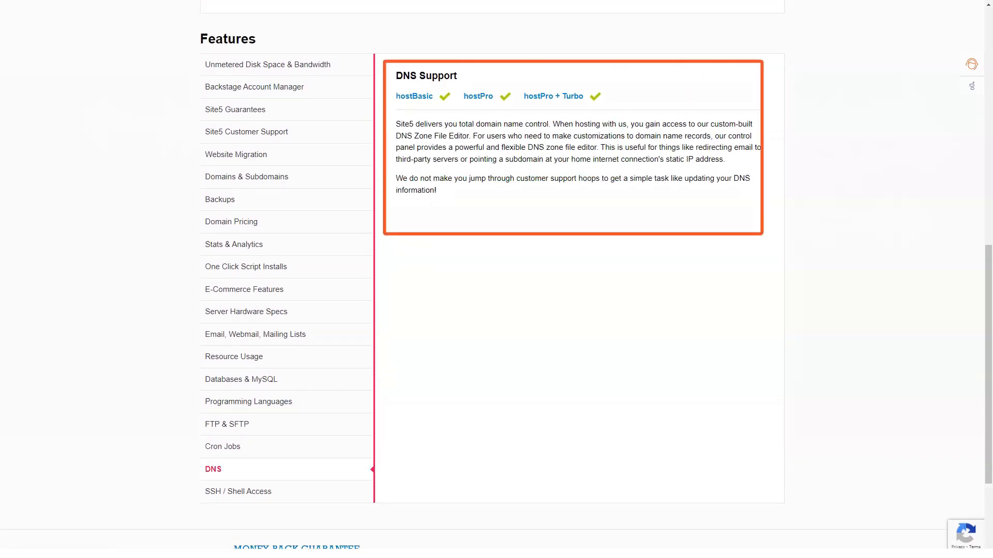
click(238, 491)
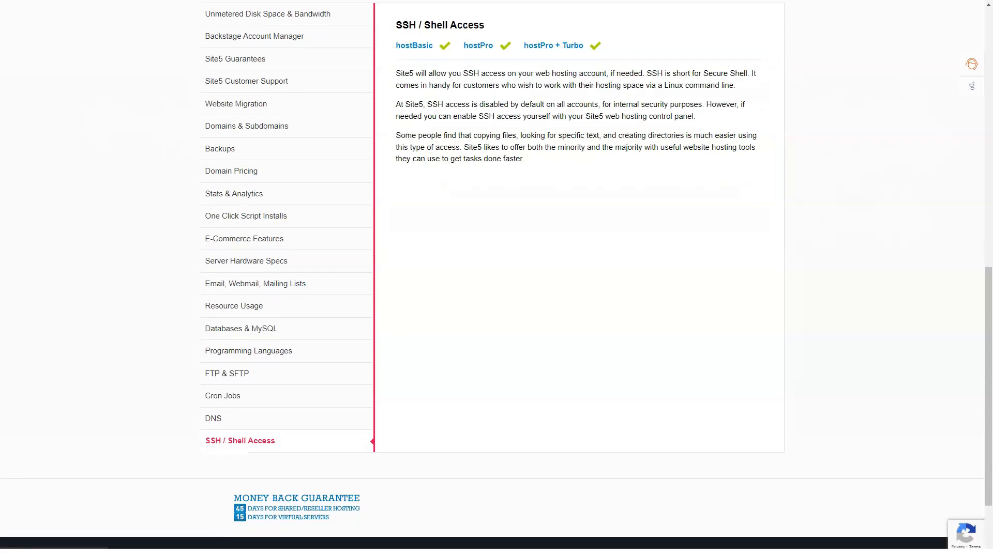
Return to the Web Hosting plans pricing table
scroll(up, 3)
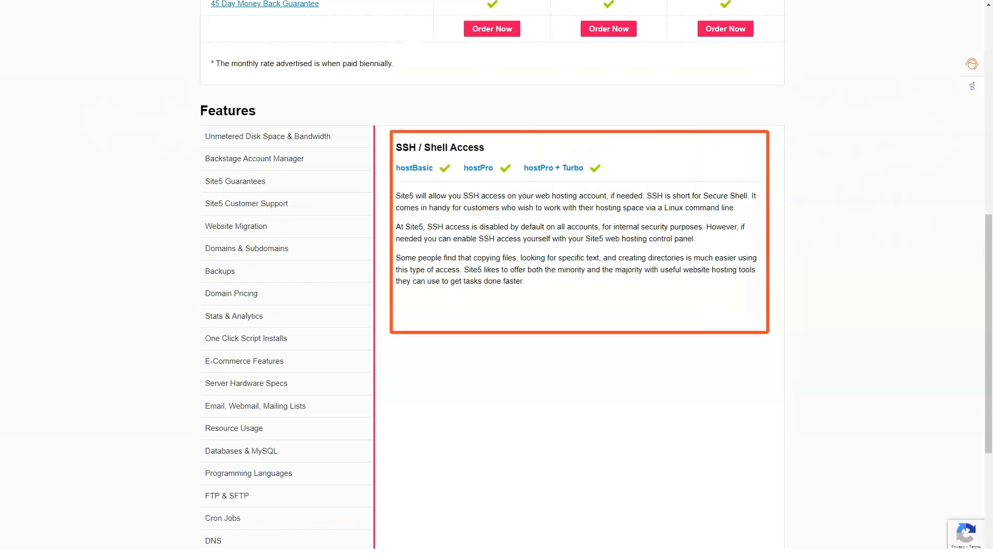
scroll(down, 3)
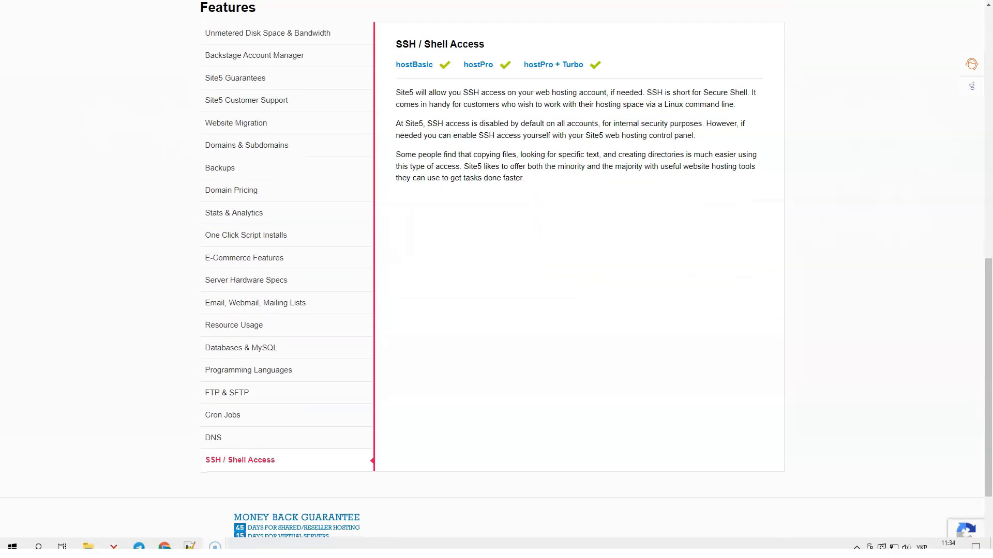
scroll(down, 3)
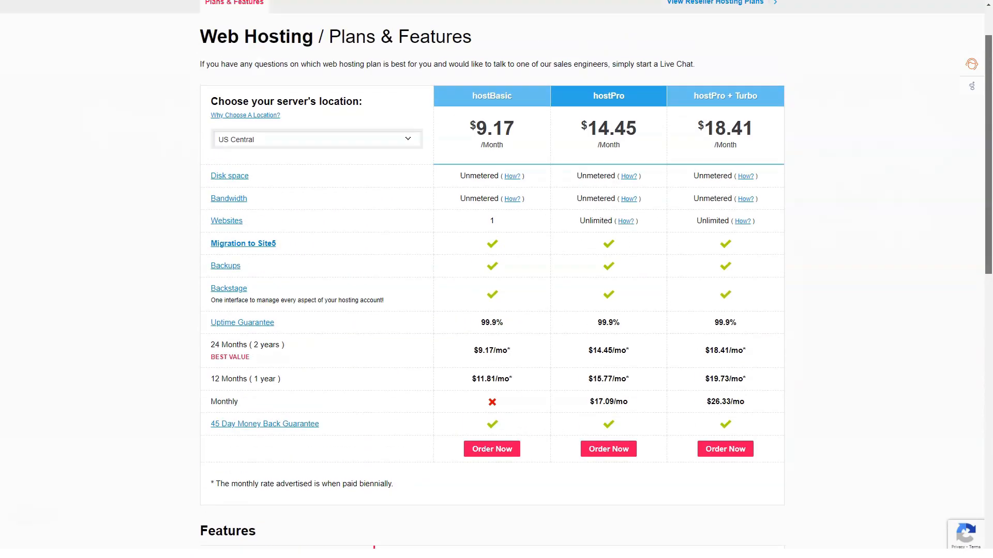
Go to Site5's Reseller Hosting page with Starter, Standard and Premier plans and its Features section
scroll(up, 3)
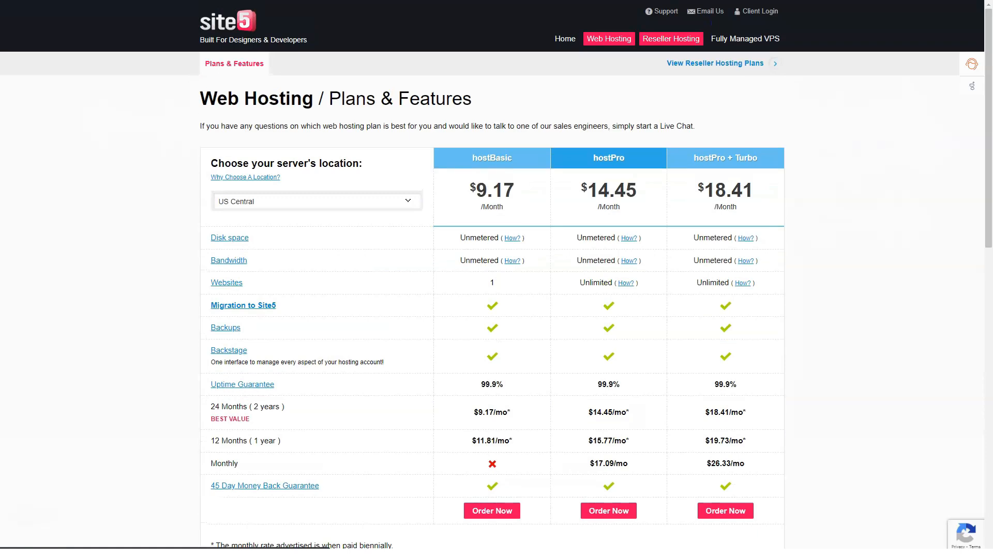
click(671, 39)
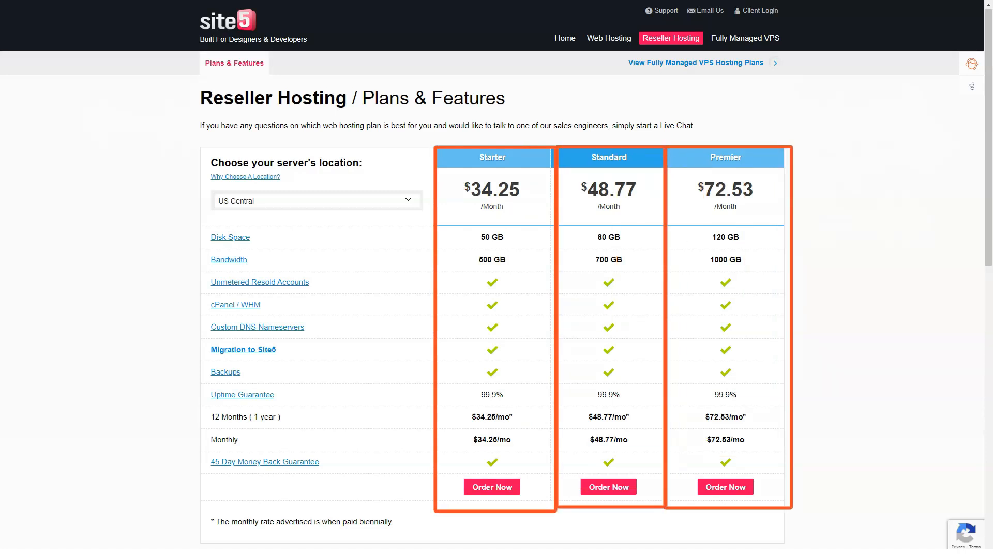
scroll(down, 3)
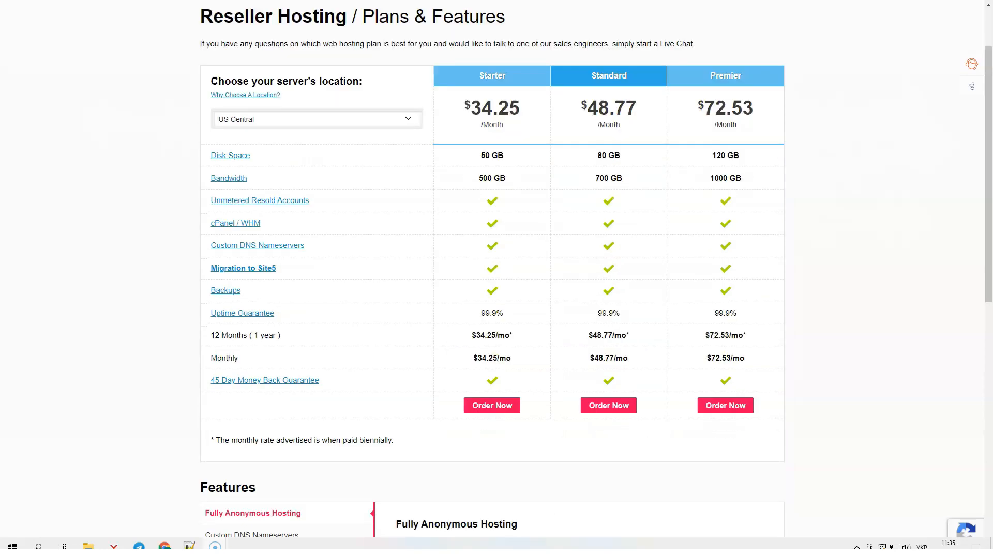
scroll(down, 3)
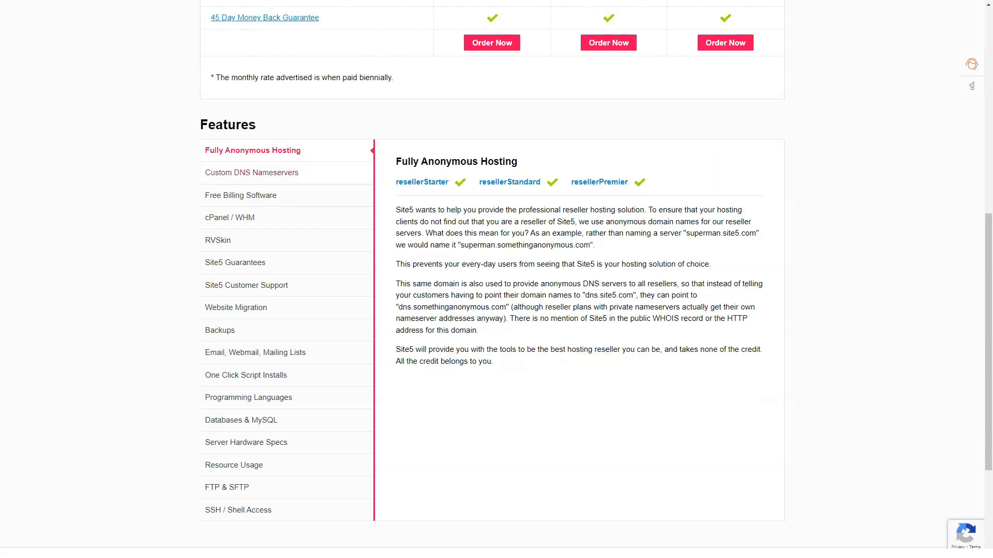
View the Custom DNS Nameservers, cPanel / WHM, RVSkin, Guarantees and Customer Support reseller features
click(252, 173)
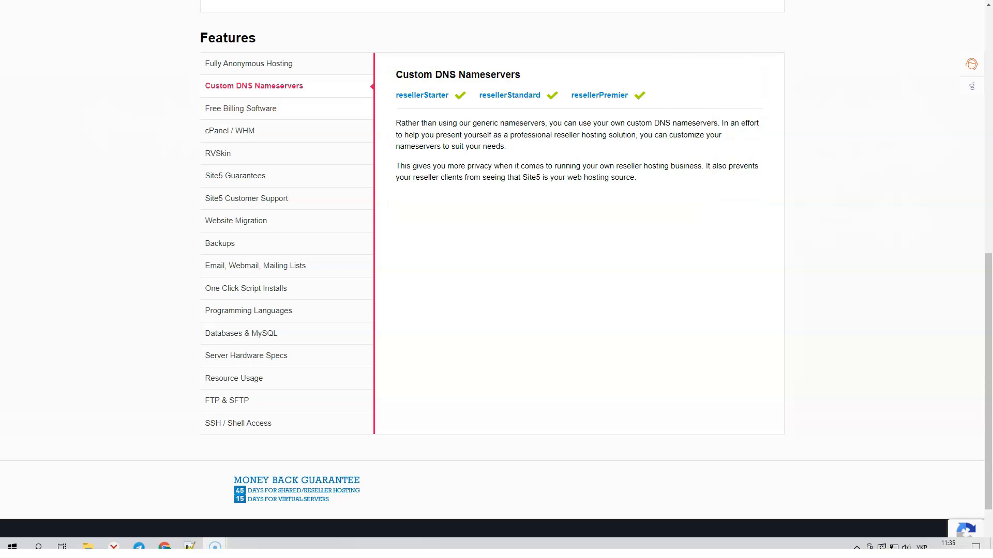
click(242, 109)
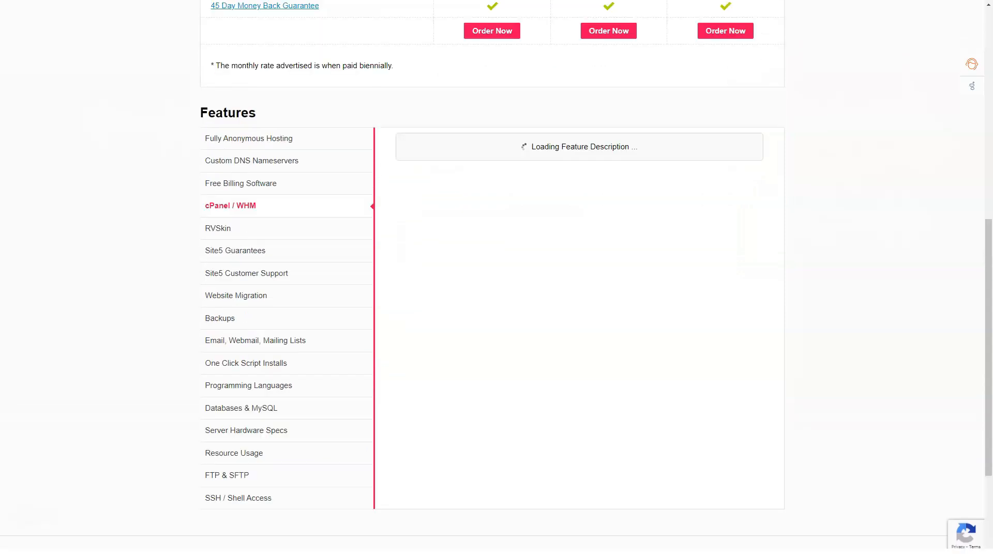
click(229, 205)
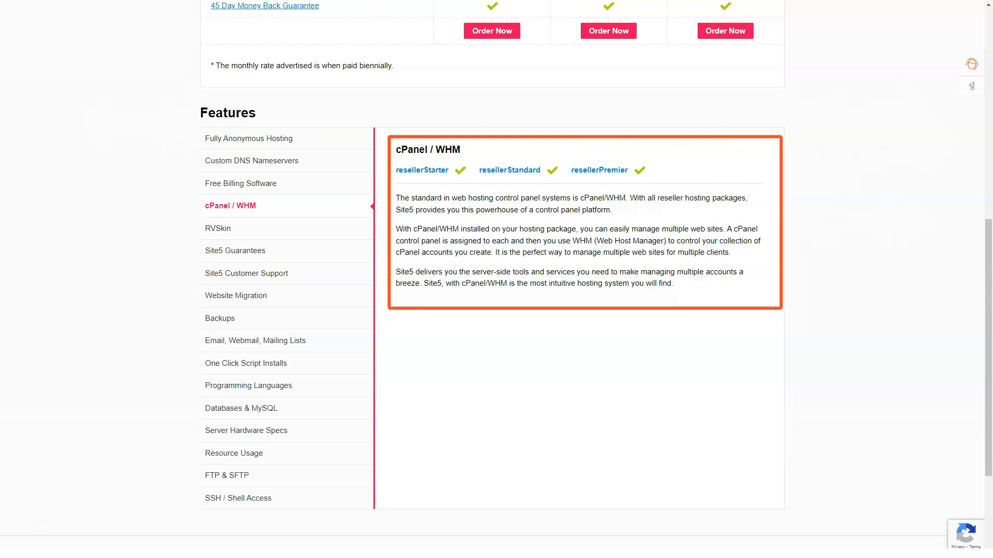
click(218, 228)
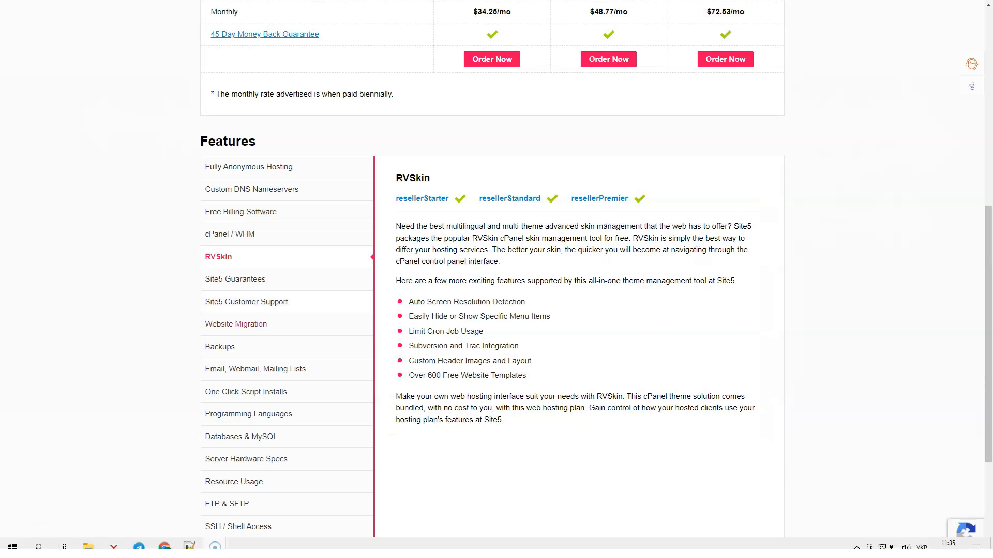
click(235, 278)
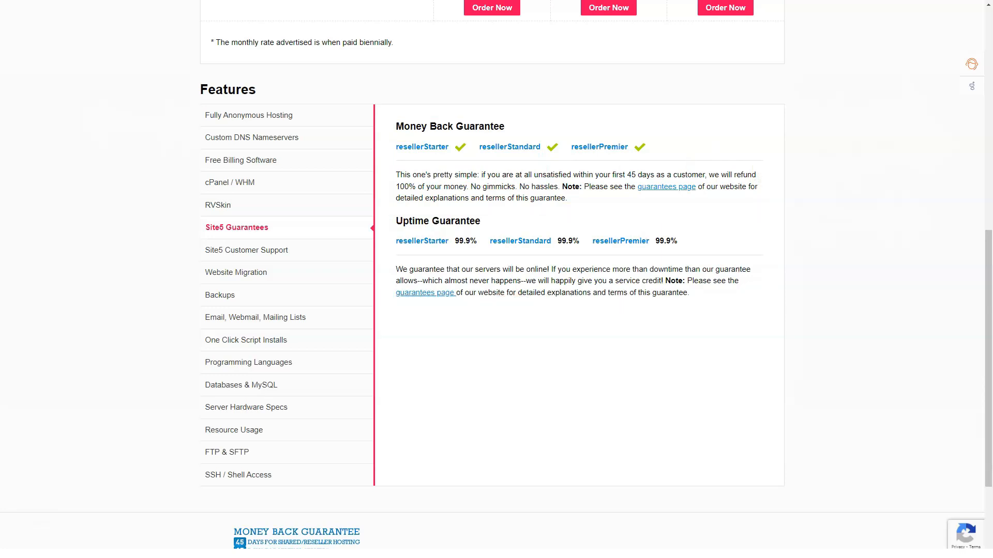
click(249, 250)
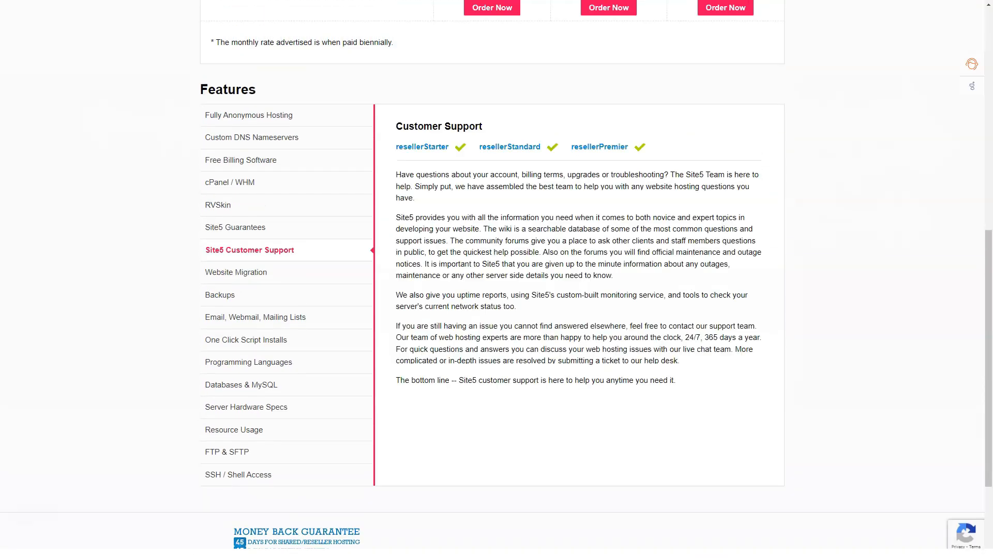
mouse_move(582, 278)
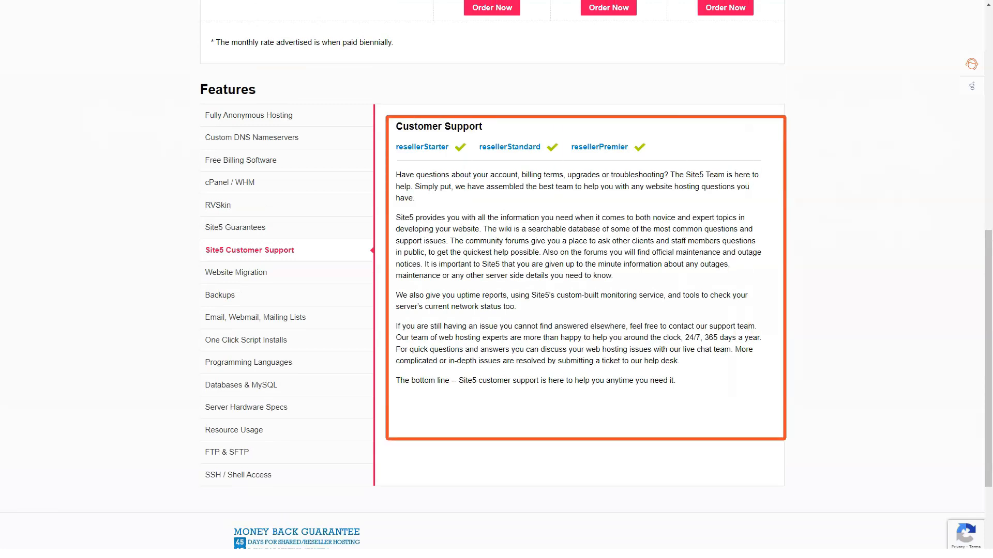
mouse_move(236, 271)
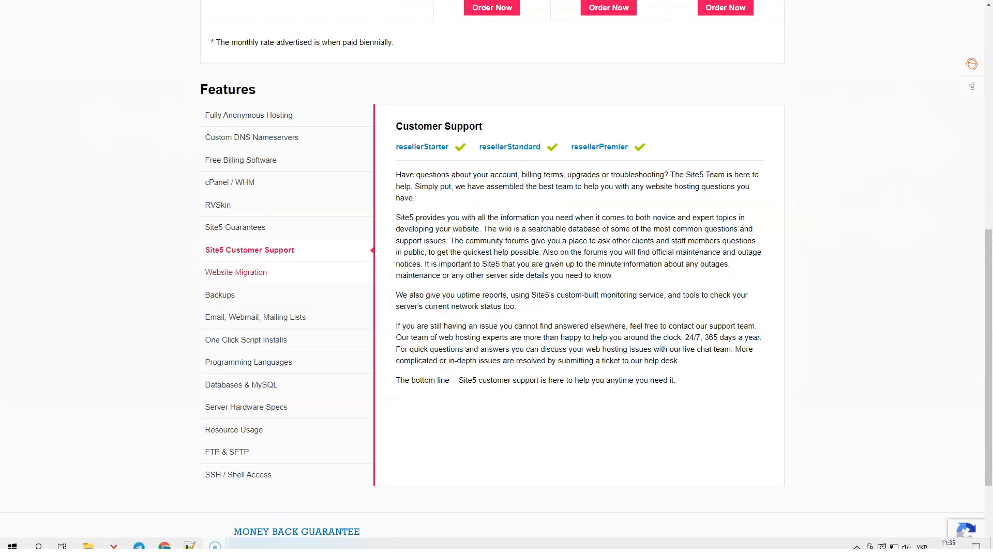
View the Website Migration, Backups and Email/Webmail/Mailing Lists reseller features
click(236, 272)
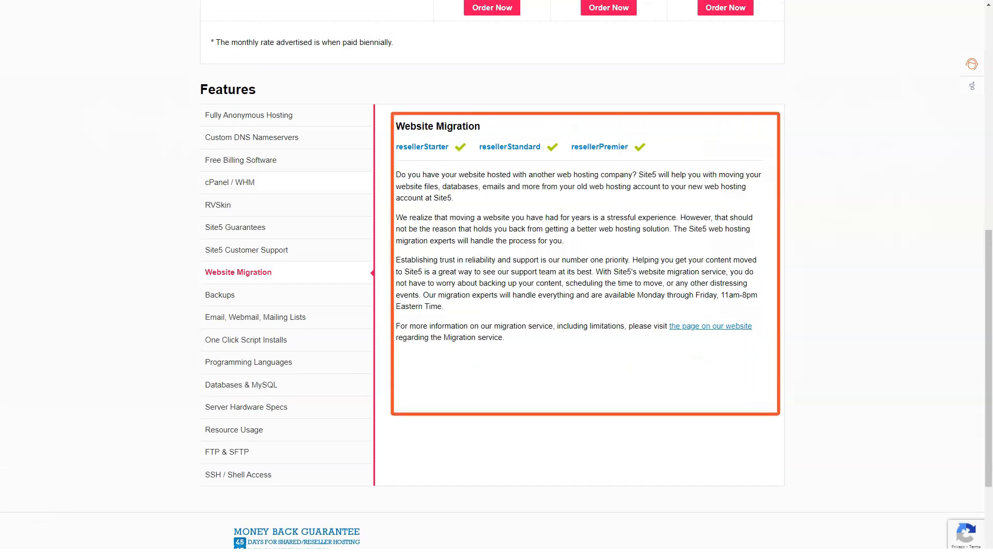
click(221, 294)
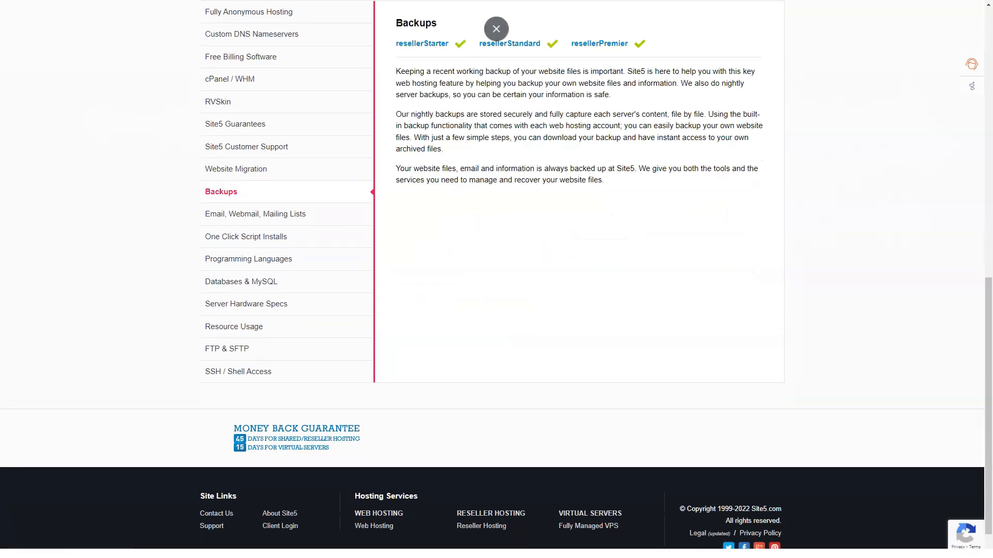
scroll(up, 3)
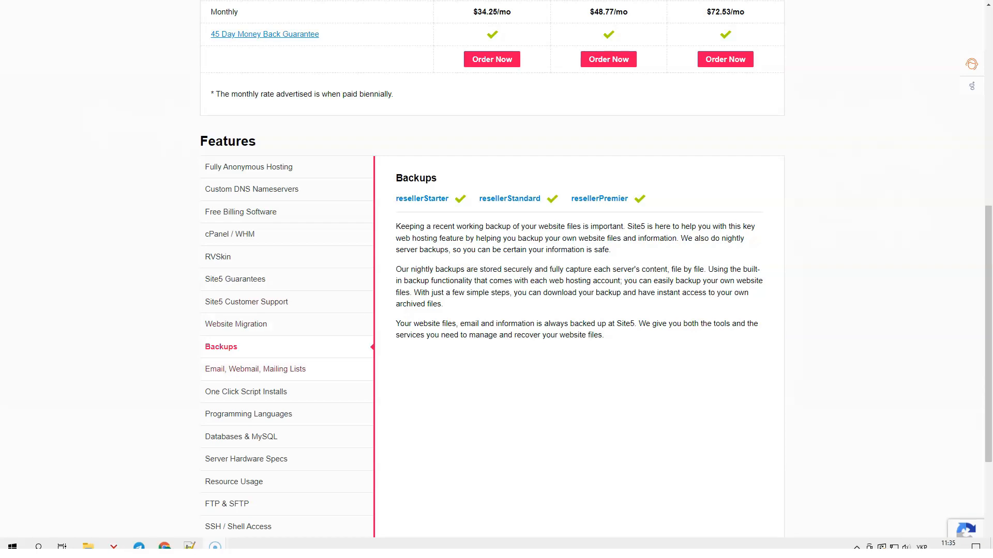
click(255, 369)
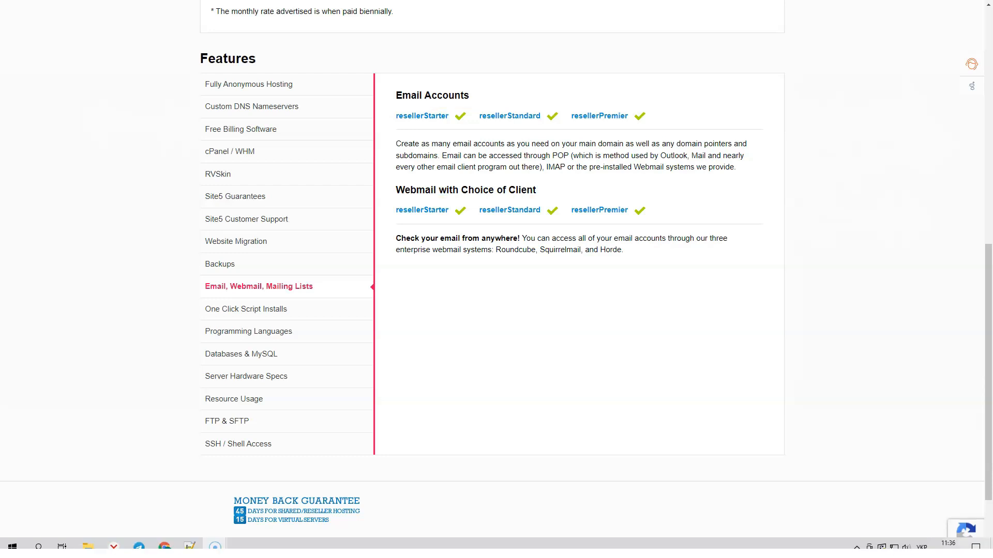
scroll(down, 3)
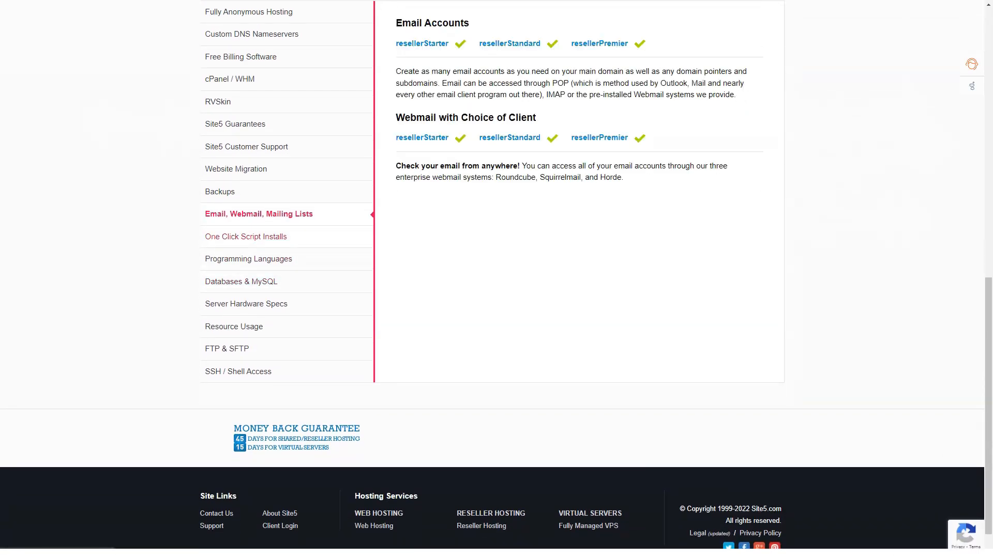
View the One Click Script Installs, Programming Languages and Server Hardware Specs features
click(246, 236)
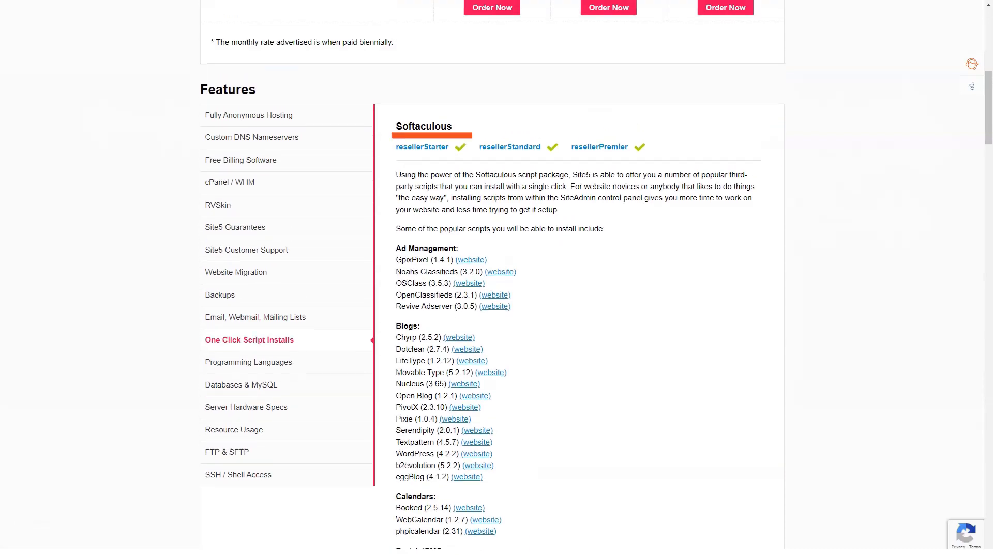
click(249, 362)
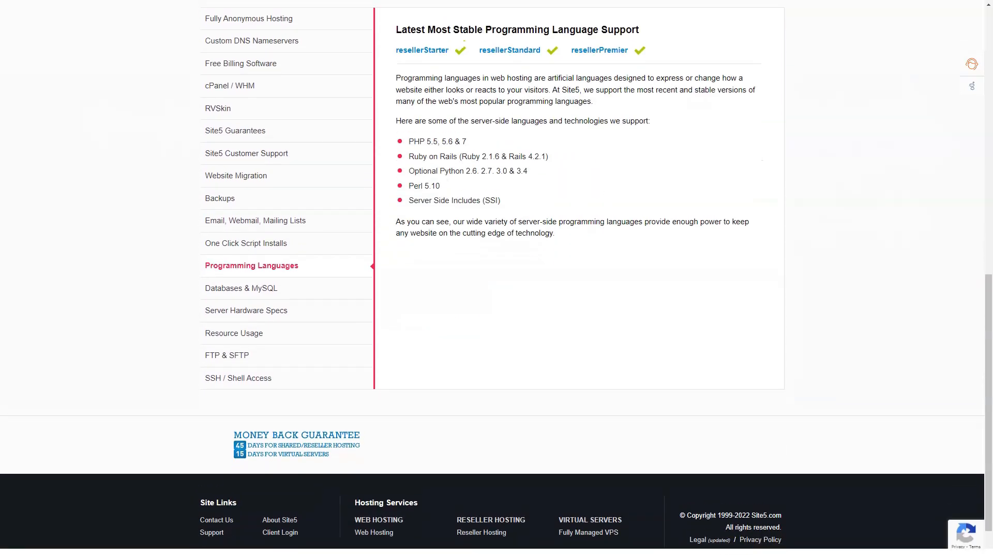
scroll(up, 3)
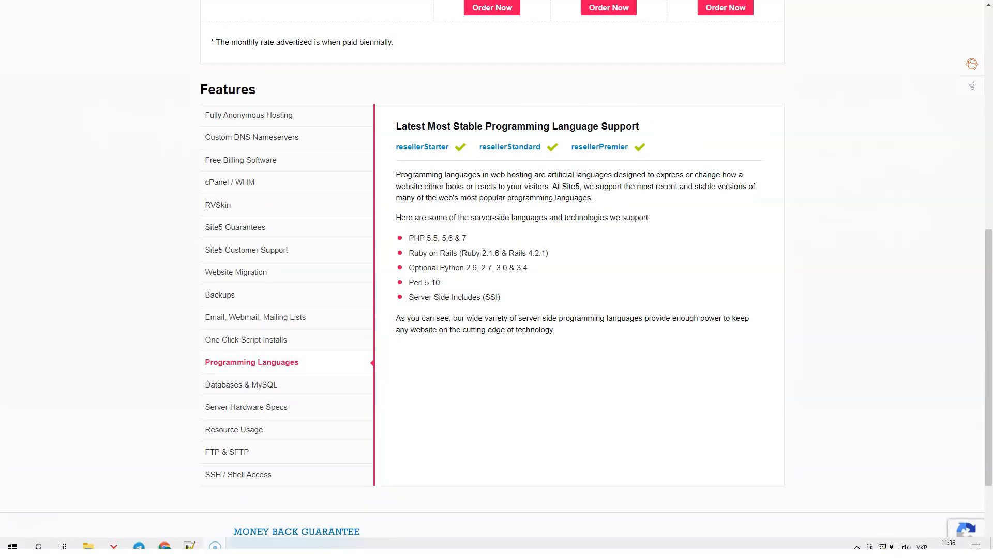
click(241, 385)
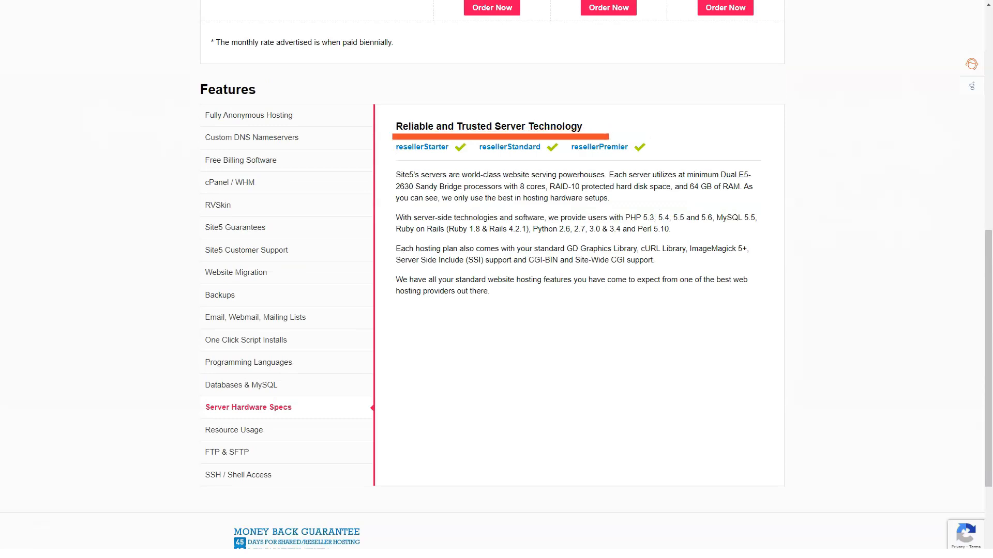
click(234, 430)
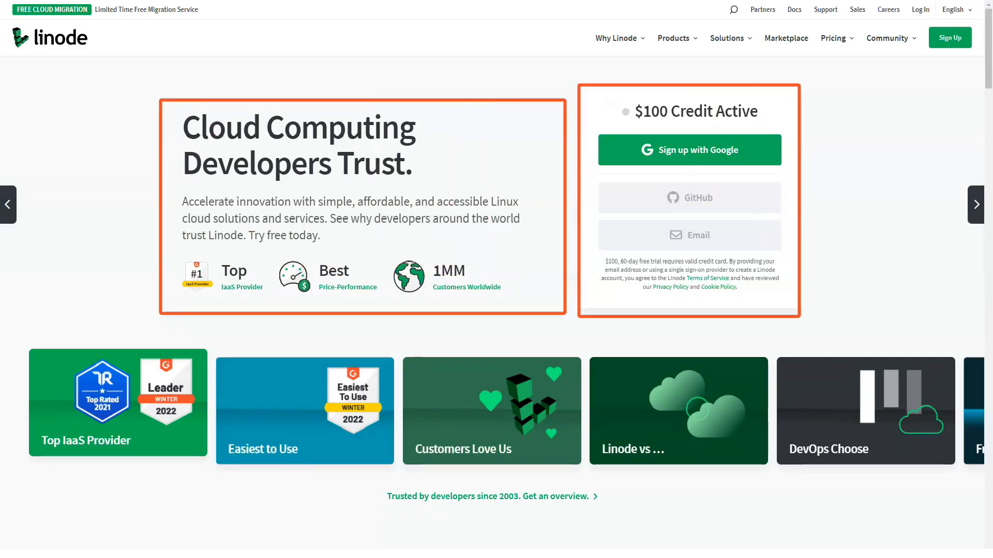
scroll(down, 3)
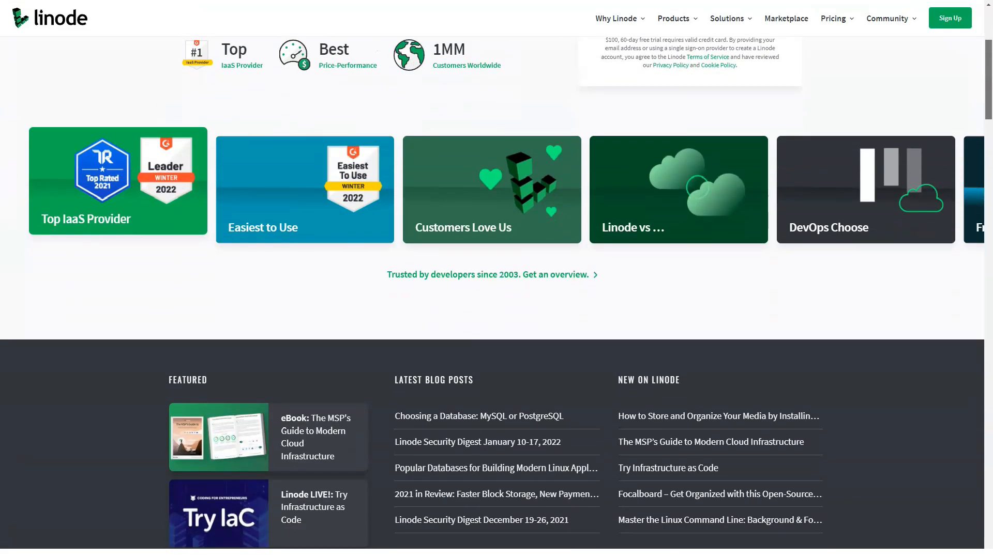
scroll(down, 3)
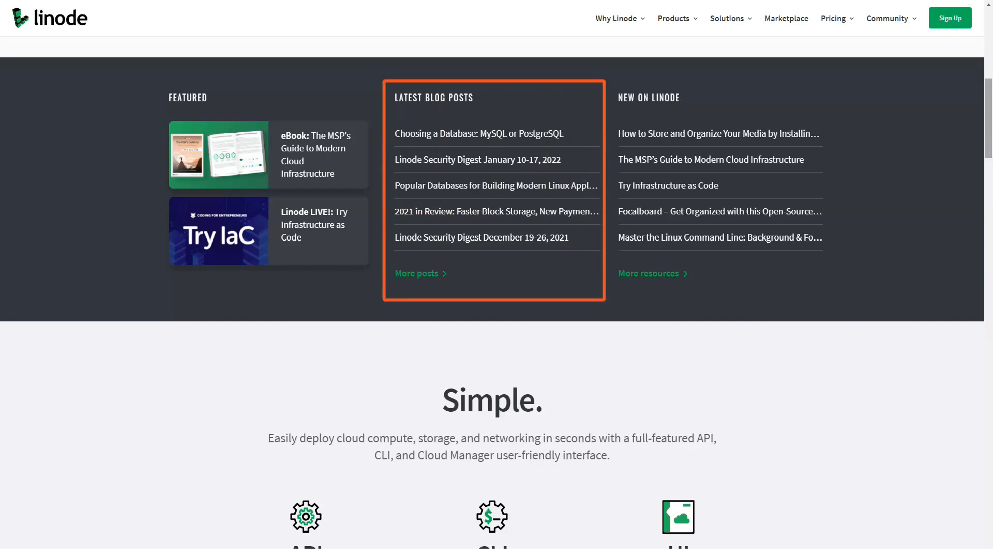
mouse_move(728, 184)
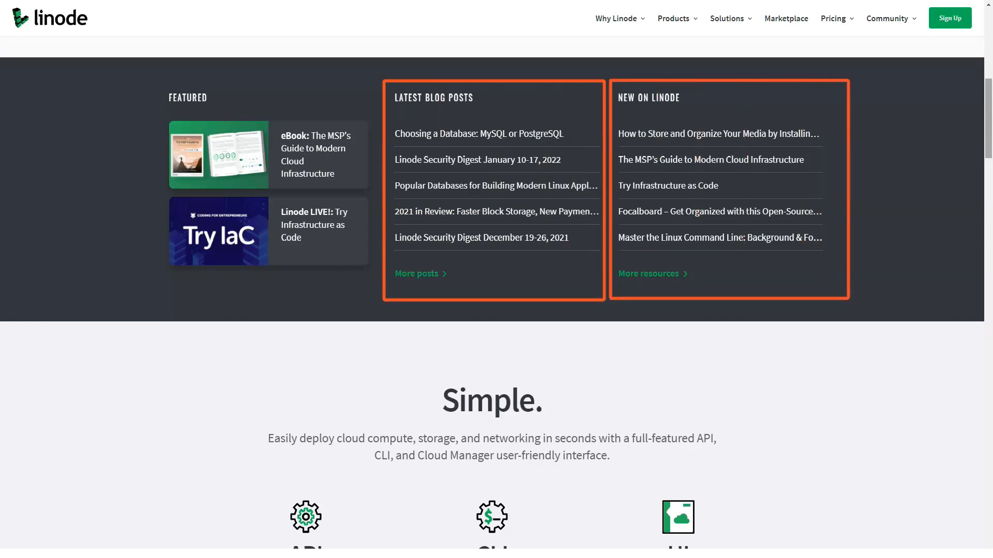
scroll(down, 3)
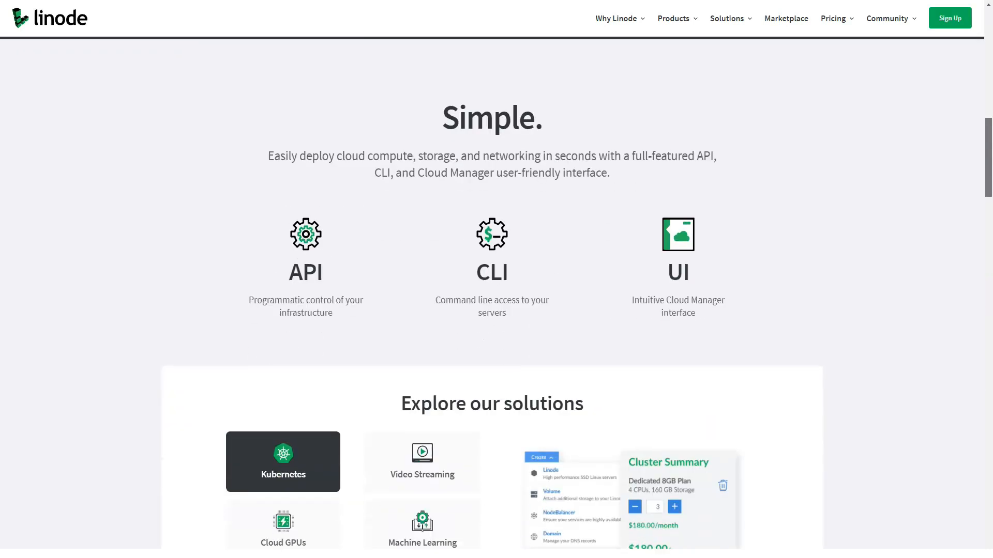
scroll(down, 3)
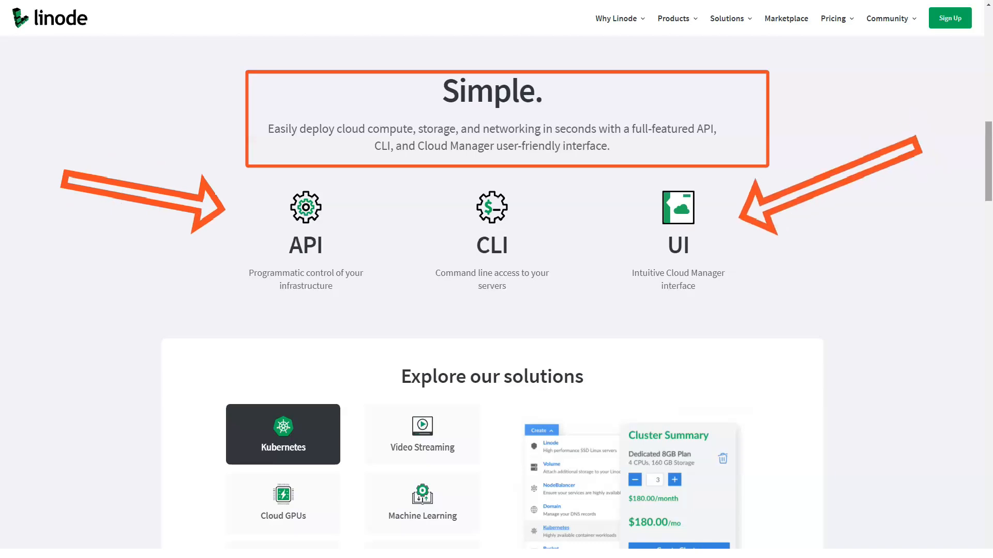
scroll(down, 3)
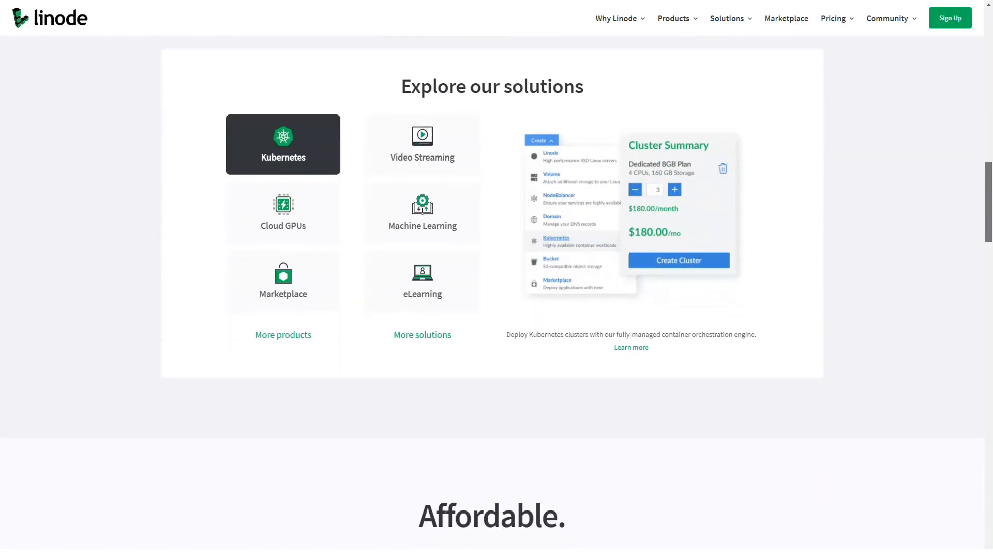
scroll(down, 3)
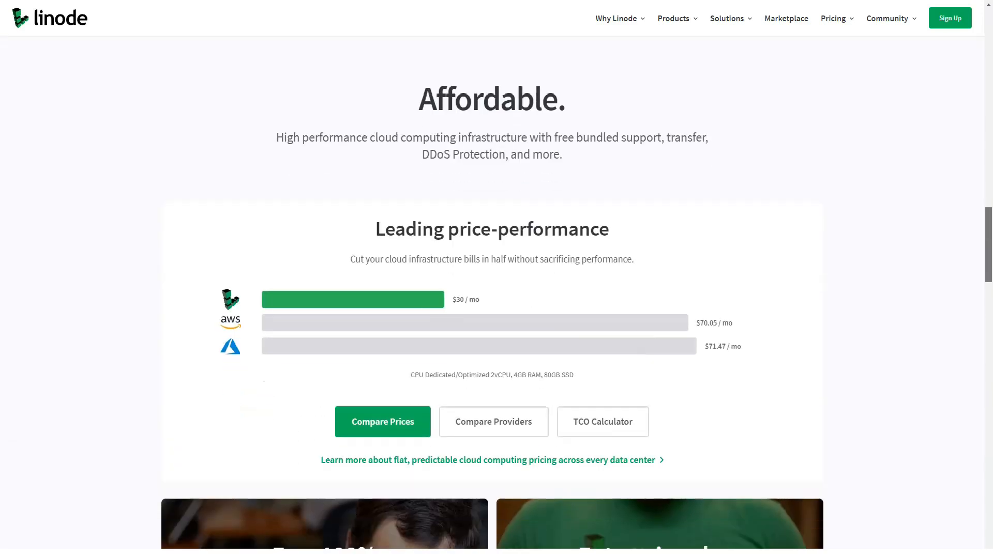
scroll(down, 3)
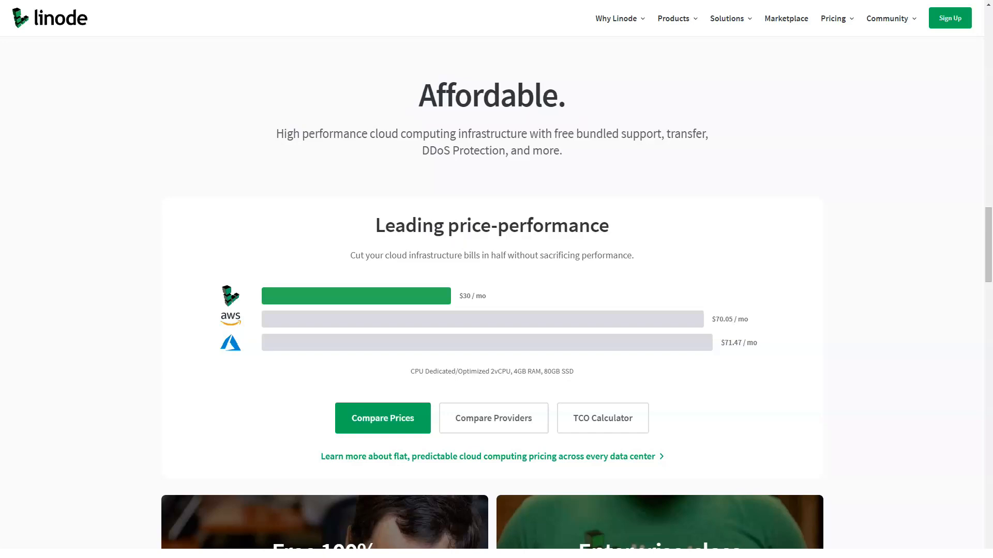
scroll(down, 3)
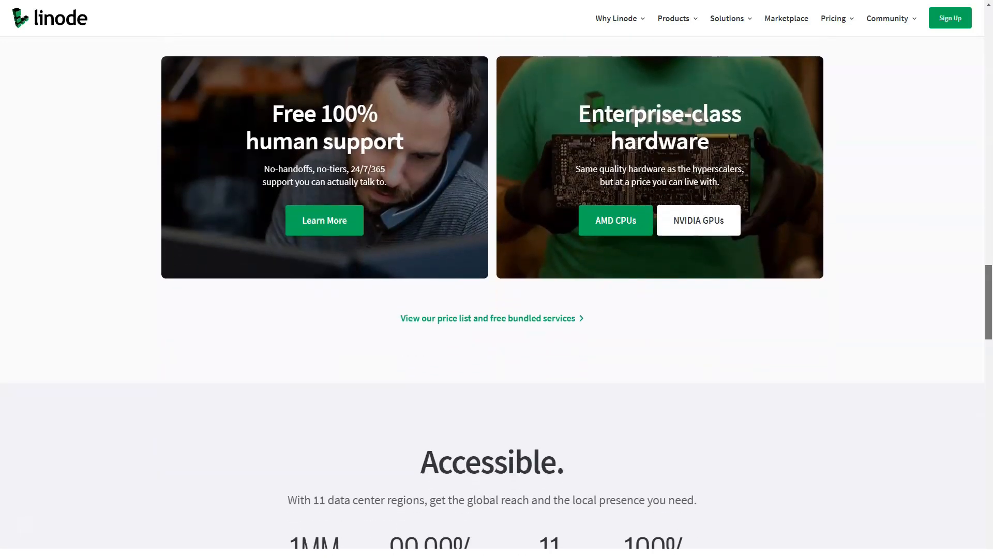
scroll(down, 3)
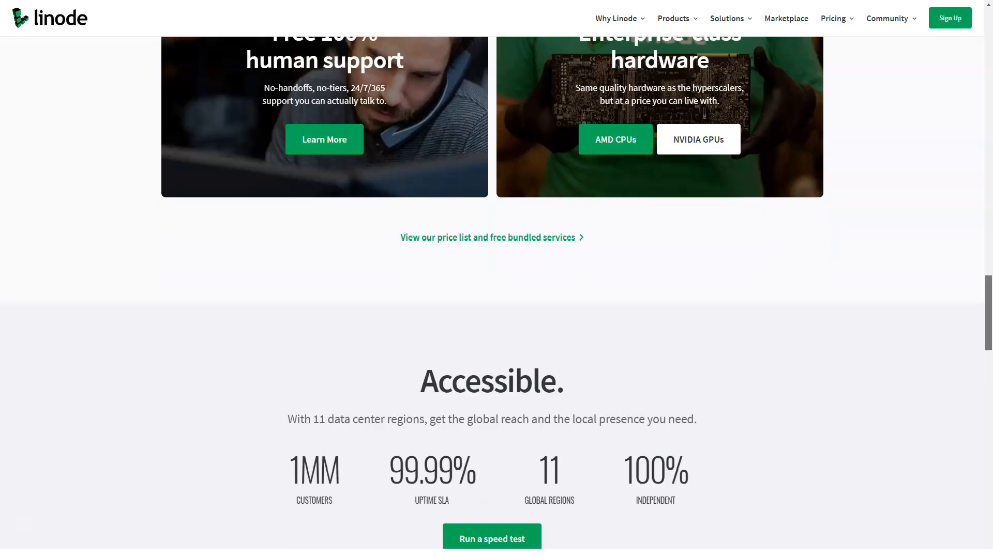
scroll(down, 3)
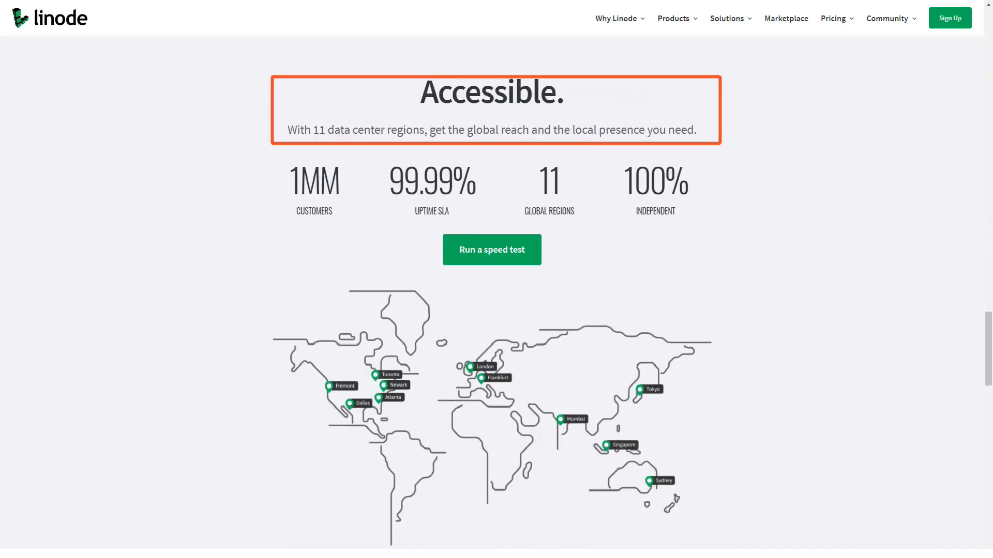
scroll(down, 3)
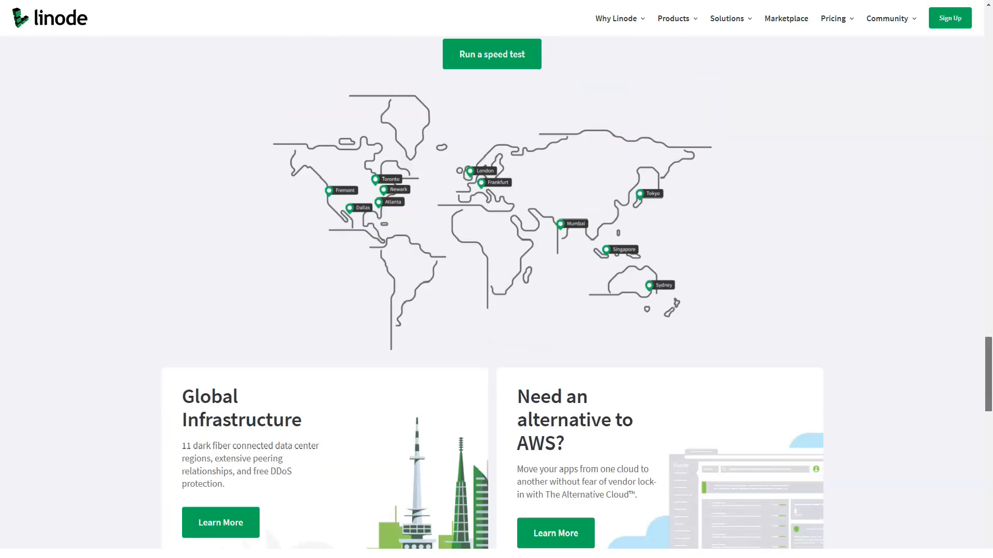
scroll(down, 3)
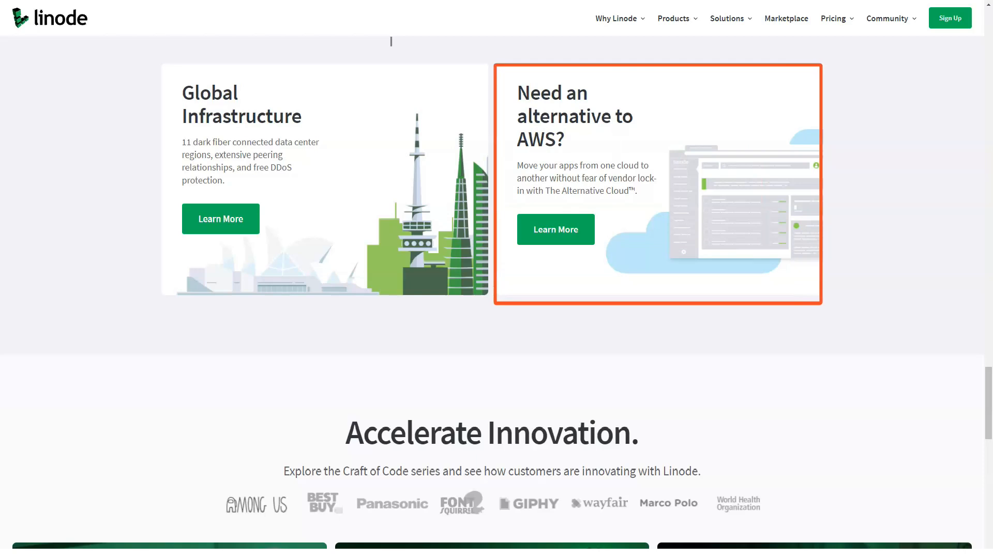
mouse_move(324, 182)
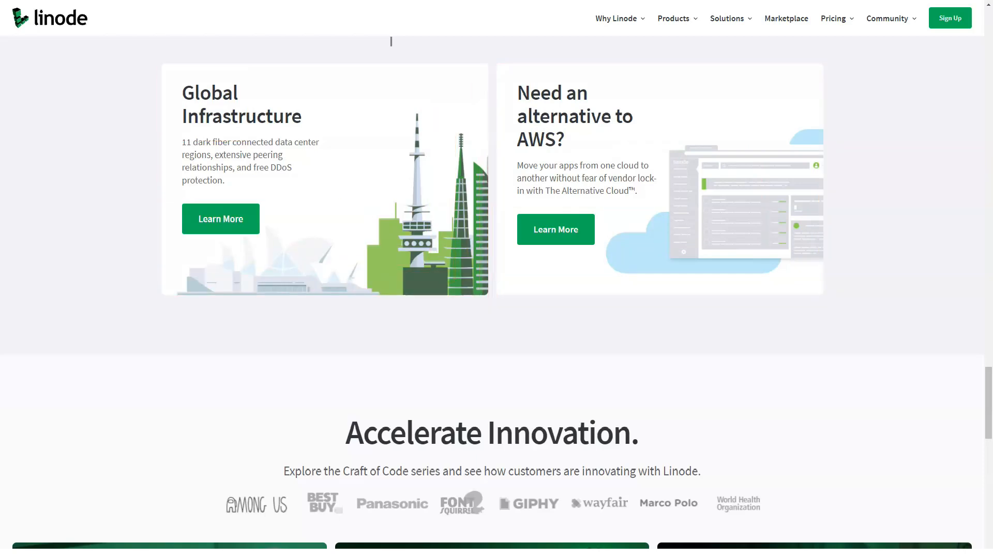
scroll(down, 3)
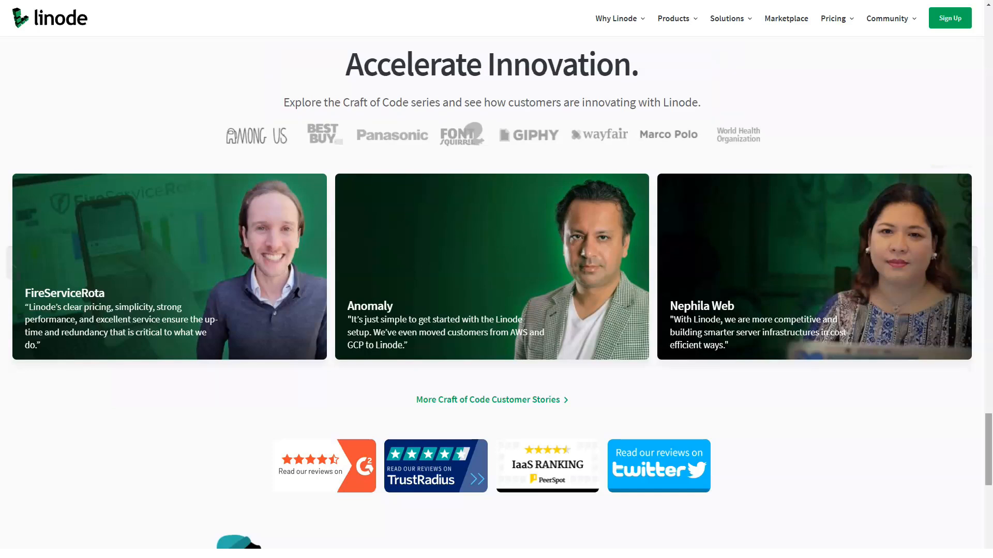
scroll(down, 3)
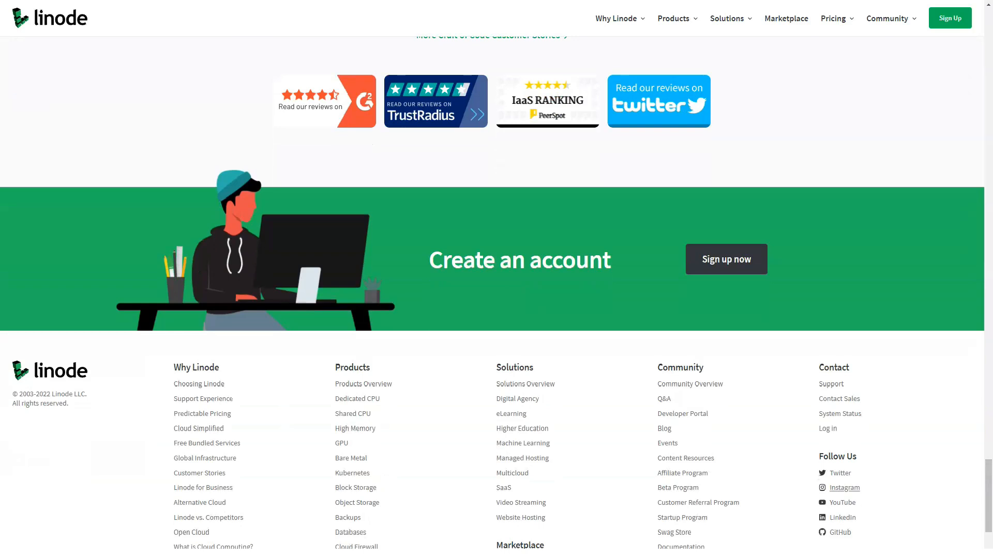
mouse_move(615, 18)
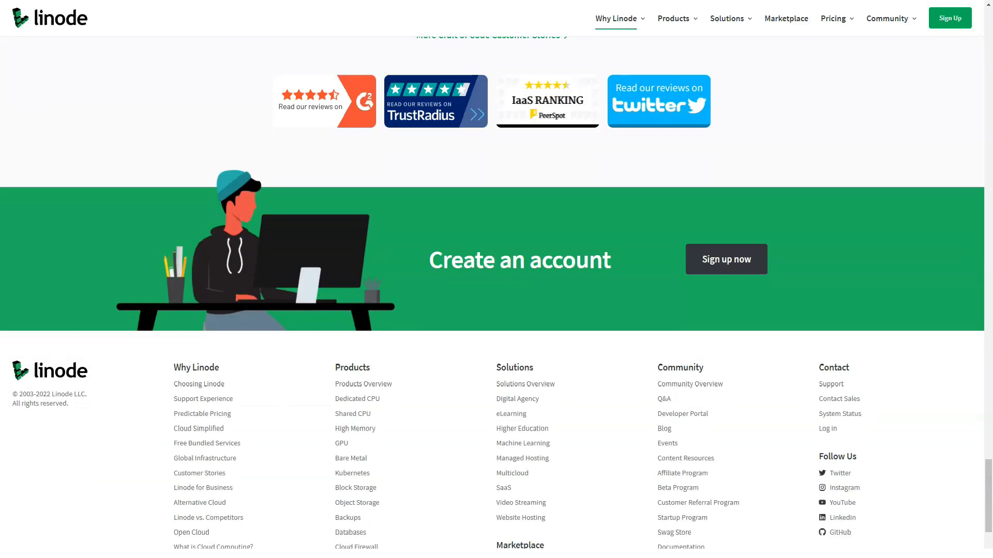
Navigate from the top menu to Linode's Dedicated CPU product page
click(615, 18)
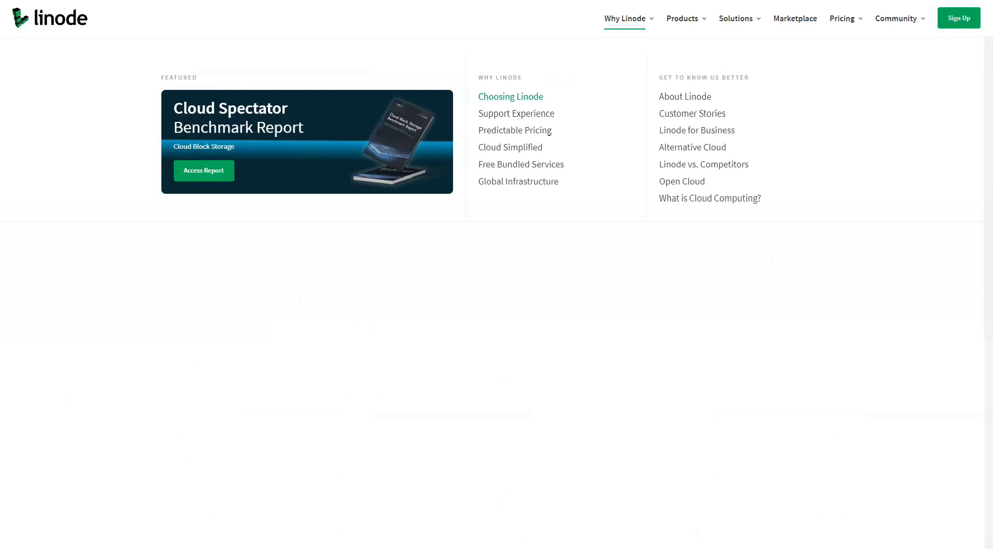
mouse_move(510, 147)
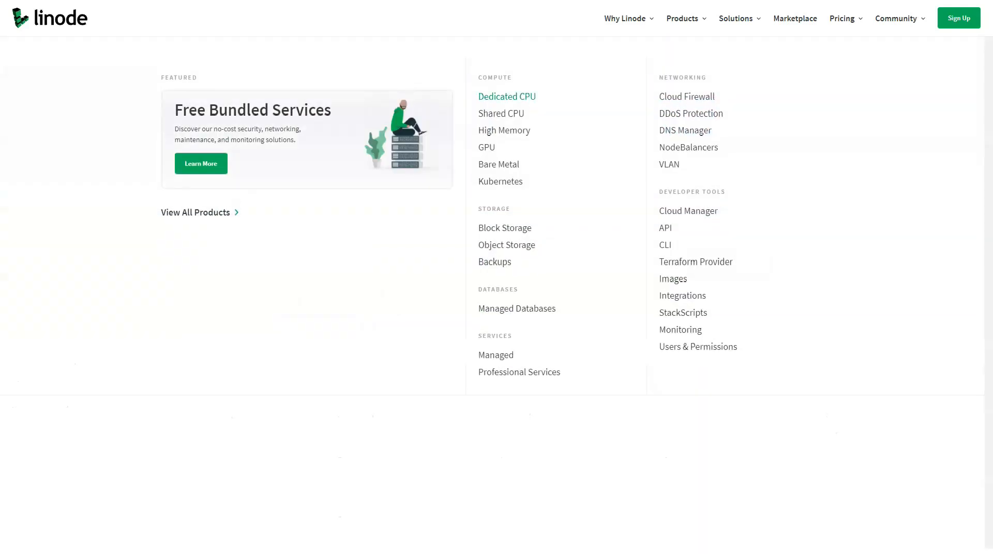
click(506, 97)
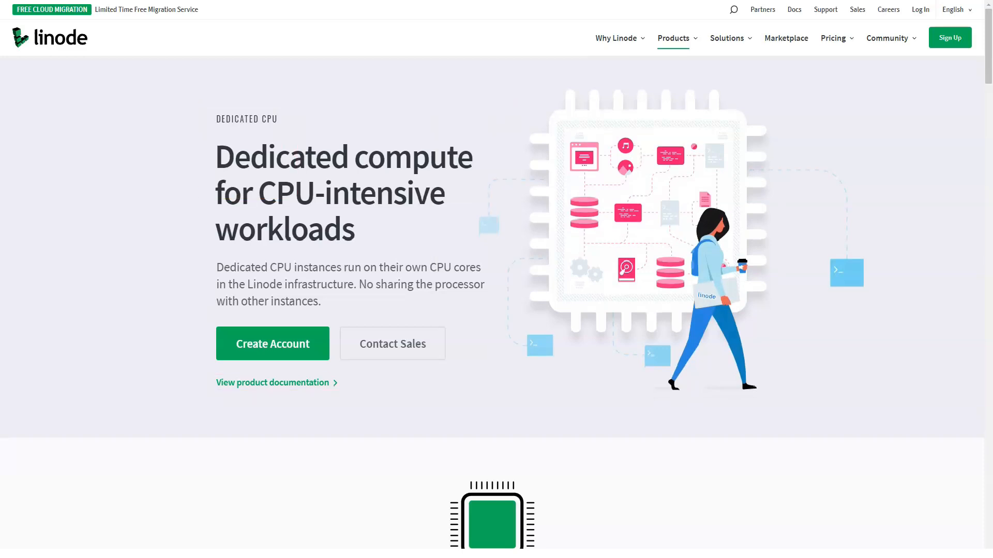
Read down the Dedicated CPU page through its feature highlights to the plans slider
scroll(down, 3)
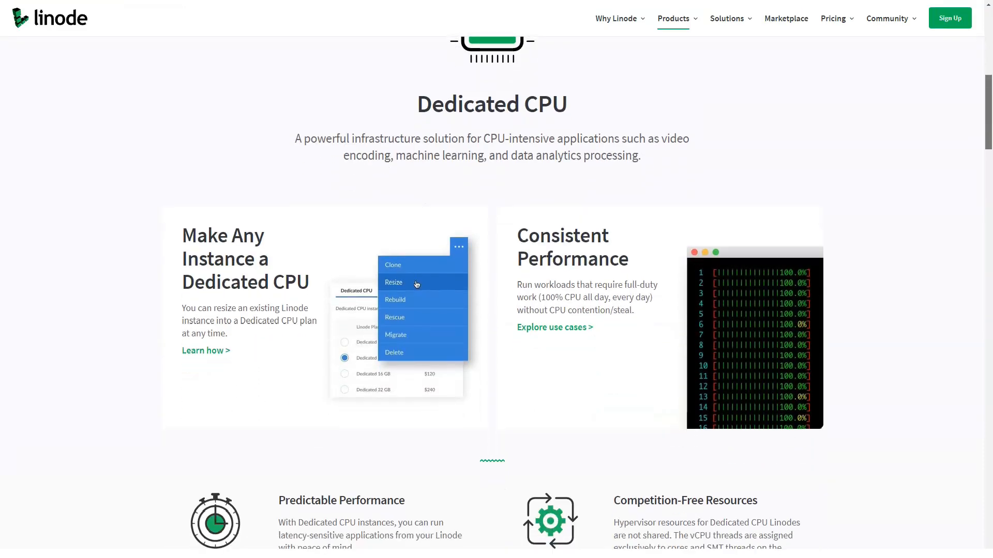
scroll(down, 3)
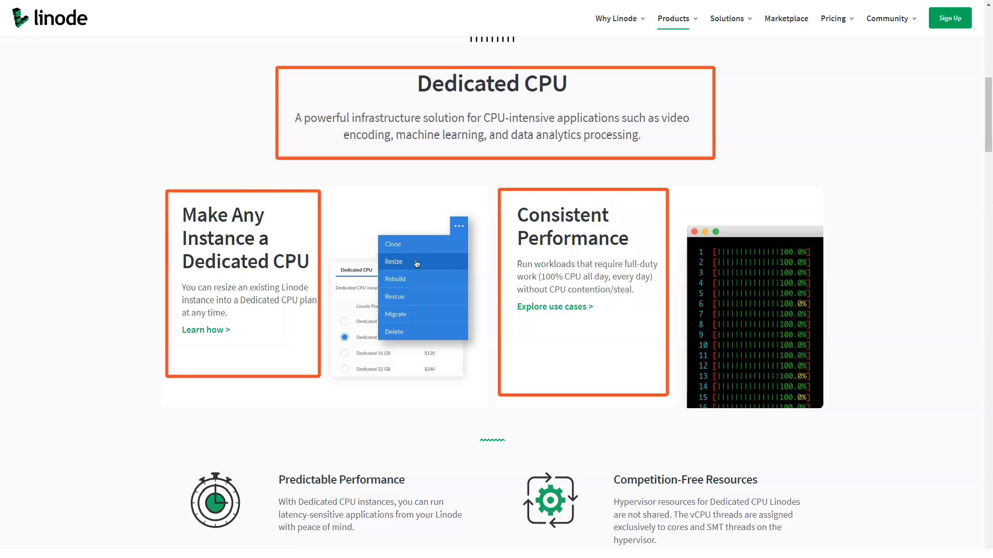
scroll(down, 3)
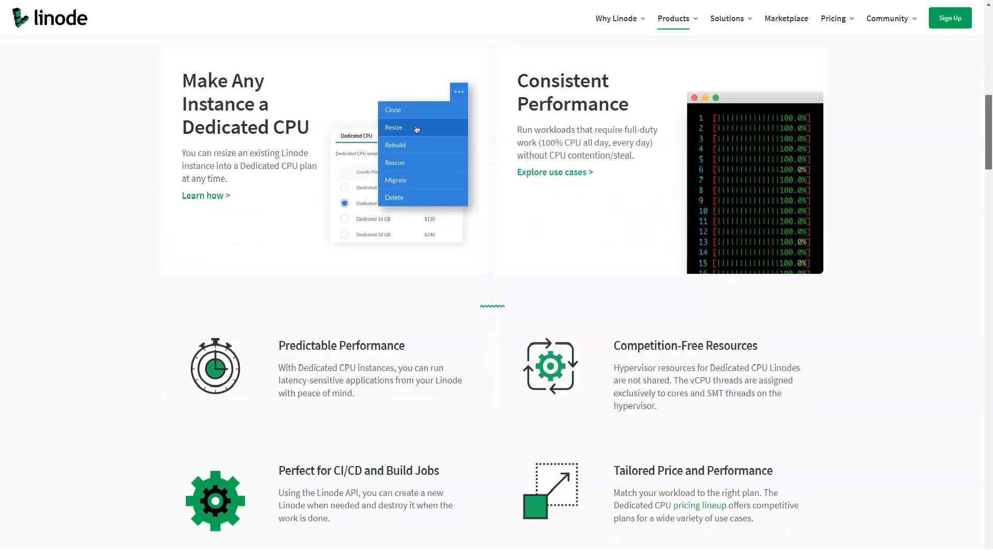
scroll(down, 3)
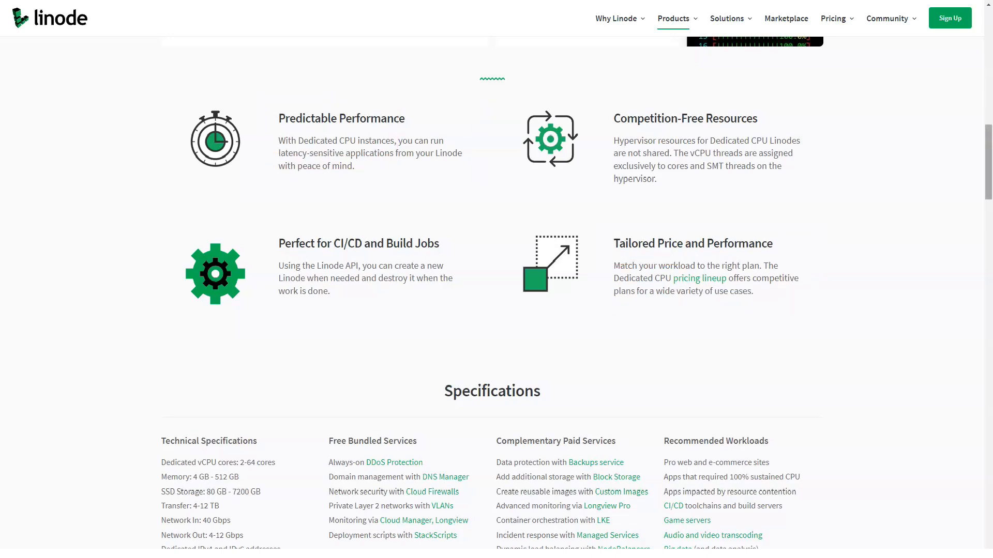
scroll(up, 3)
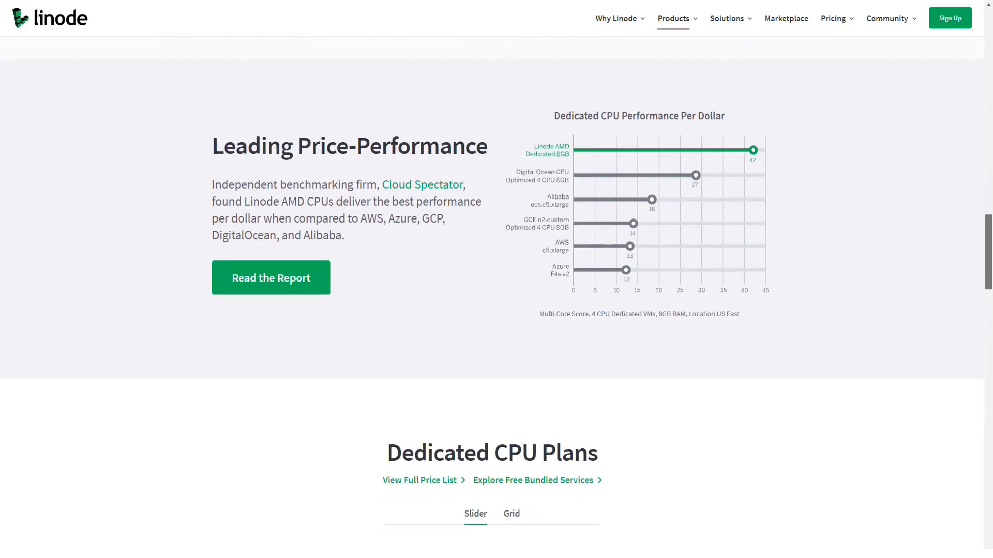
scroll(down, 3)
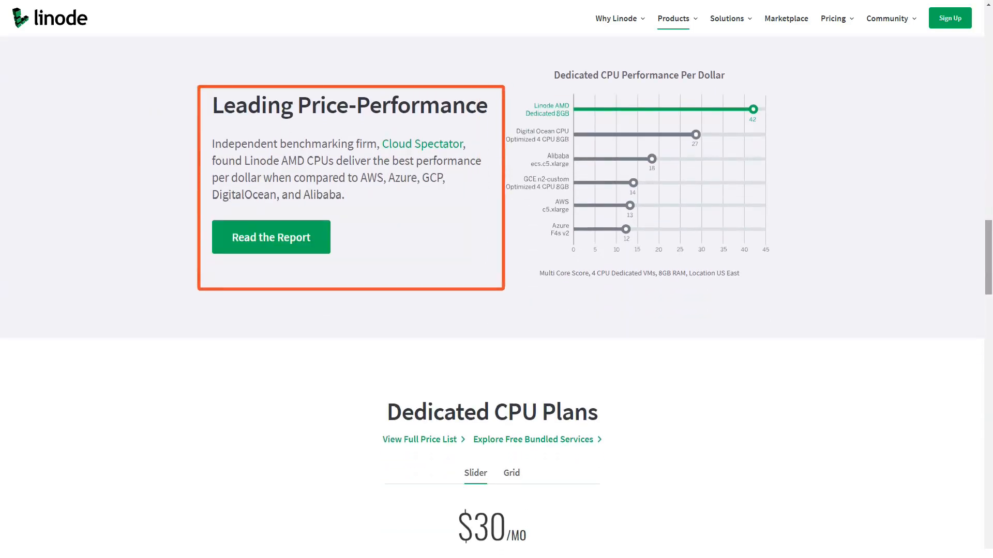
scroll(down, 3)
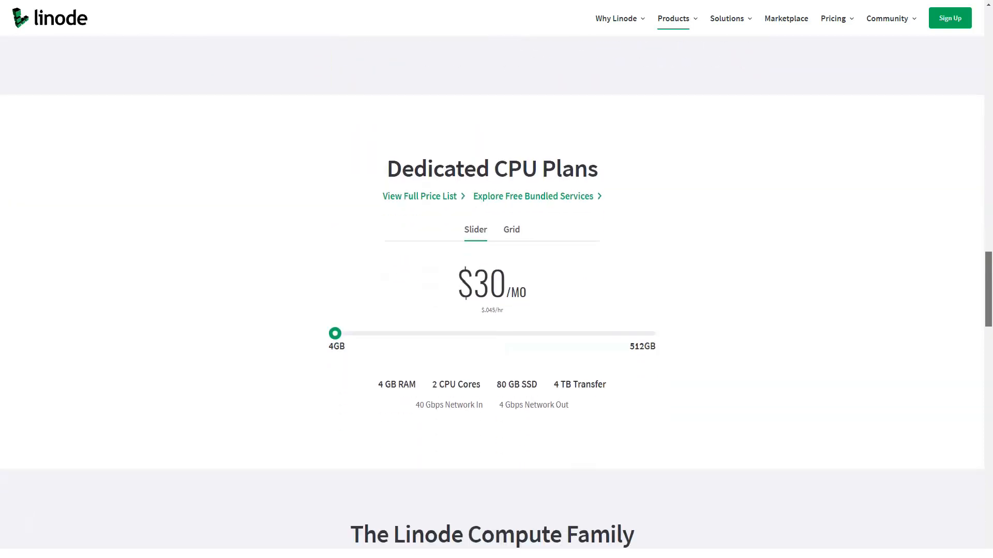
scroll(down, 3)
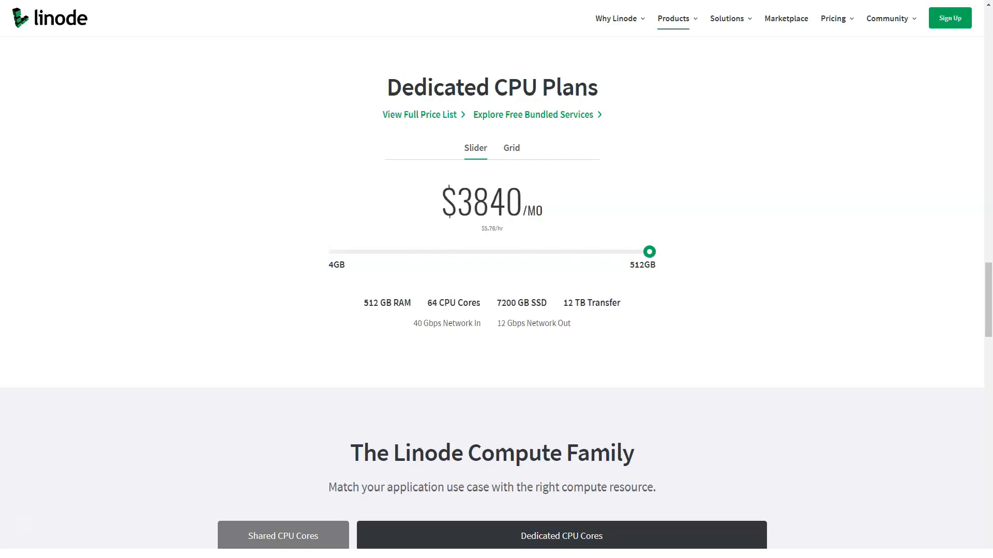
View all Dedicated CPU plans as a grid, then continue to the guides and footer
click(510, 148)
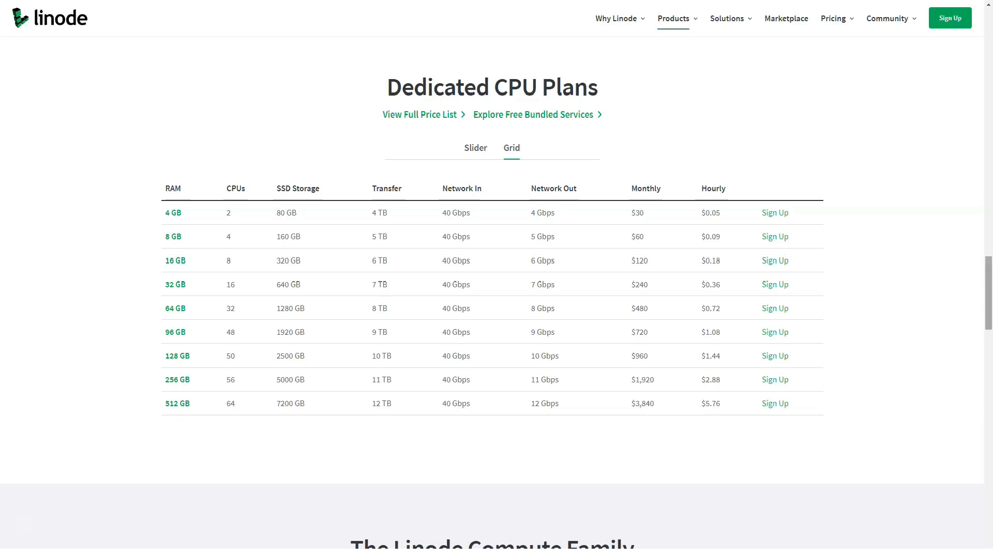
scroll(down, 3)
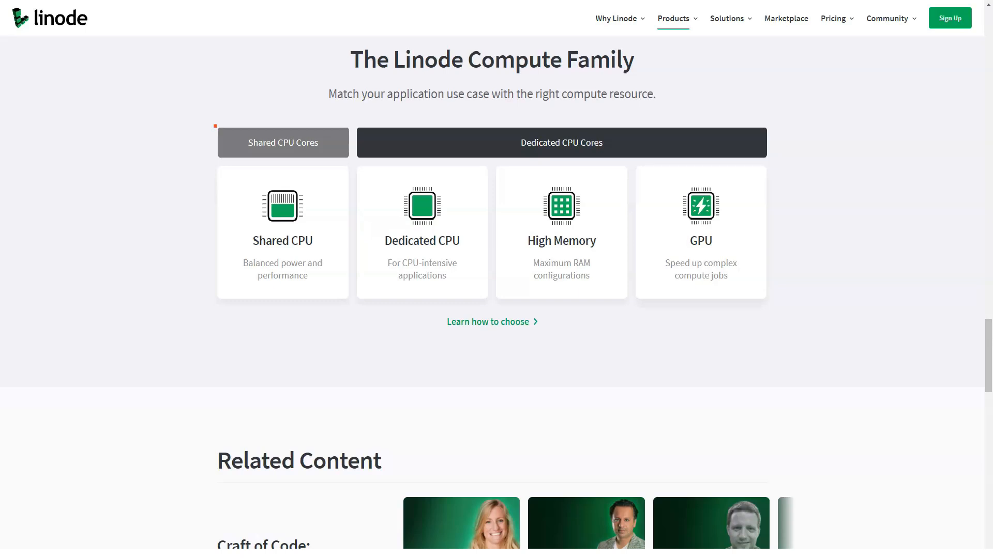
click(281, 231)
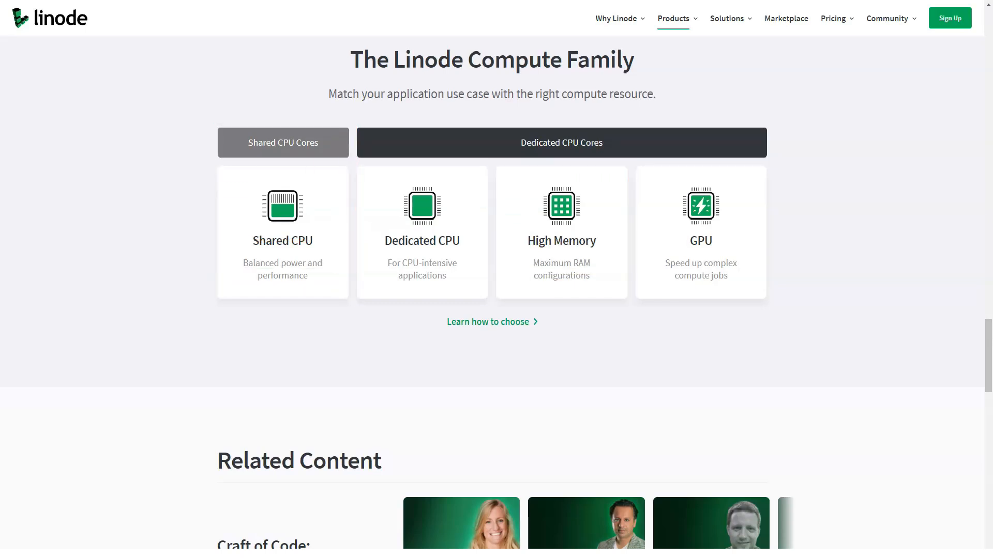
scroll(down, 3)
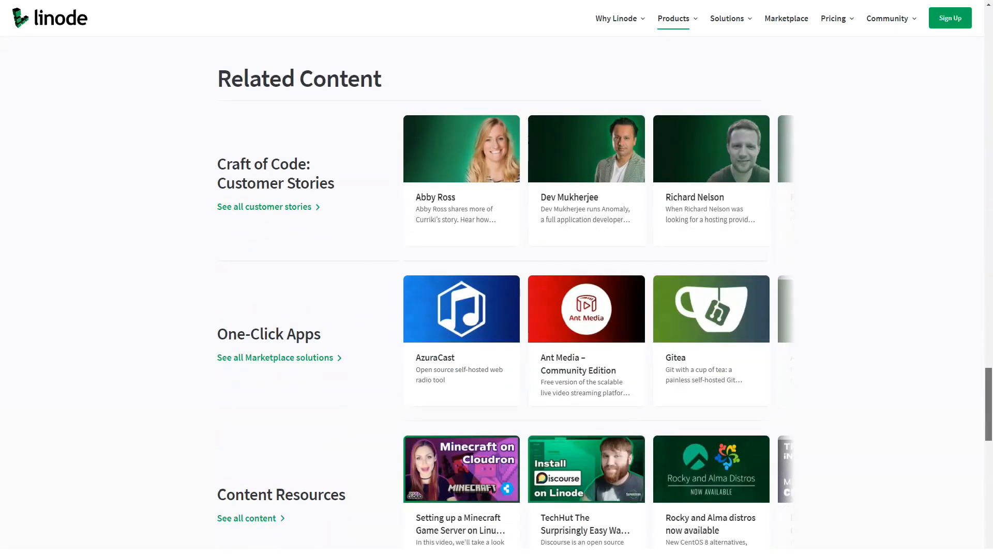
scroll(down, 3)
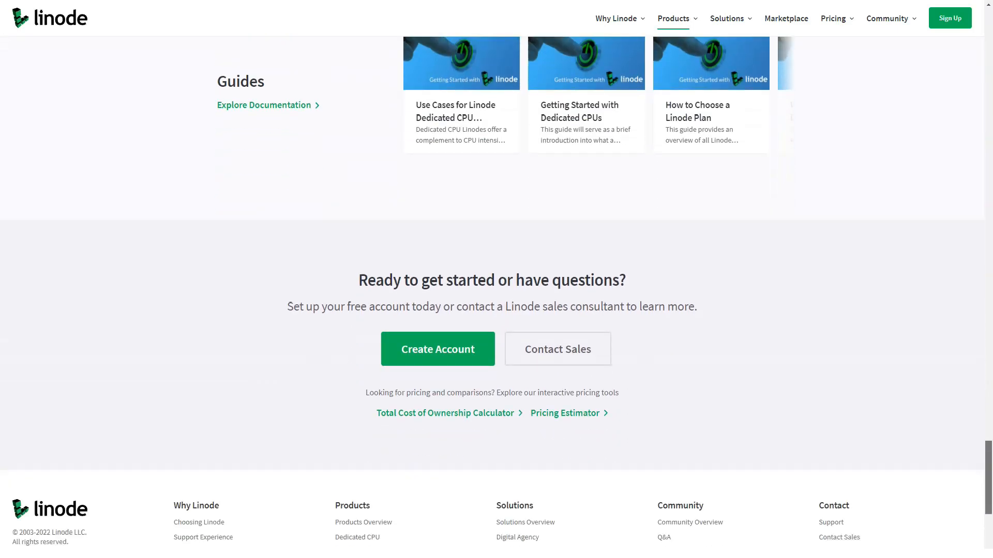
scroll(down, 3)
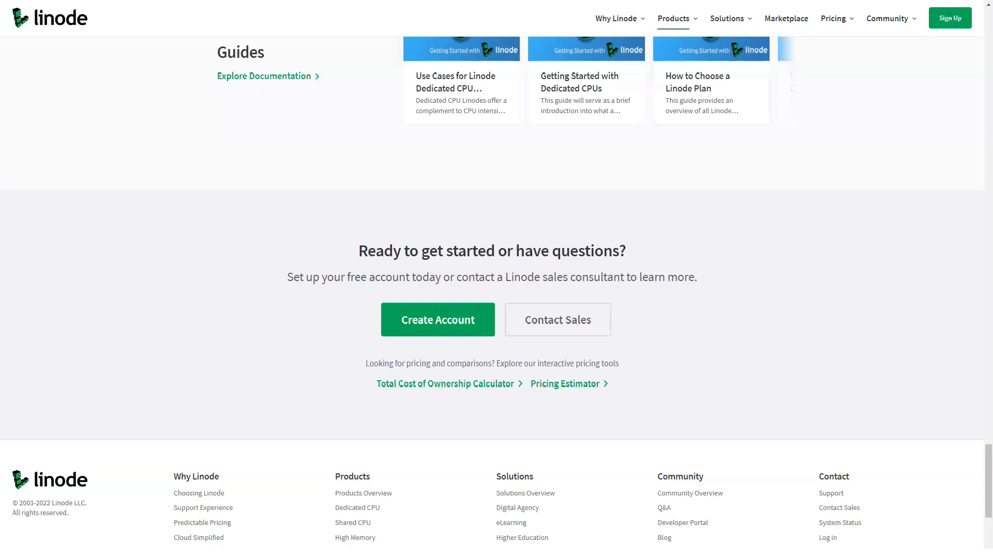
Navigate via the Products menu to the Cloud Manager page under Developer Tools
click(681, 17)
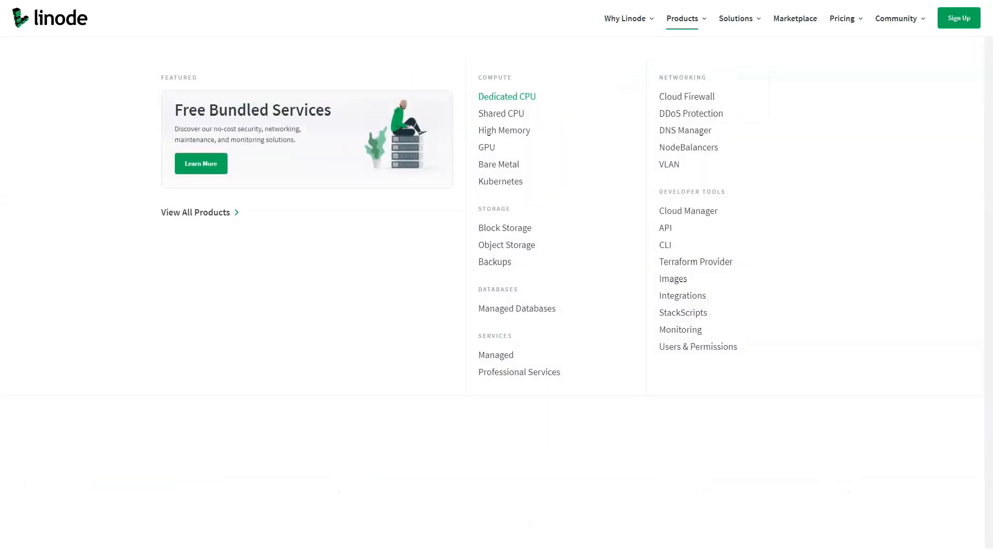
mouse_move(687, 210)
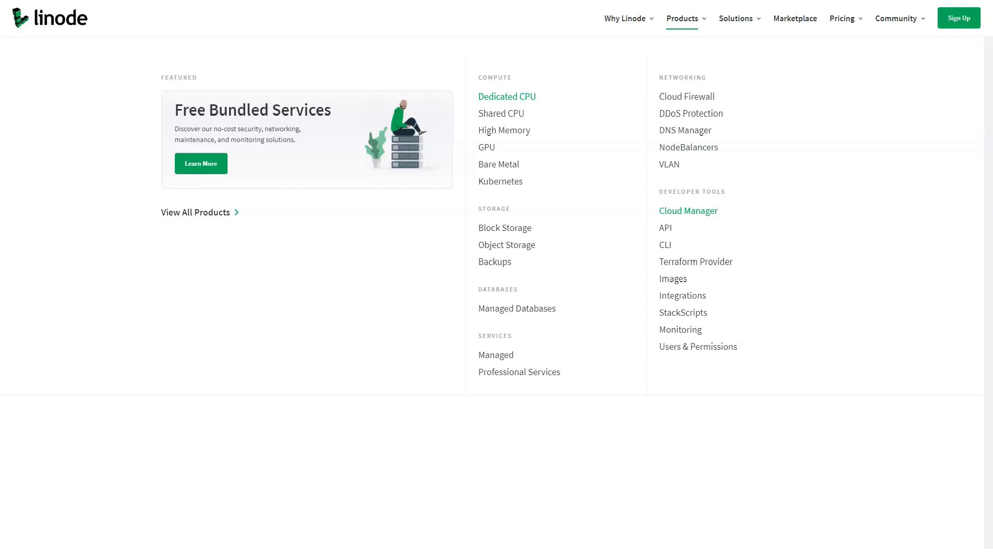
click(688, 210)
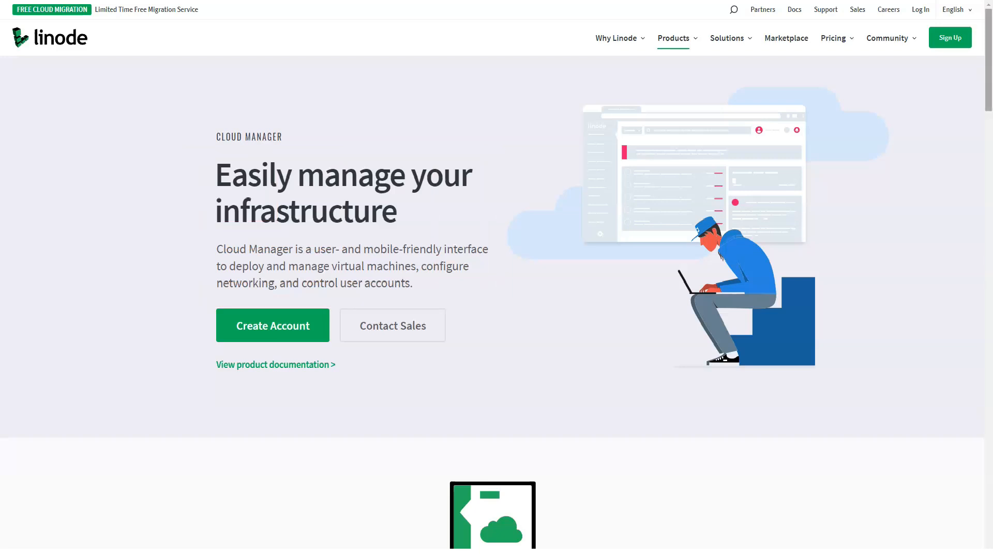
Read down the Cloud Manager page through its feature highlights to the dashboard demo
scroll(down, 3)
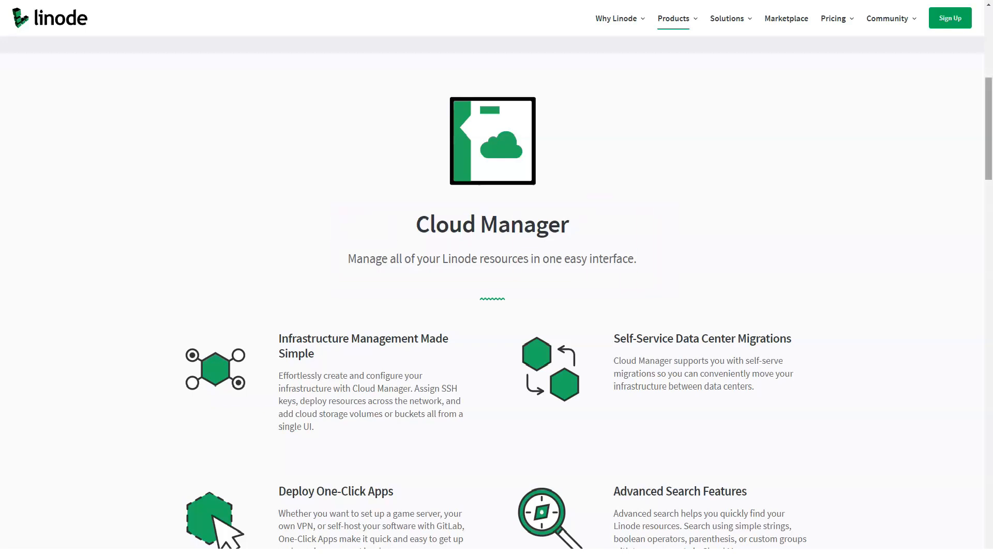
scroll(down, 3)
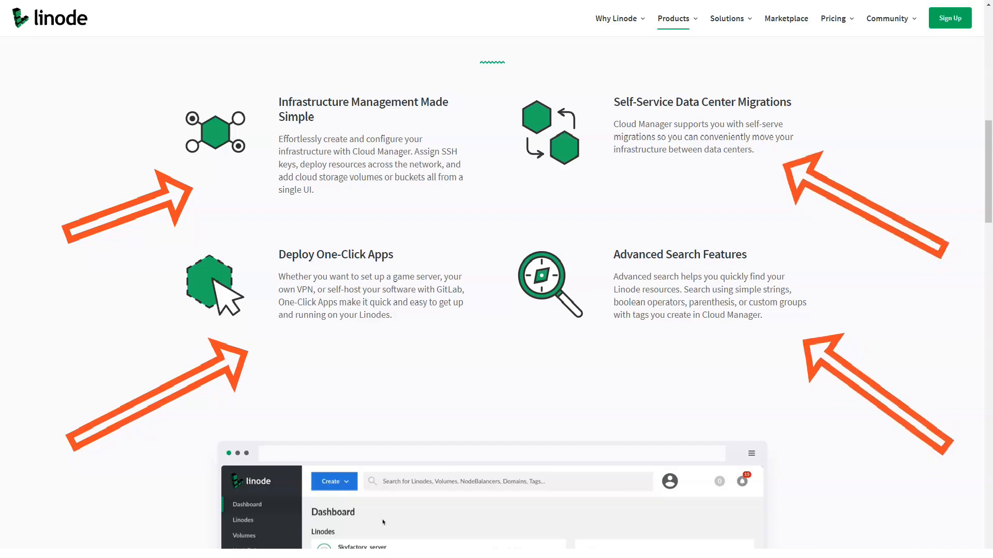
scroll(down, 3)
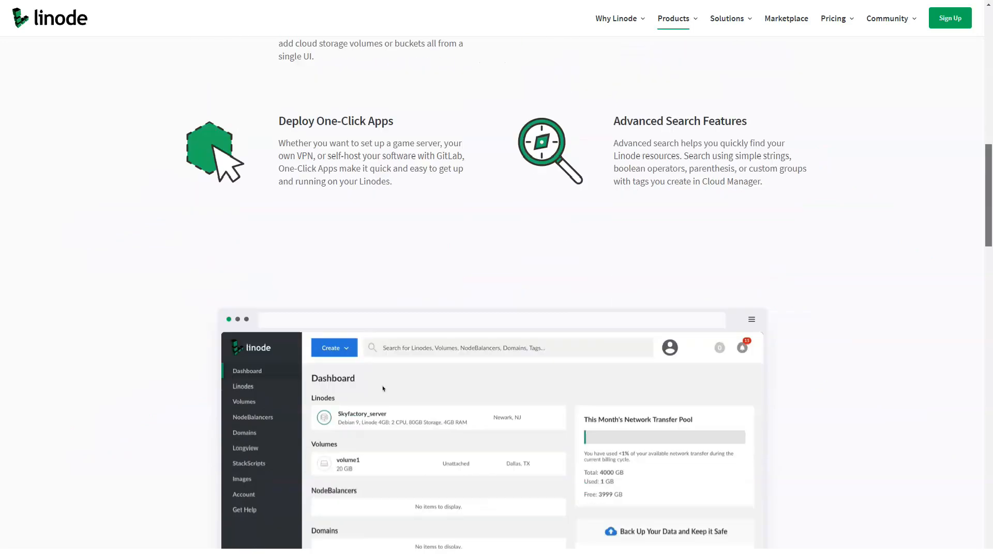
scroll(down, 3)
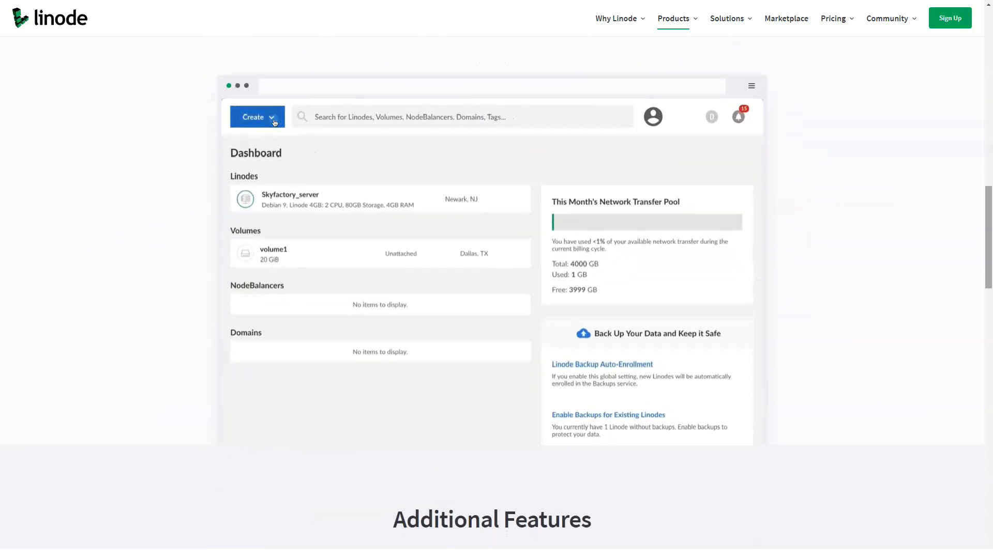
Step through the animated dashboard demo of creating a Linode, reaching Additional Features
click(256, 117)
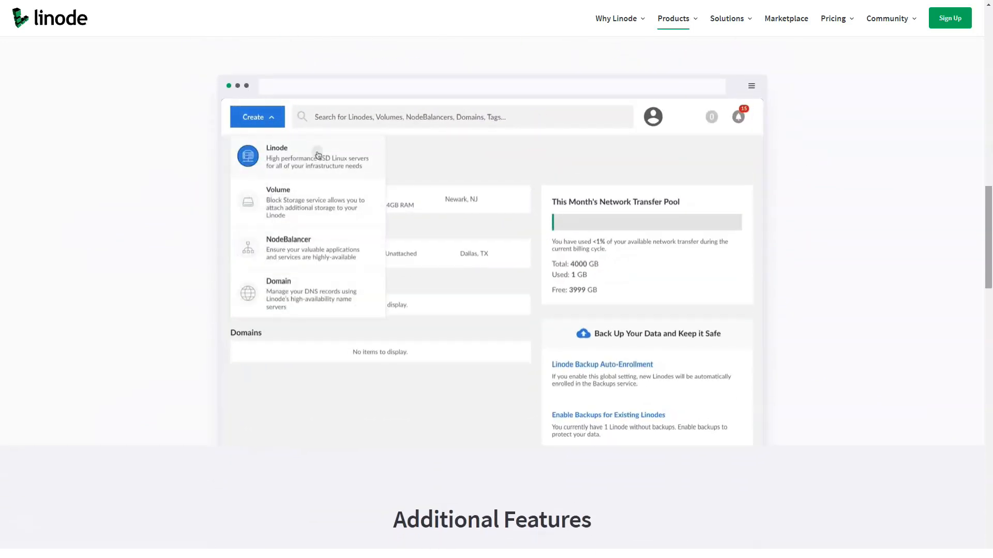
click(277, 156)
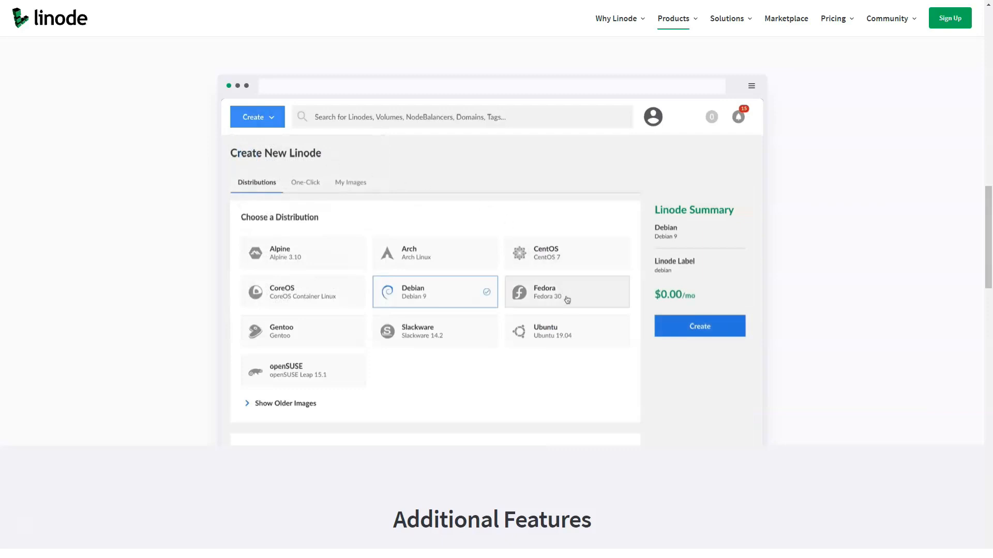
click(567, 330)
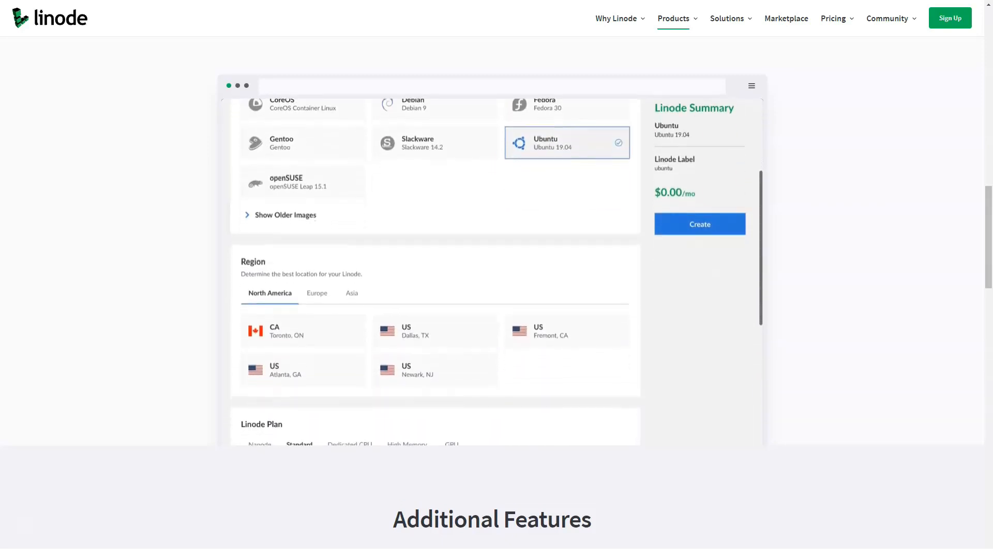
click(316, 292)
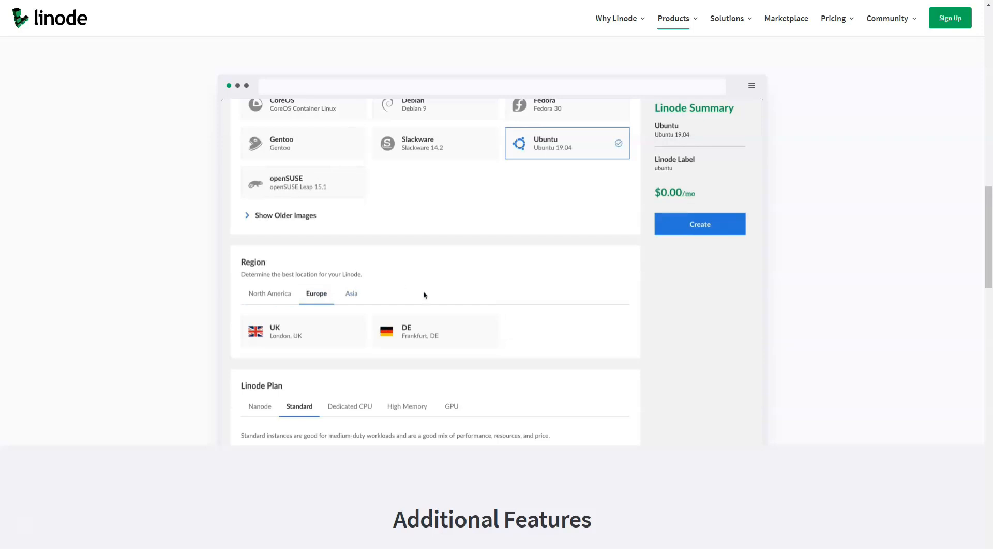
click(434, 331)
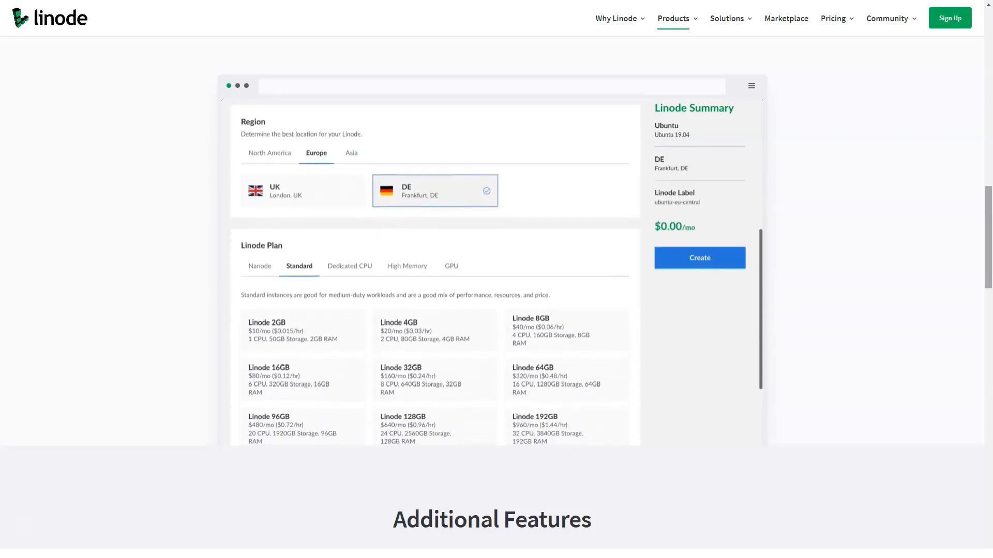
scroll(down, 3)
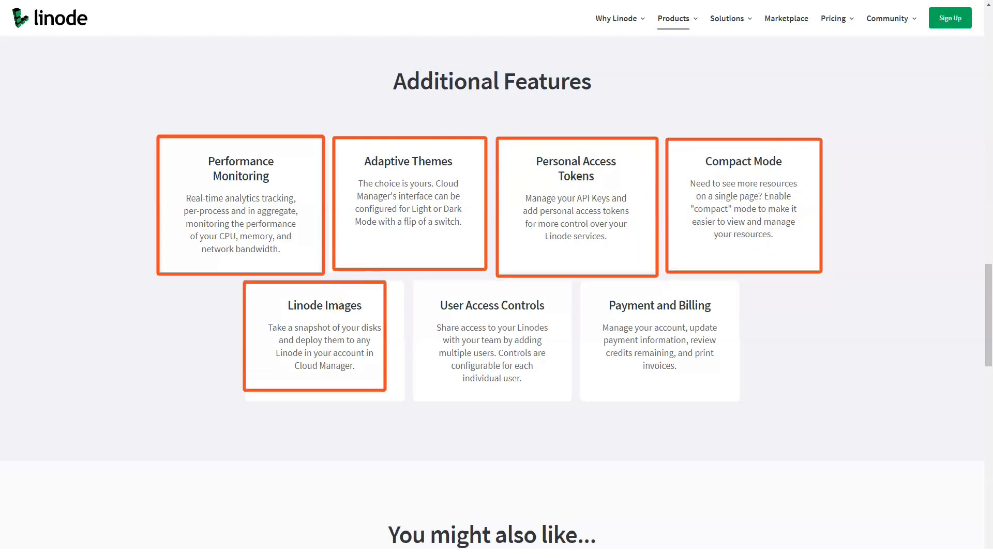
mouse_move(491, 340)
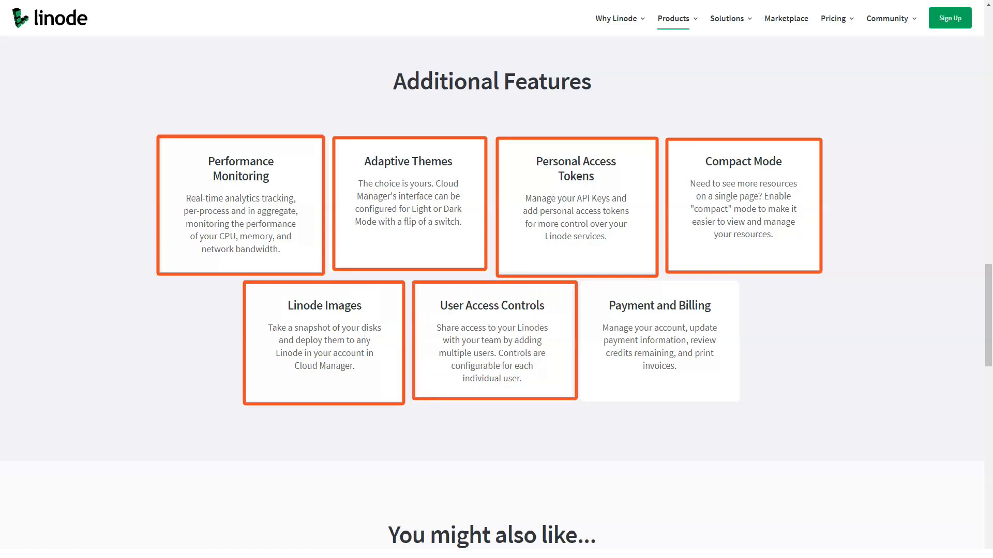
mouse_move(658, 342)
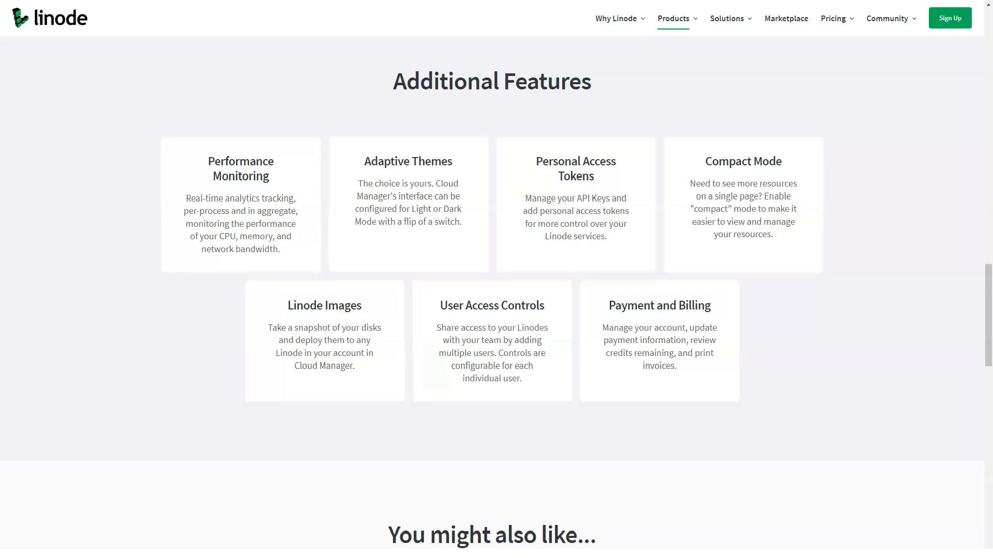
Continue past Additional Features and related guides to the sign-up section and footer
scroll(down, 3)
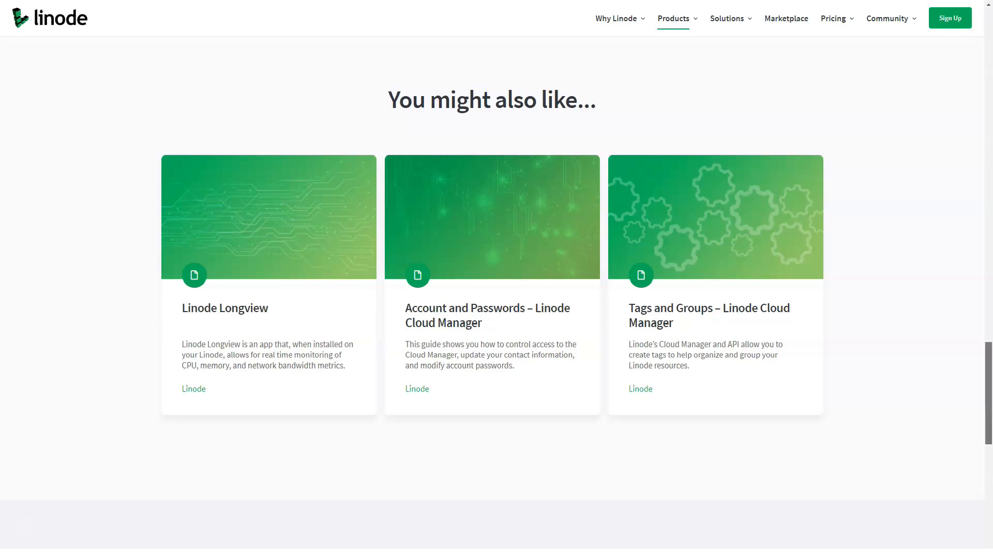
scroll(down, 3)
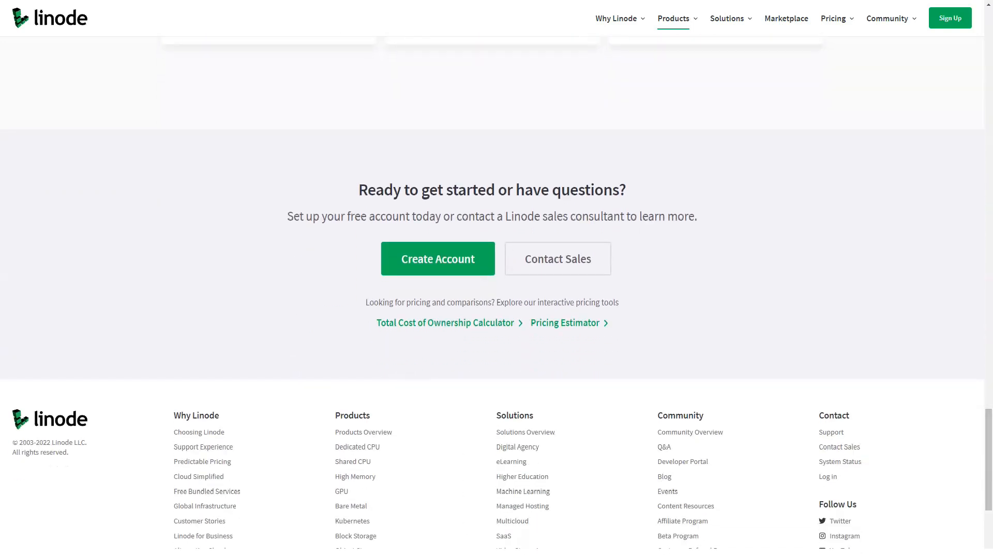
Navigate via the Products menu to the Managed Databases page under Databases
click(681, 18)
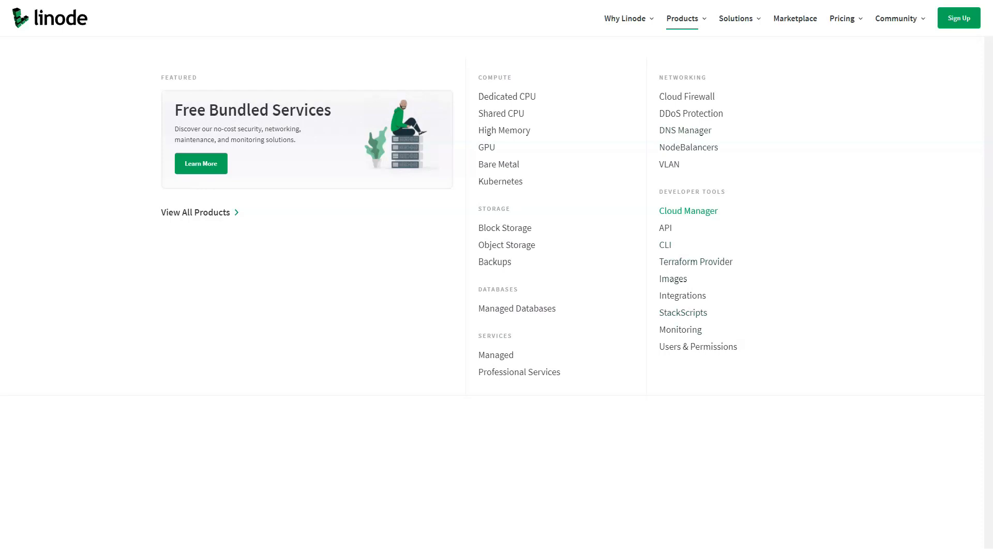
mouse_move(516, 308)
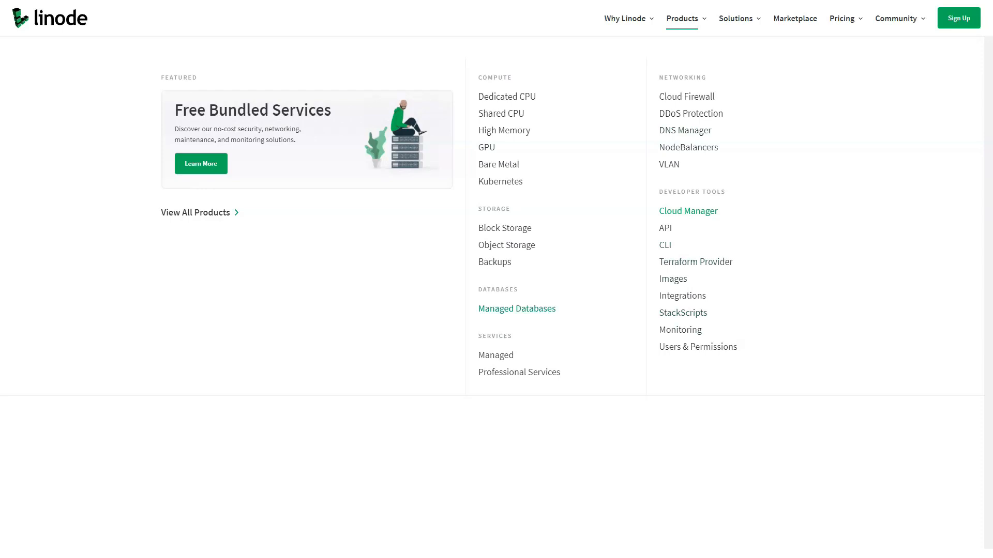
click(516, 309)
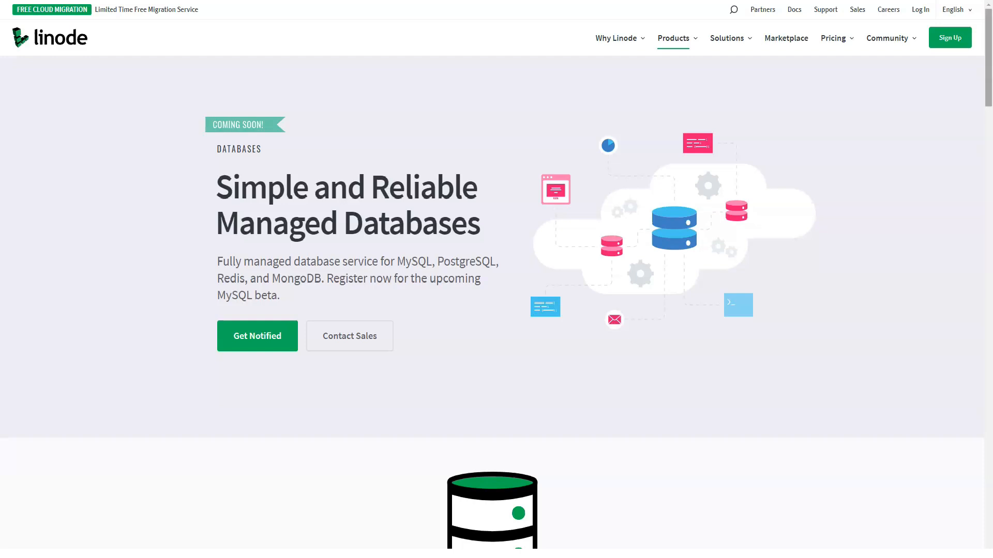
Read down Managed Databases through features, Additional Features and the Get Notified form to Related Content
scroll(down, 3)
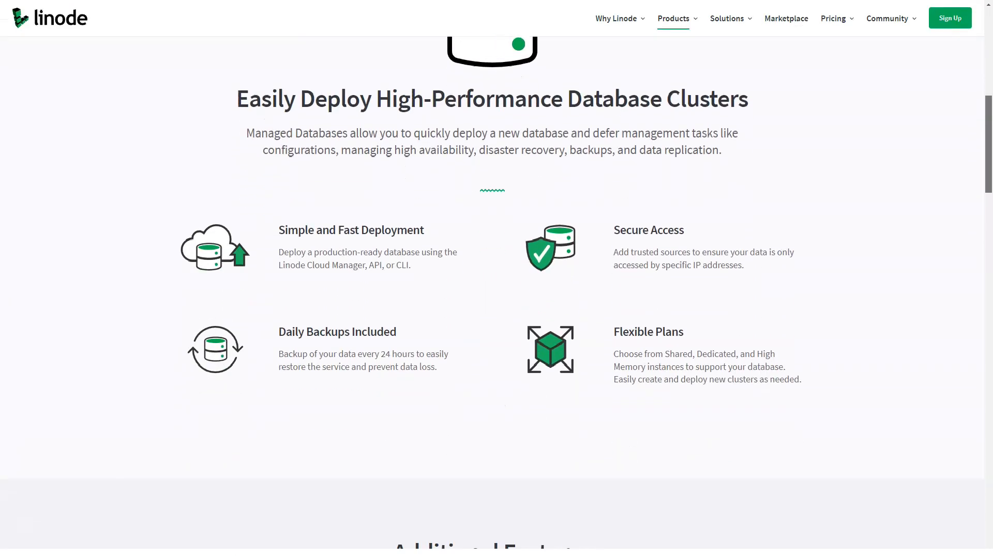
scroll(down, 3)
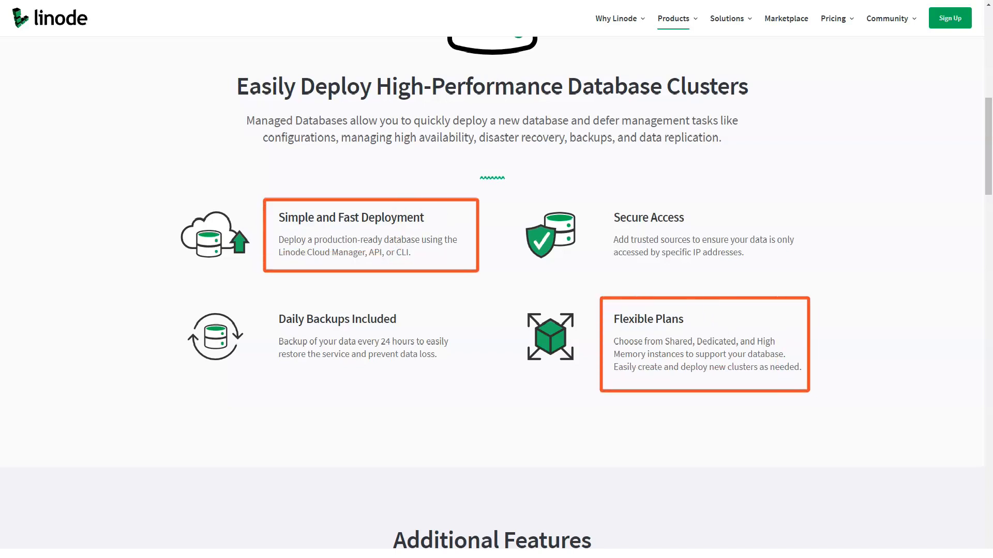
scroll(down, 3)
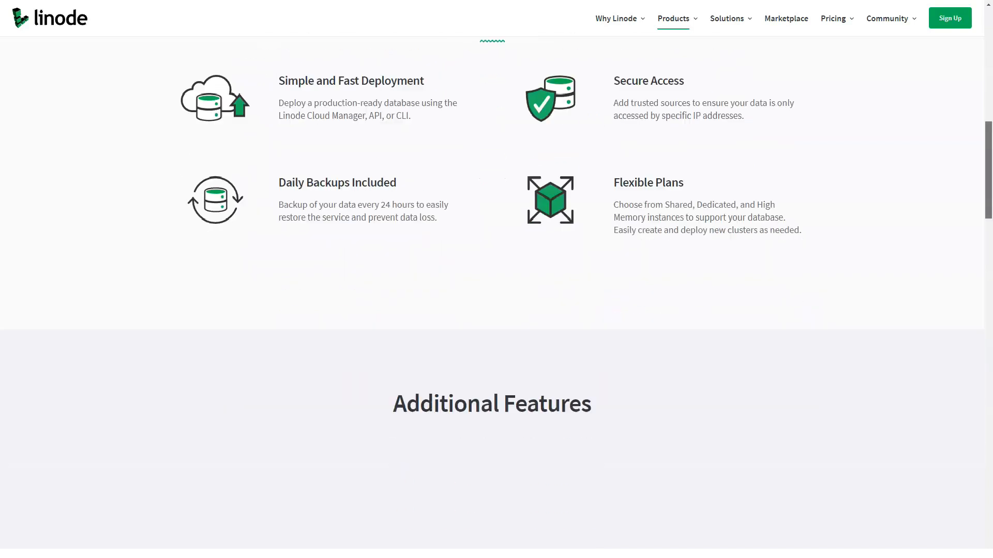
scroll(down, 3)
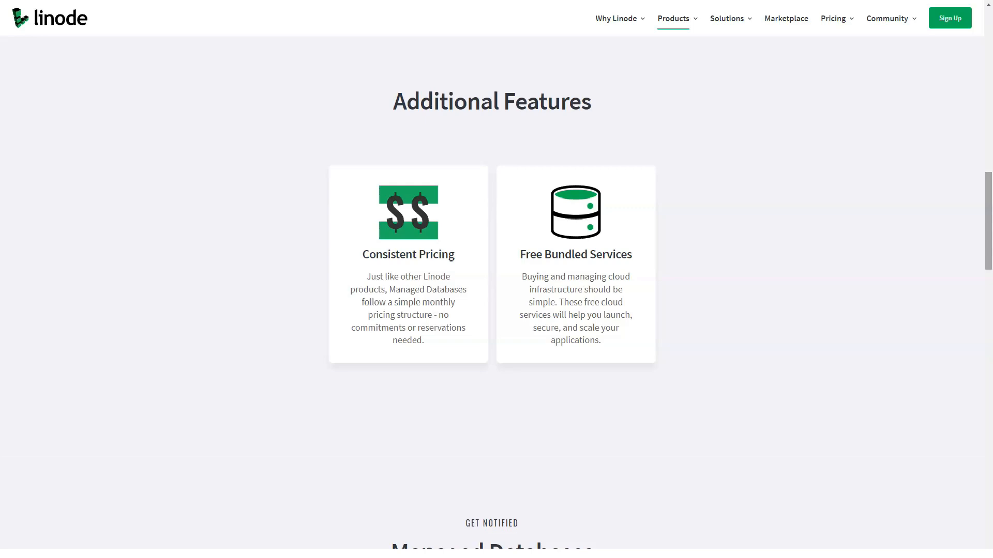
mouse_move(407, 264)
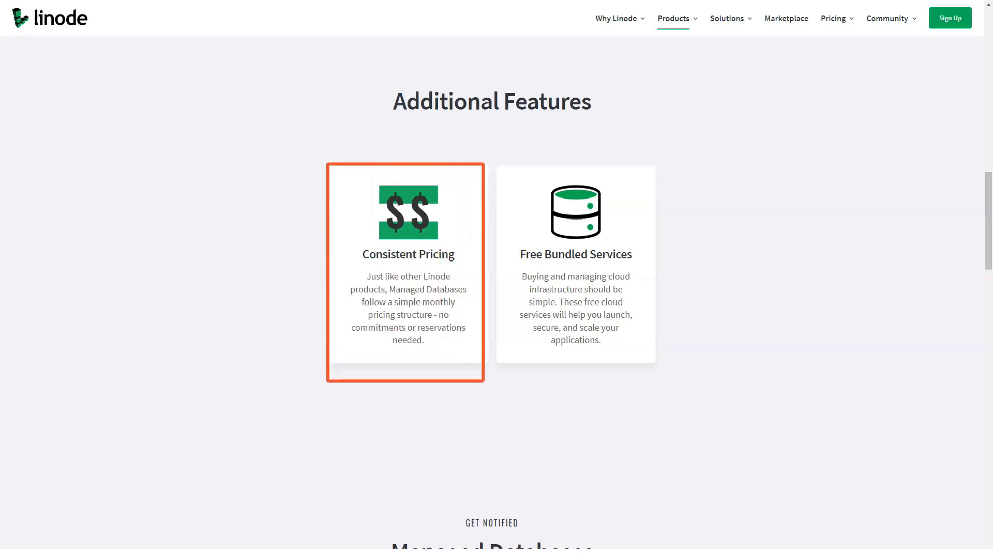
mouse_move(576, 265)
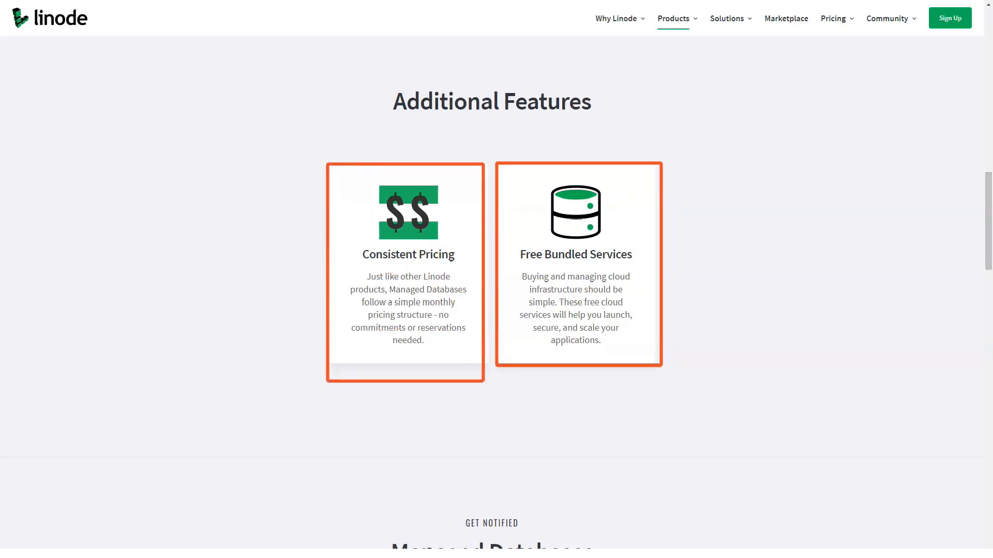
scroll(down, 3)
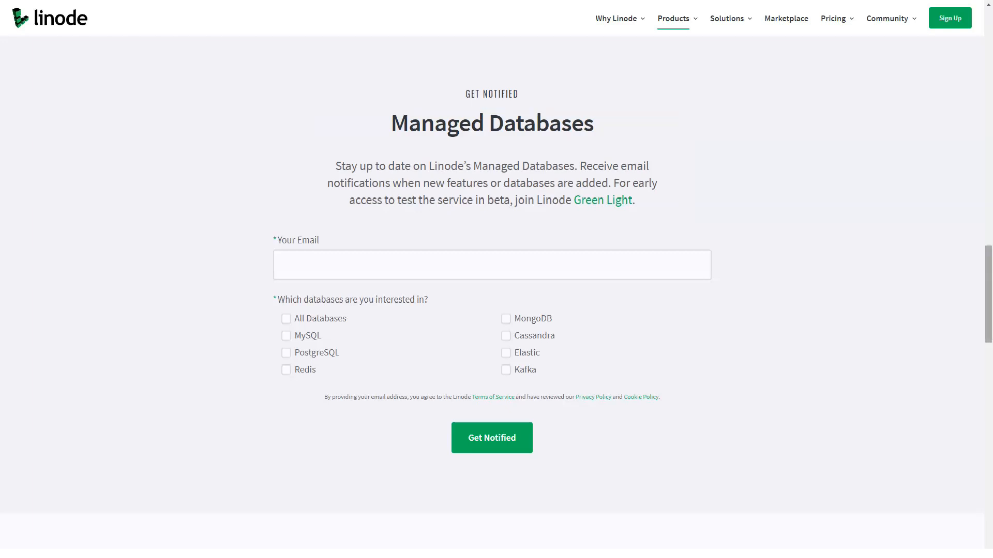
scroll(down, 3)
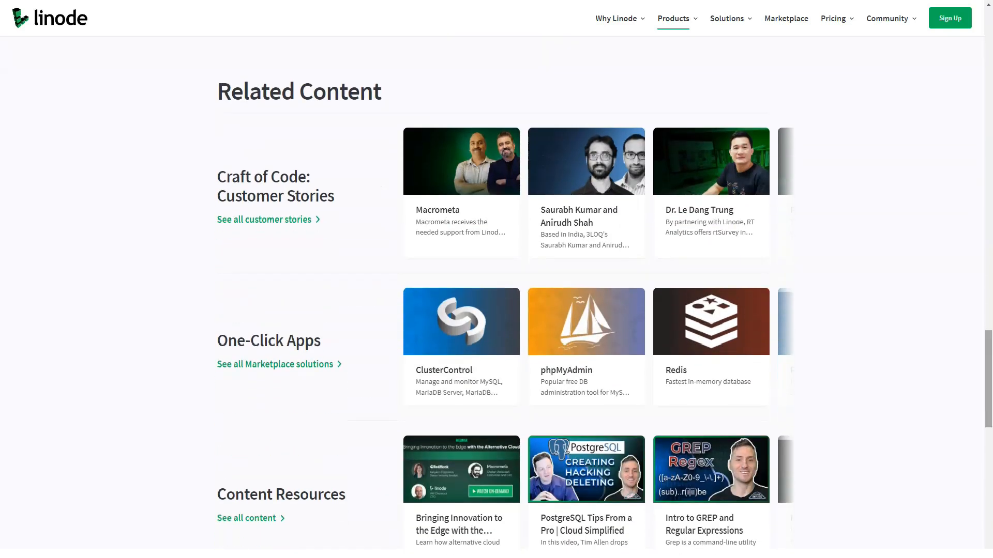